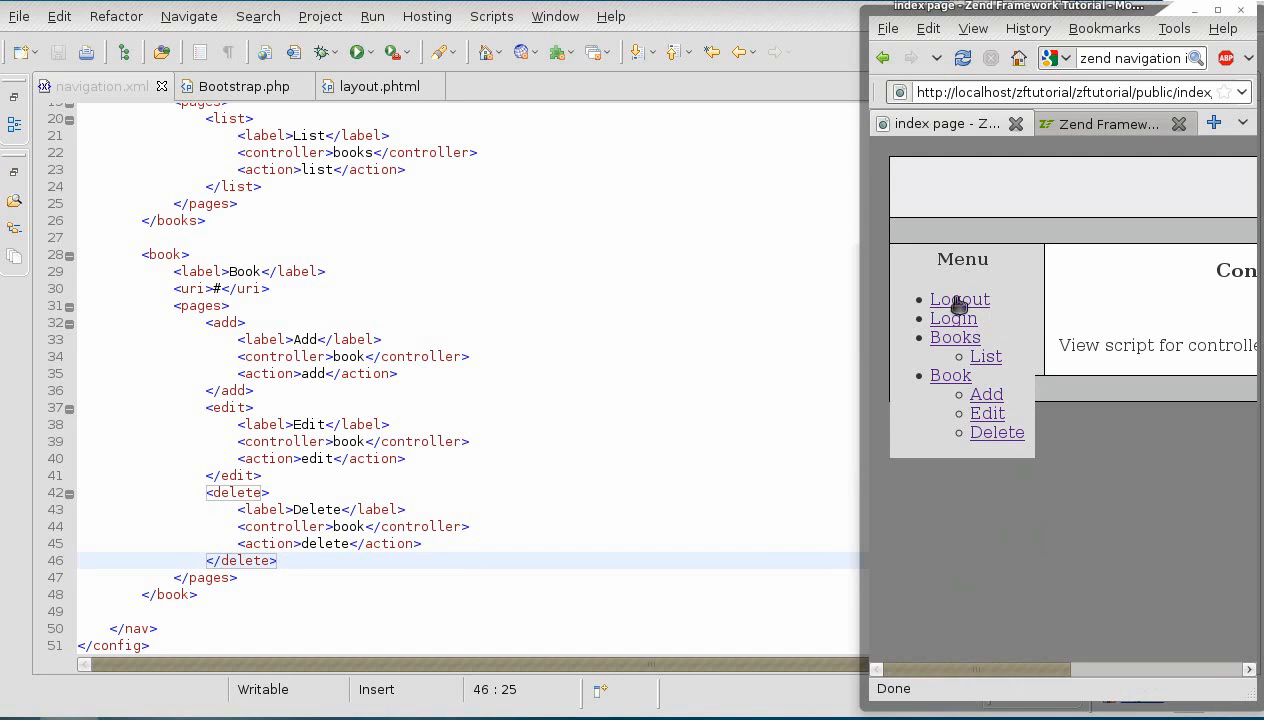
{"action": "mouse_move", "coordinate": [1000, 498]}
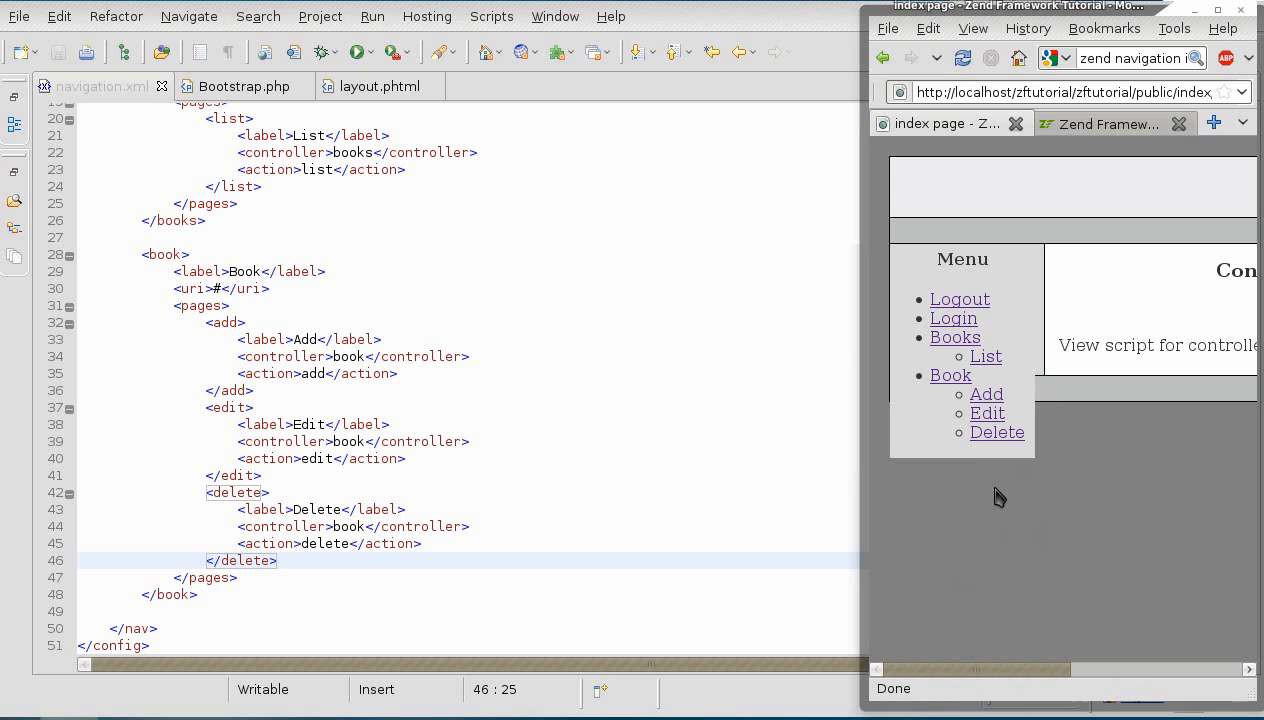
{"action": "mouse_move", "coordinate": [1004, 524]}
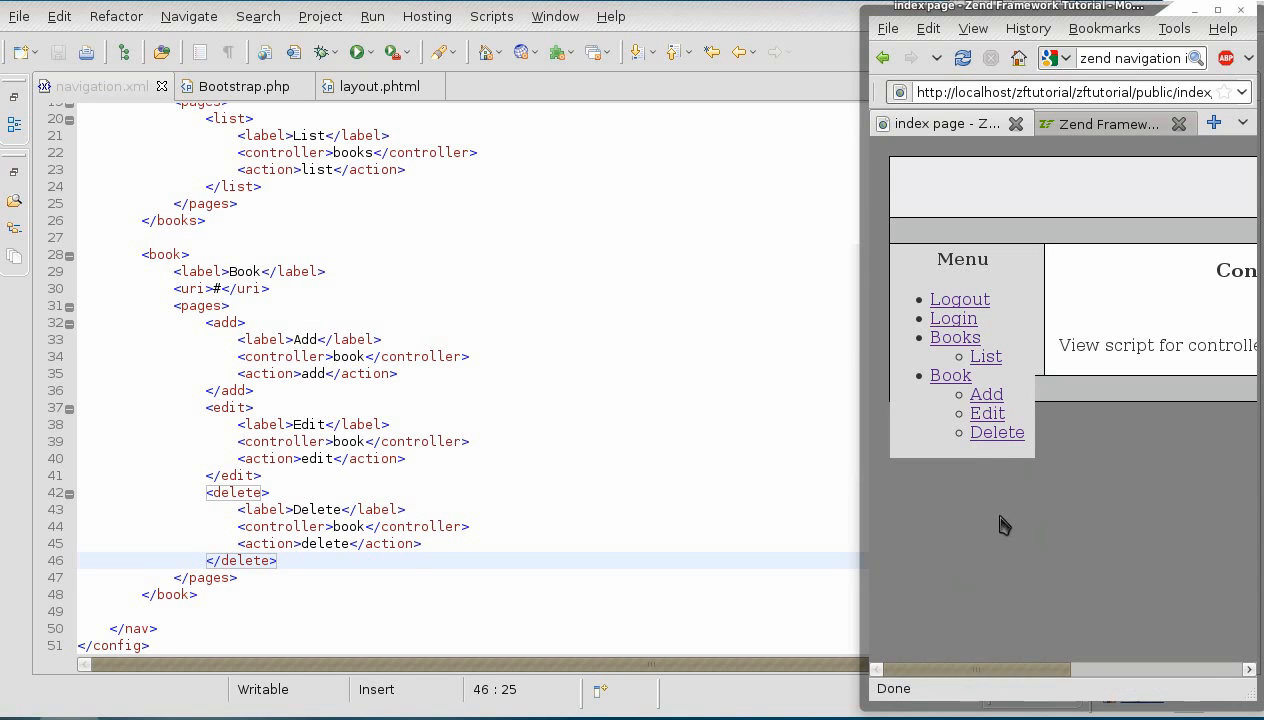
{"action": "mouse_move", "coordinate": [868, 480]}
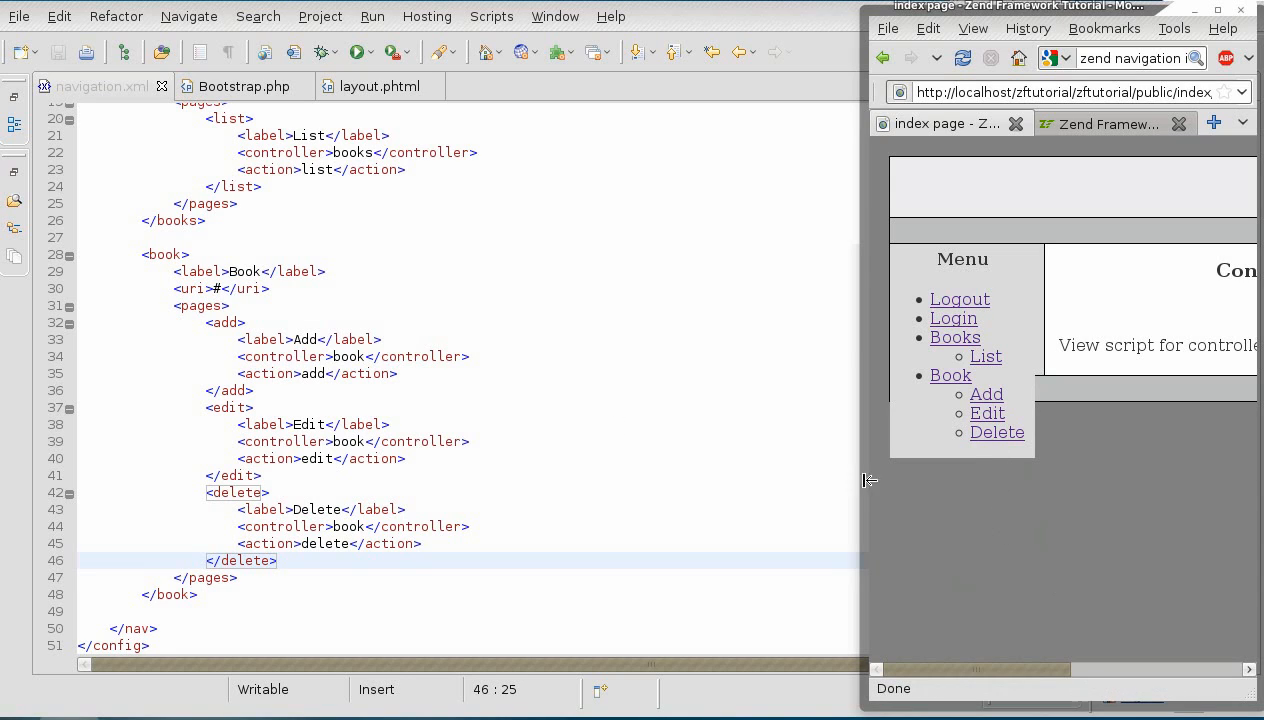
{"action": "mouse_move", "coordinate": [564, 358]}
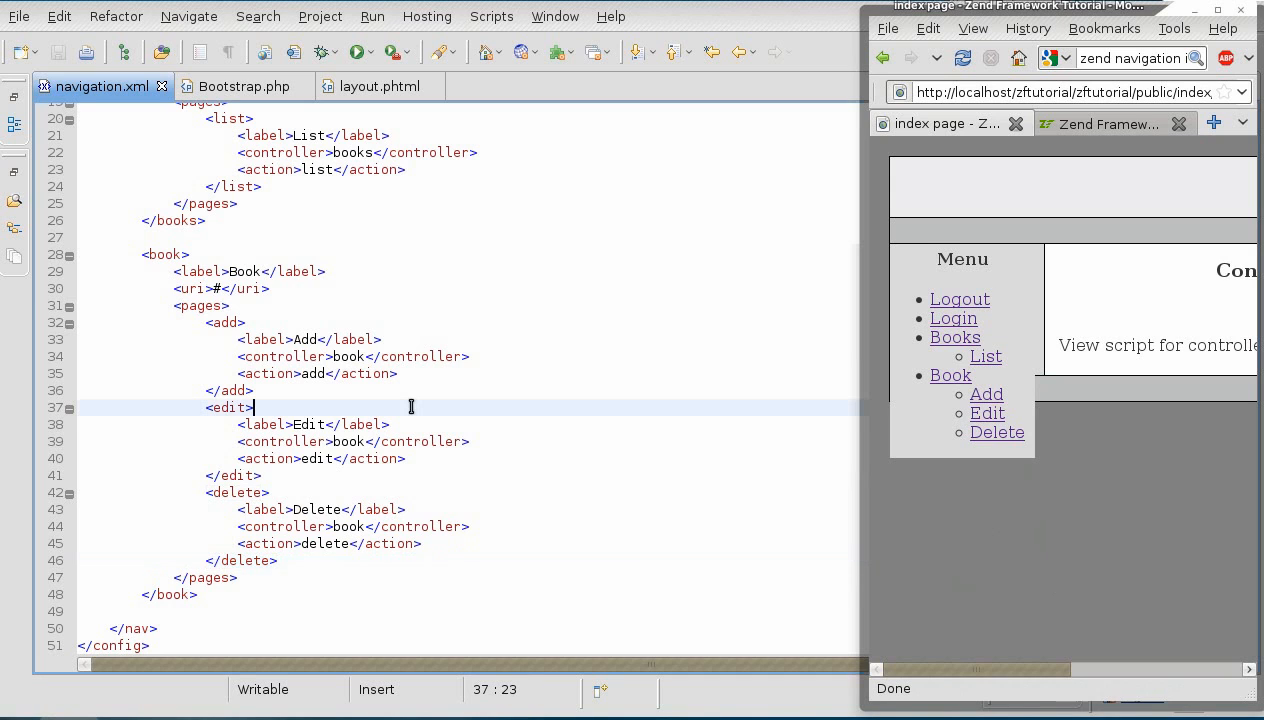
- Add a <resource>logout</resource> element inside the logout menu entry of navigation.xml
{"action": "scroll", "scroll_direction": "up", "scroll_amount": 3}
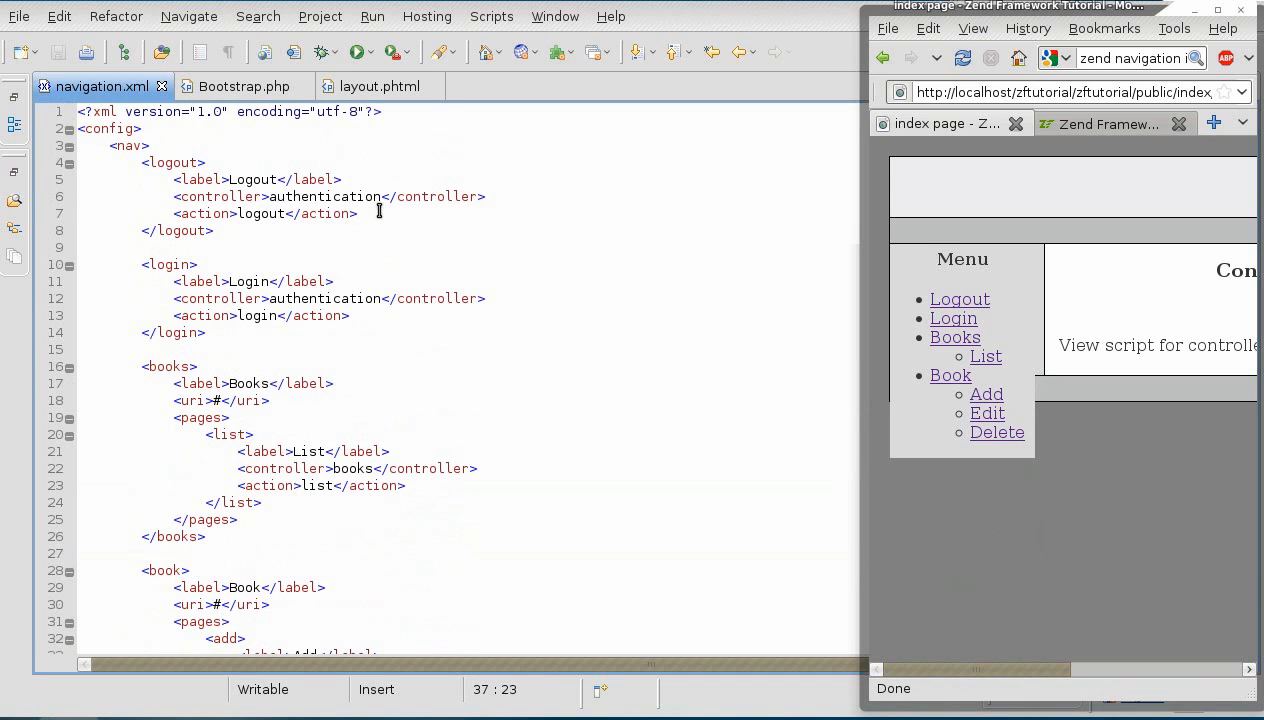
{"action": "left_click", "coordinate": [356, 212]}
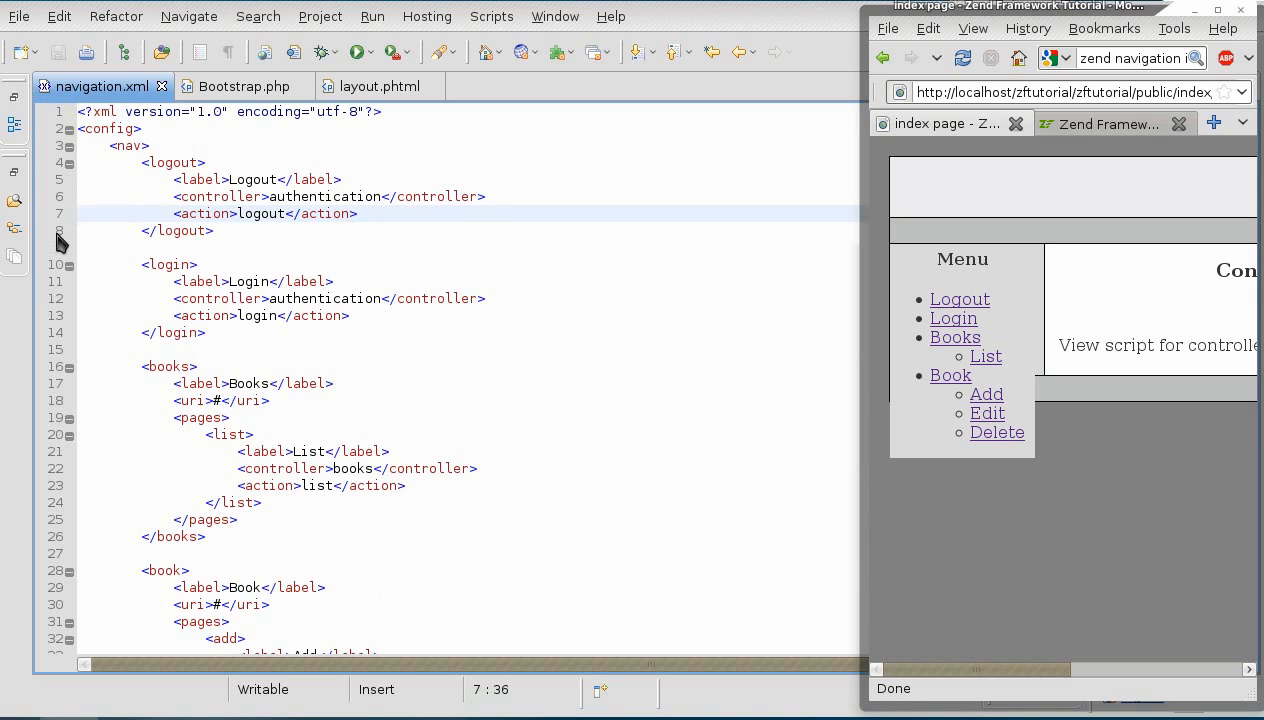
{"action": "mouse_move", "coordinate": [290, 240]}
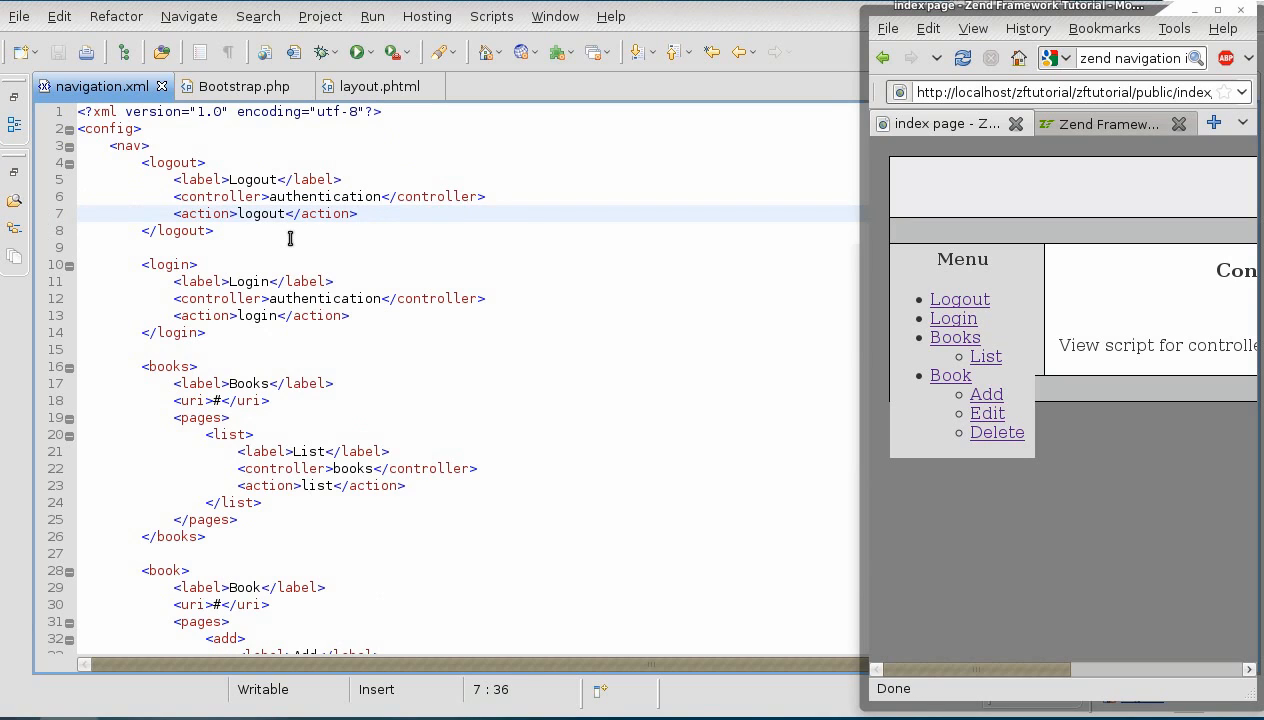
{"action": "mouse_move", "coordinate": [370, 212]}
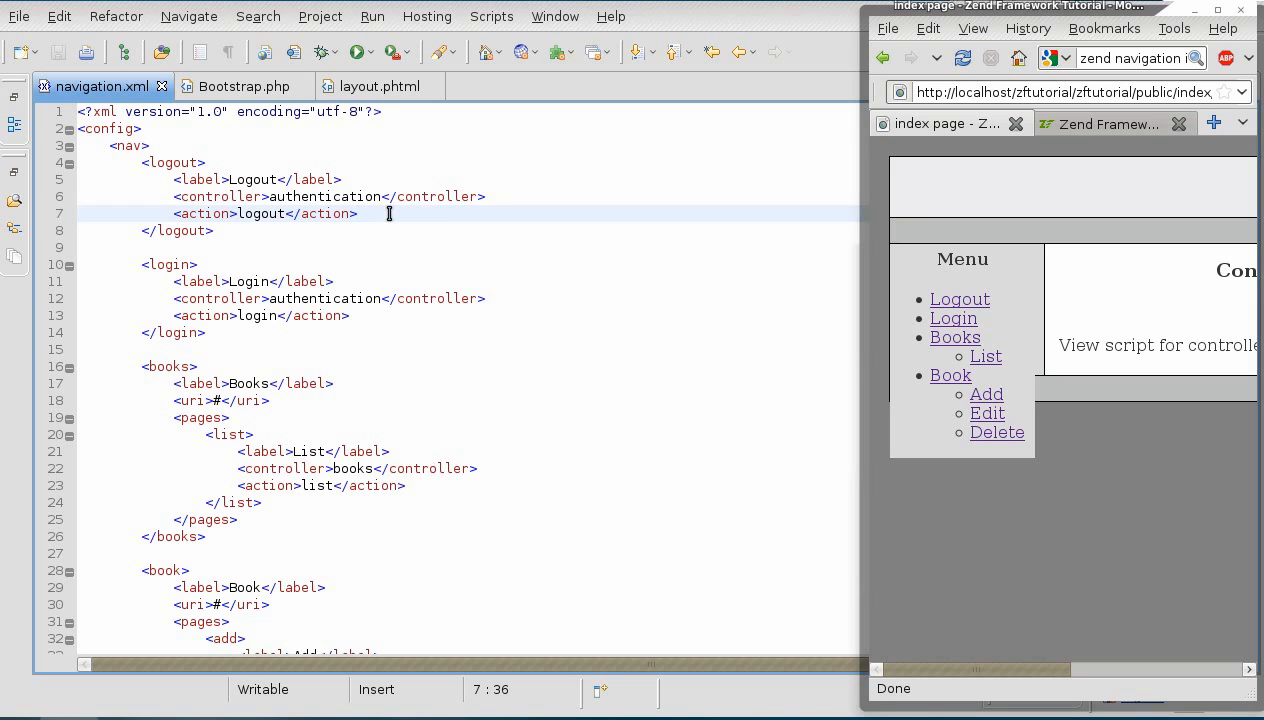
{"action": "key", "text": "Return"}
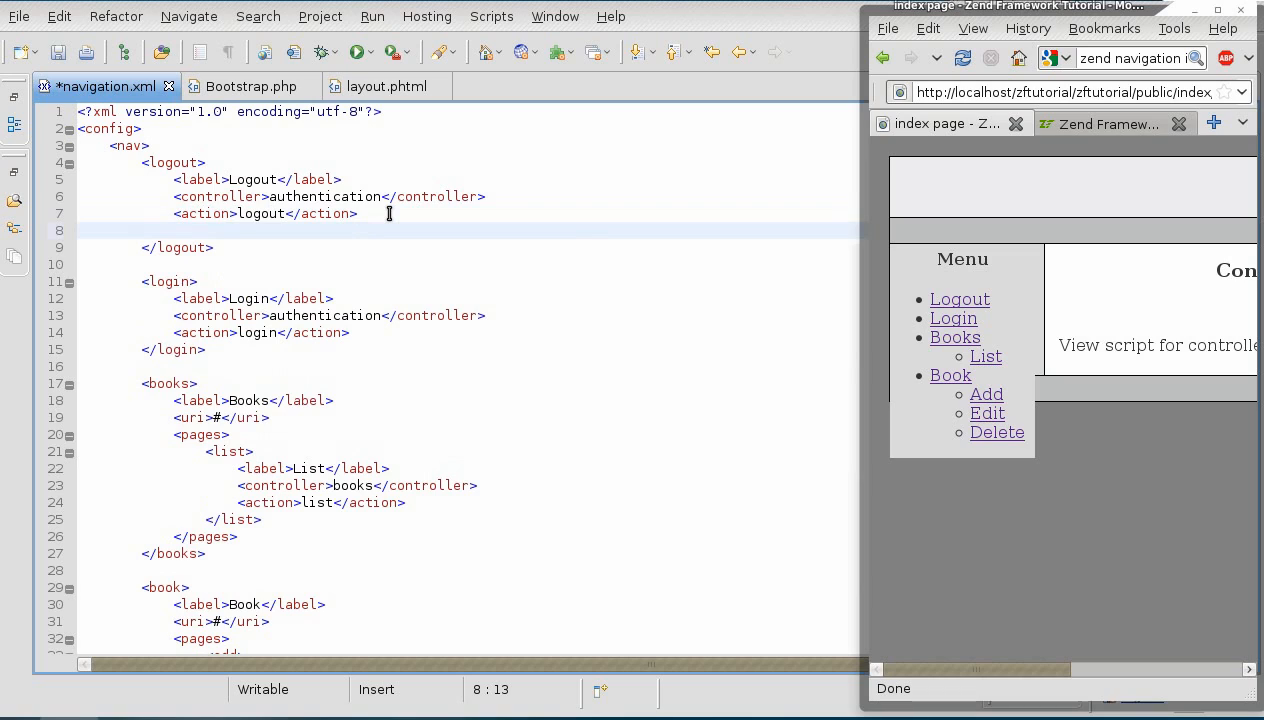
{"action": "left_click", "coordinate": [174, 230]}
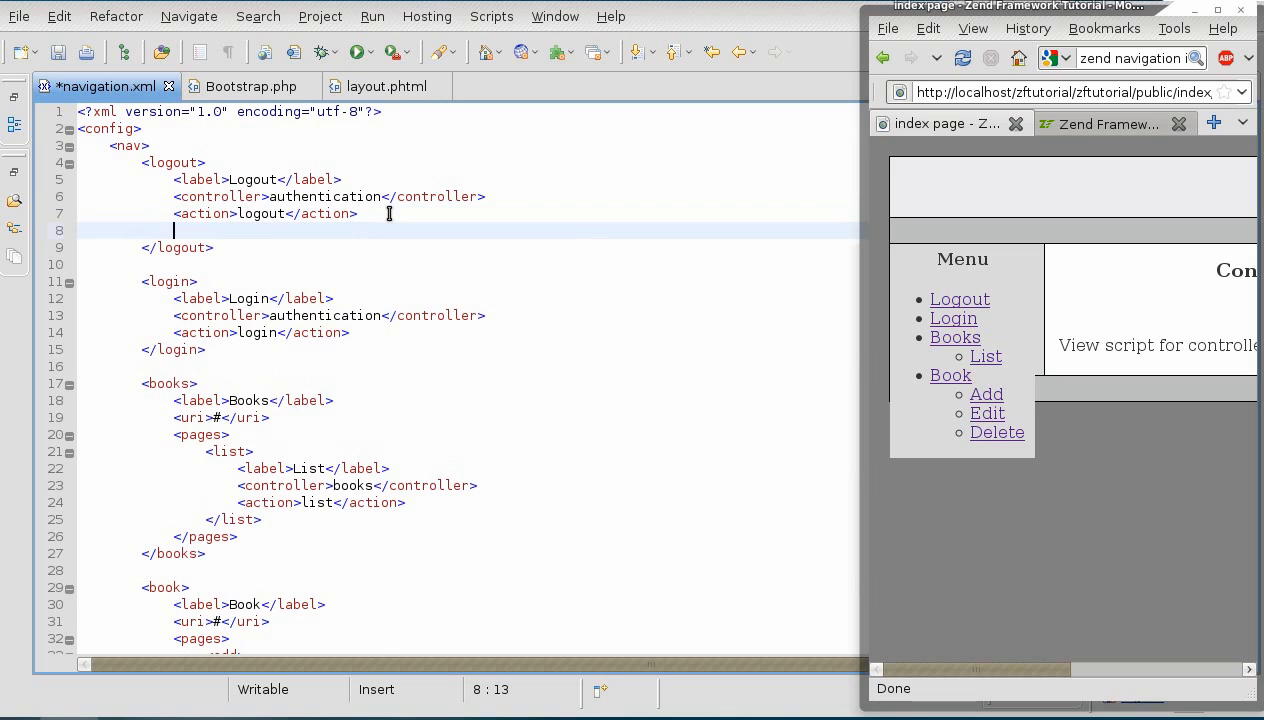
{"action": "type", "text": "<"}
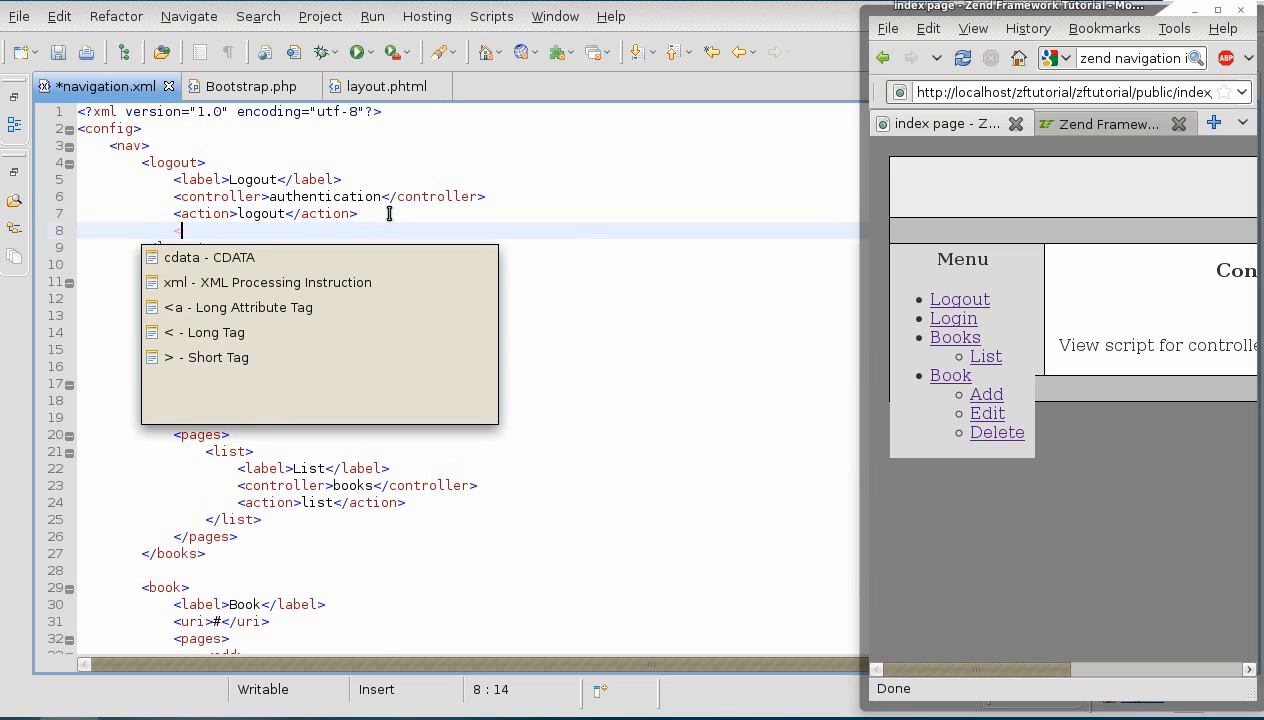
{"action": "type", "text": "<resource>logout</resource>"}
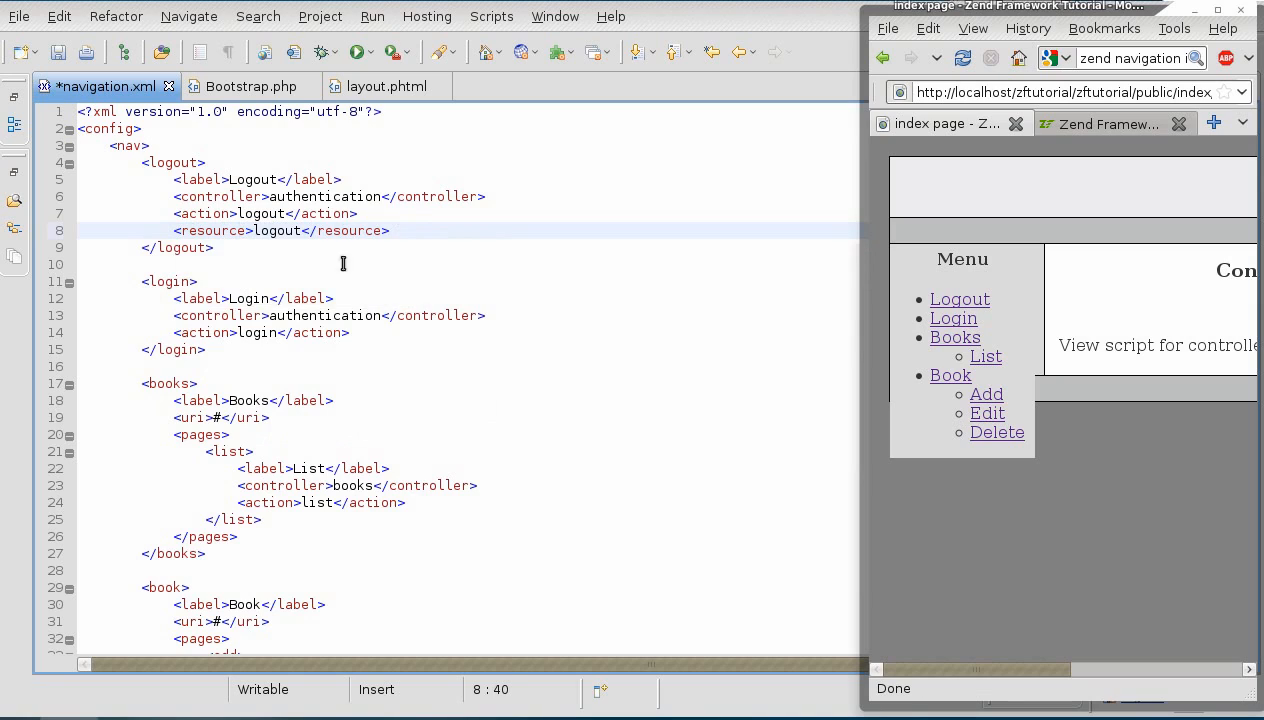
- Add matching resource elements for the login, books and book entries and save navigation.xml
{"action": "left_click", "coordinate": [352, 332]}
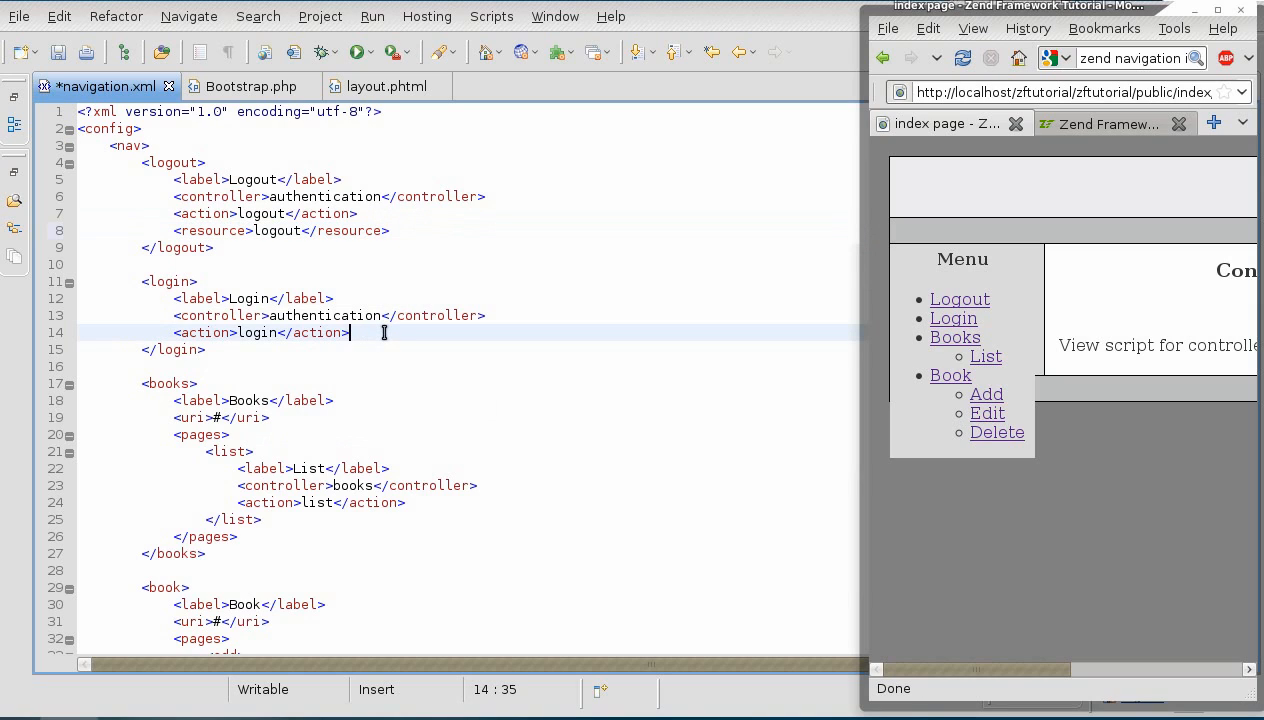
{"action": "left_click", "coordinate": [408, 230]}
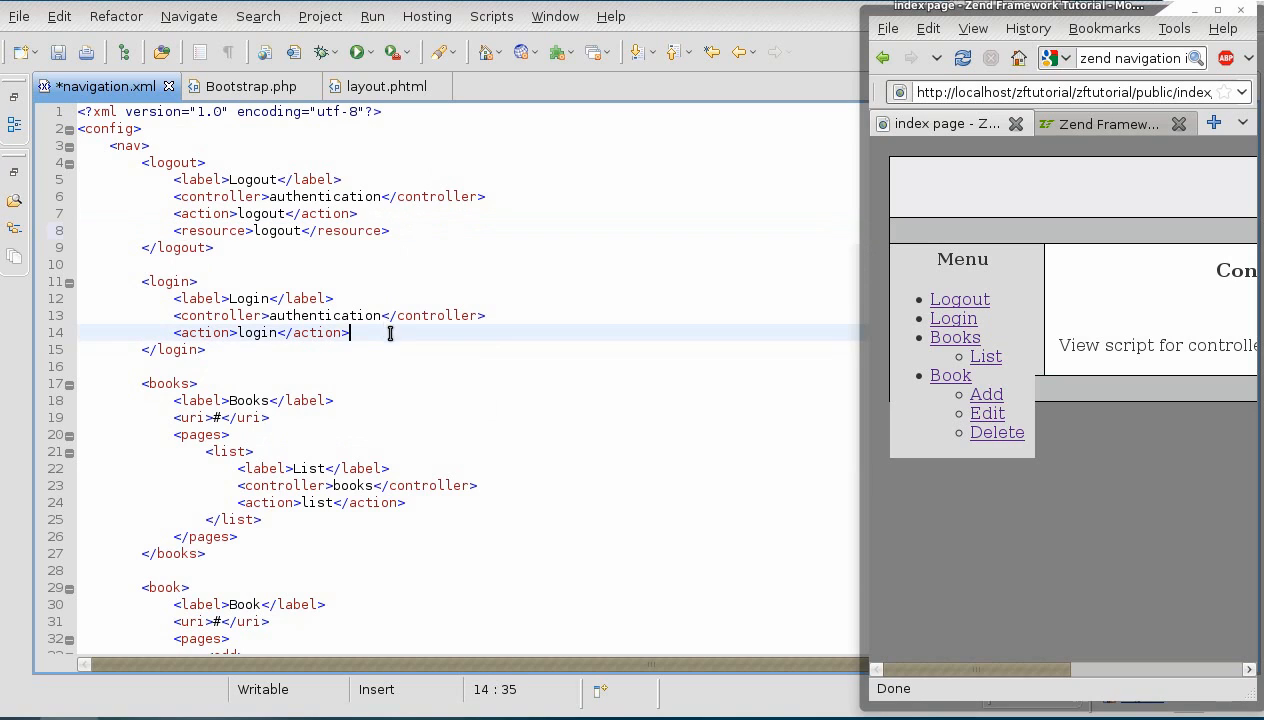
{"action": "type", "text": "<resource>logout</resource>"}
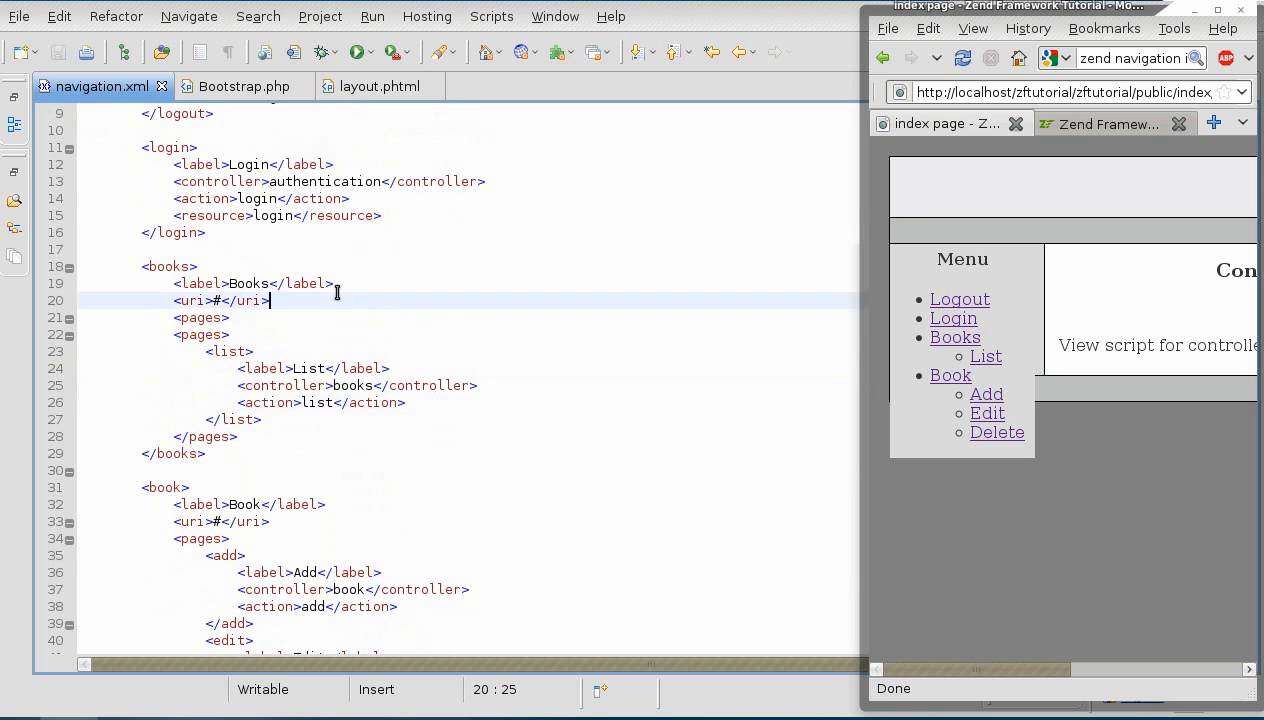
{"action": "type", "text": "<resource>logout</resource>"}
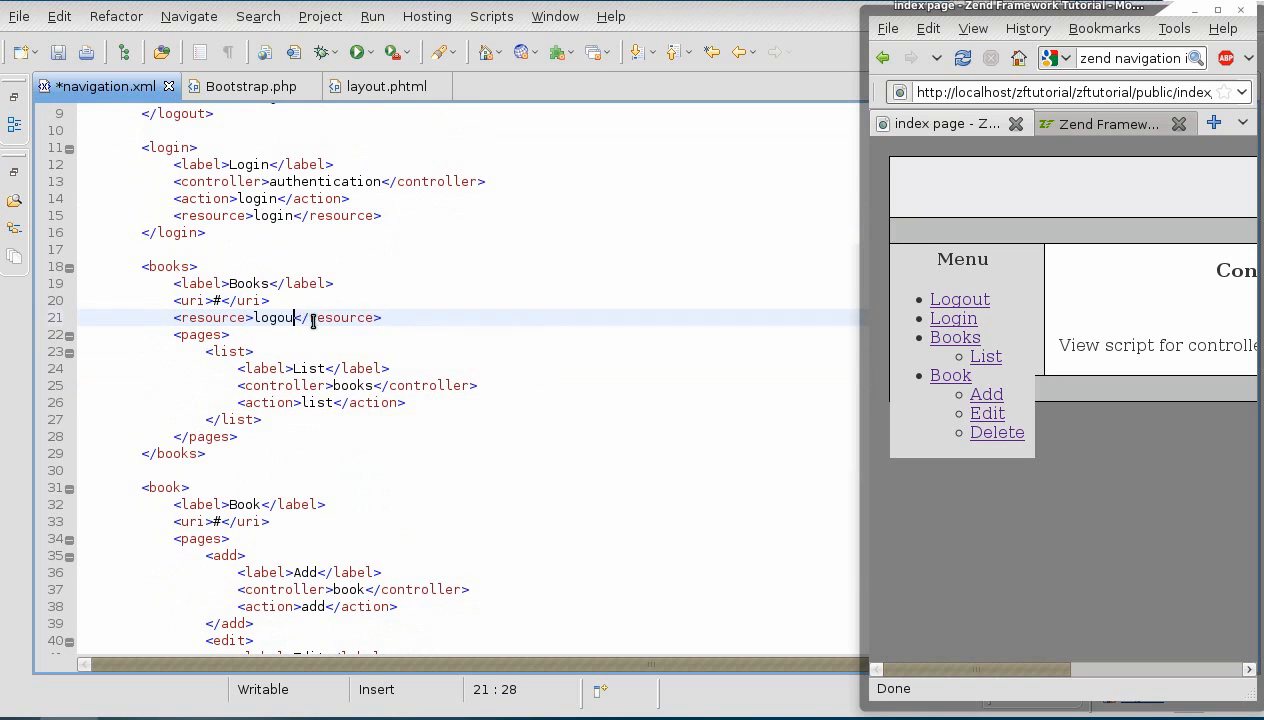
{"action": "type", "text": "books"}
{"action": "type", "text": "<resource>book</resource>"}
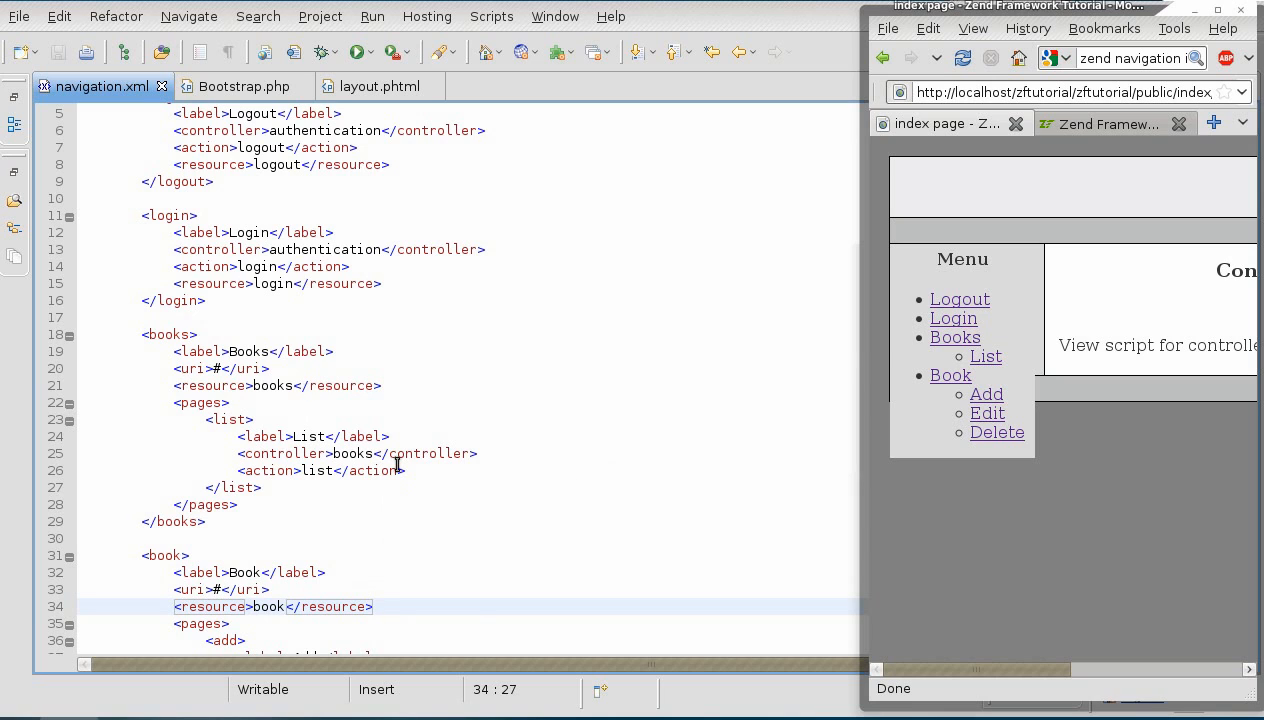
{"action": "scroll", "scroll_direction": "down", "scroll_amount": 3}
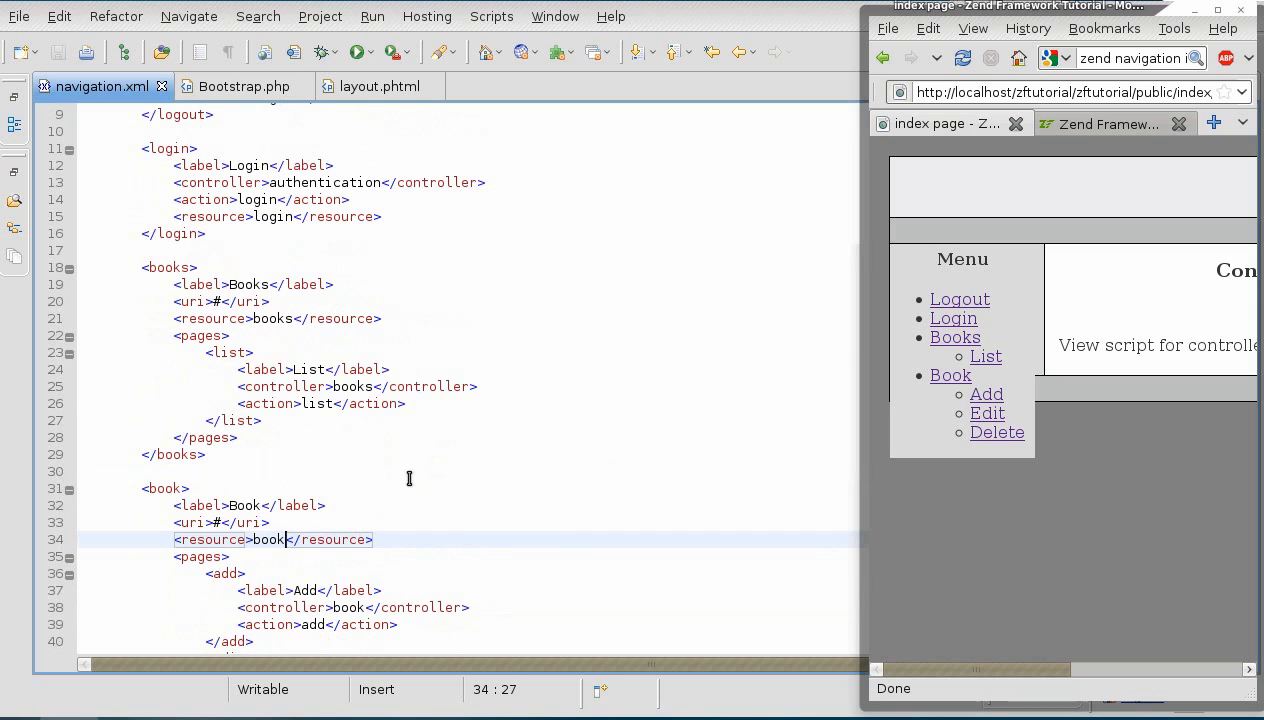
{"action": "mouse_move", "coordinate": [366, 384]}
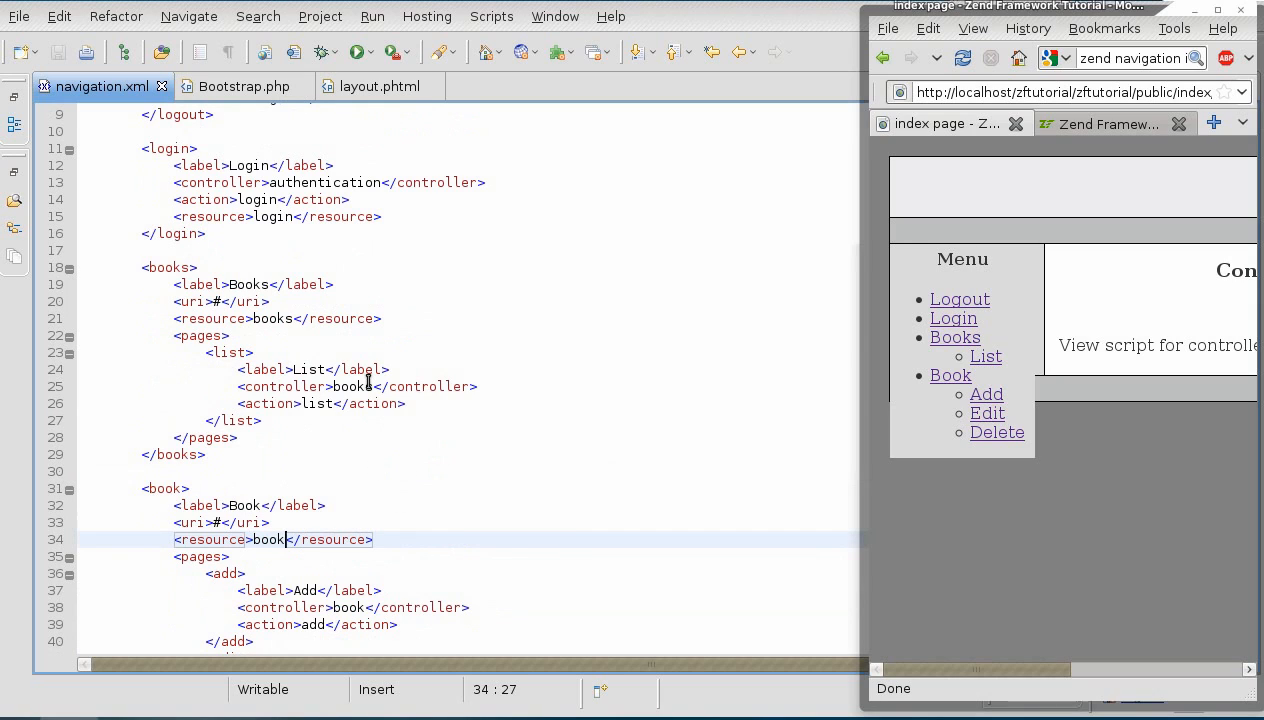
{"action": "mouse_move", "coordinate": [988, 346]}
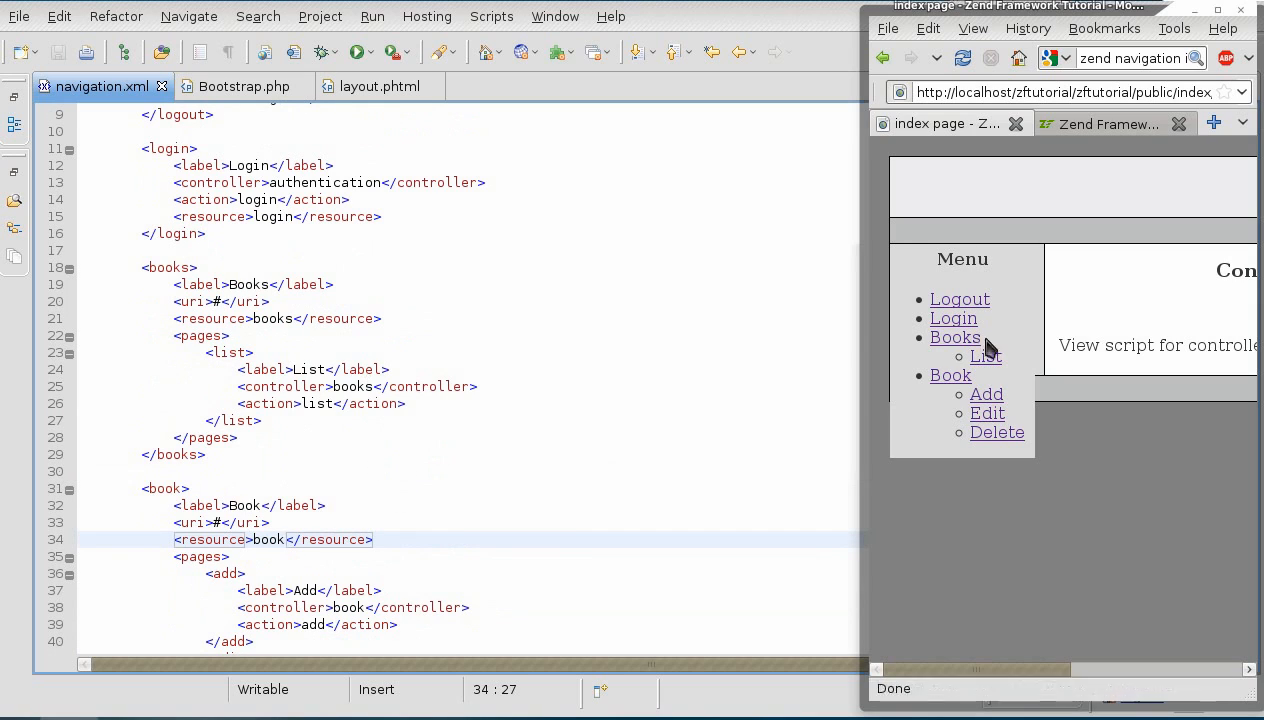
{"action": "mouse_move", "coordinate": [954, 336]}
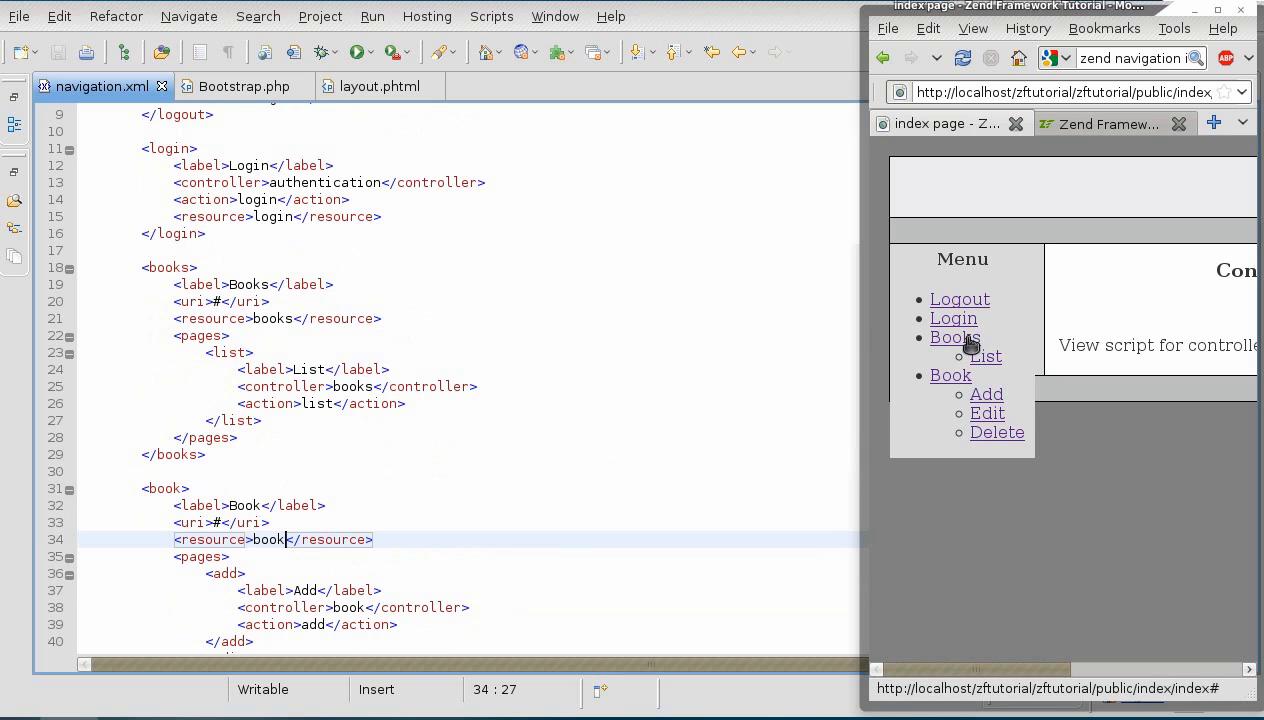
{"action": "mouse_move", "coordinate": [986, 356]}
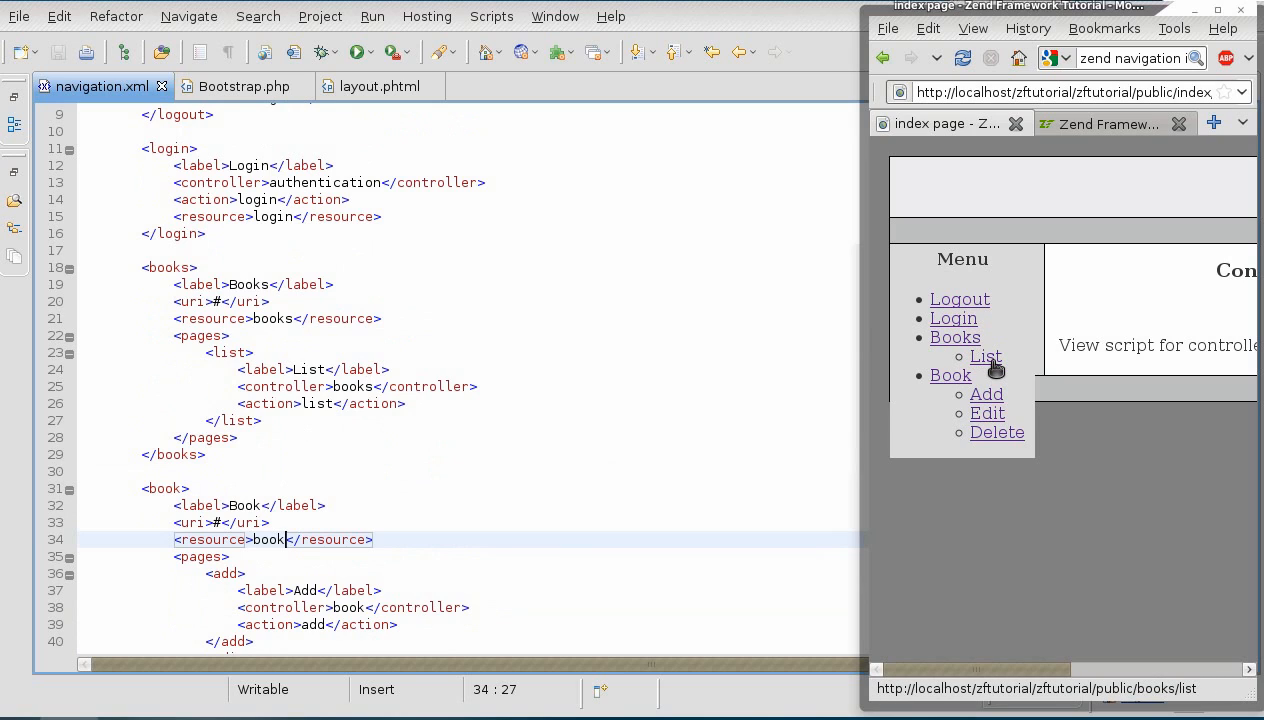
{"action": "mouse_move", "coordinate": [950, 376]}
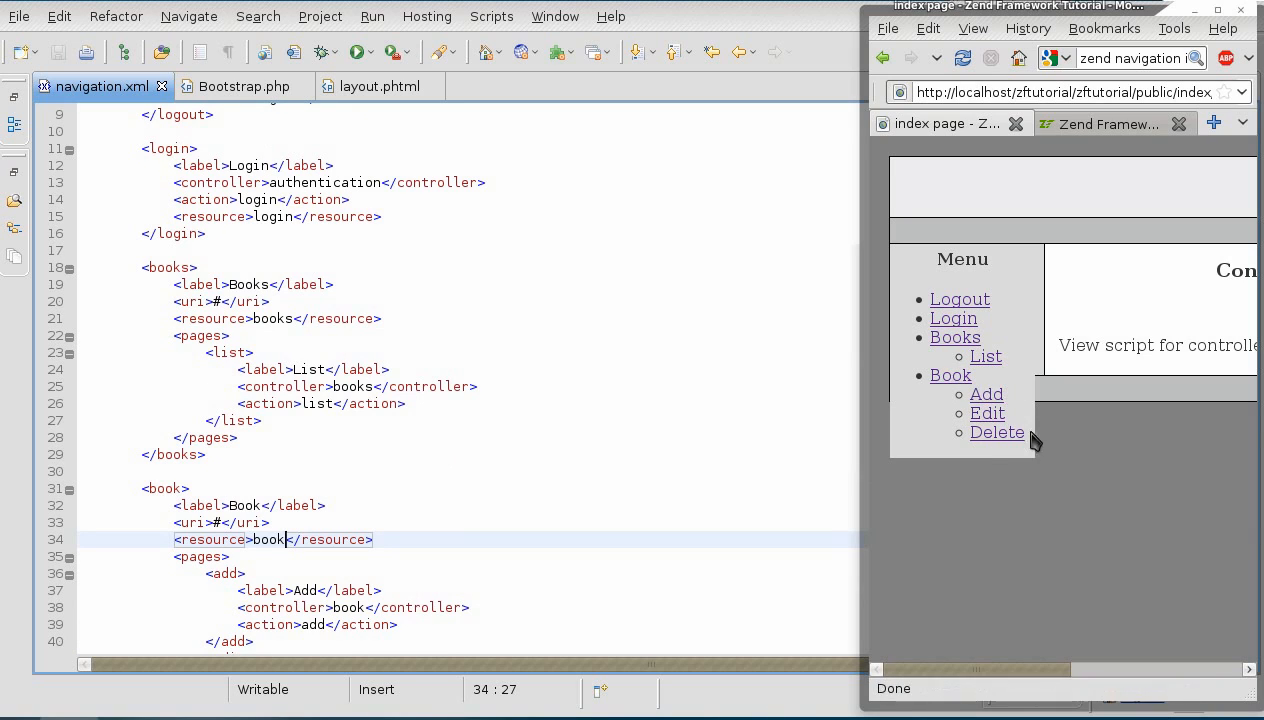
{"action": "mouse_move", "coordinate": [1036, 482]}
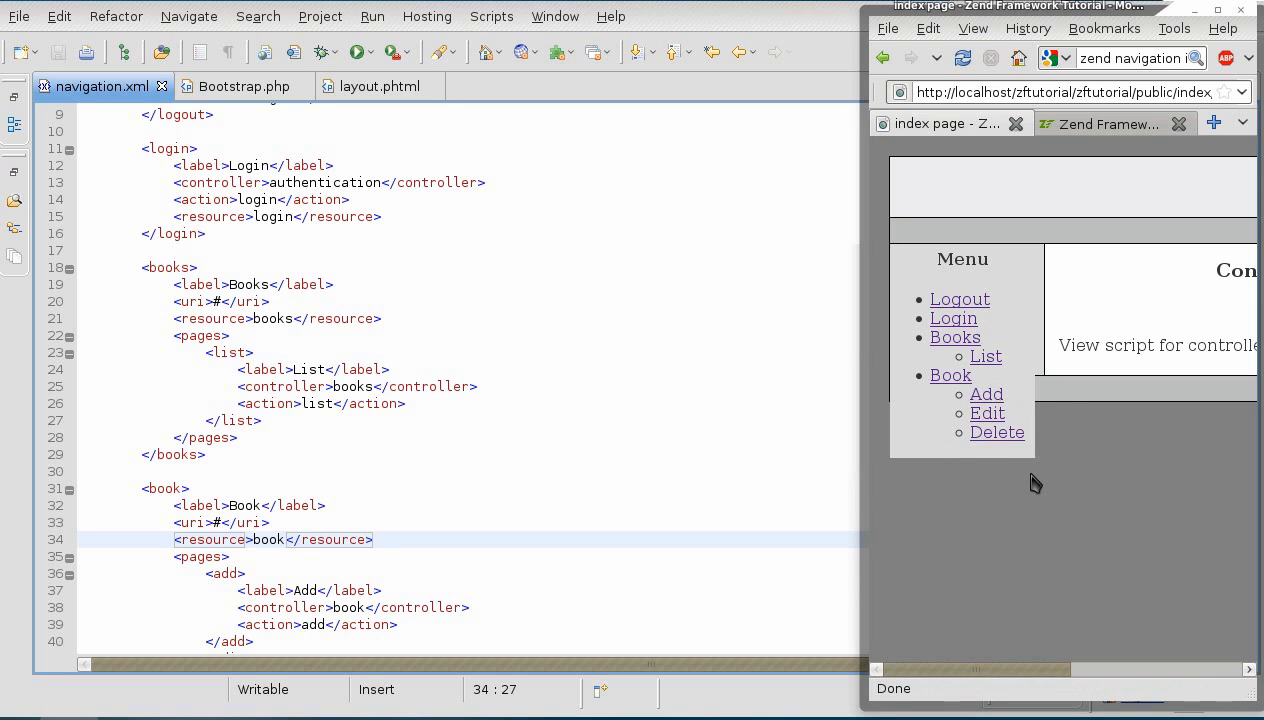
{"action": "scroll", "scroll_direction": "down", "scroll_amount": 3}
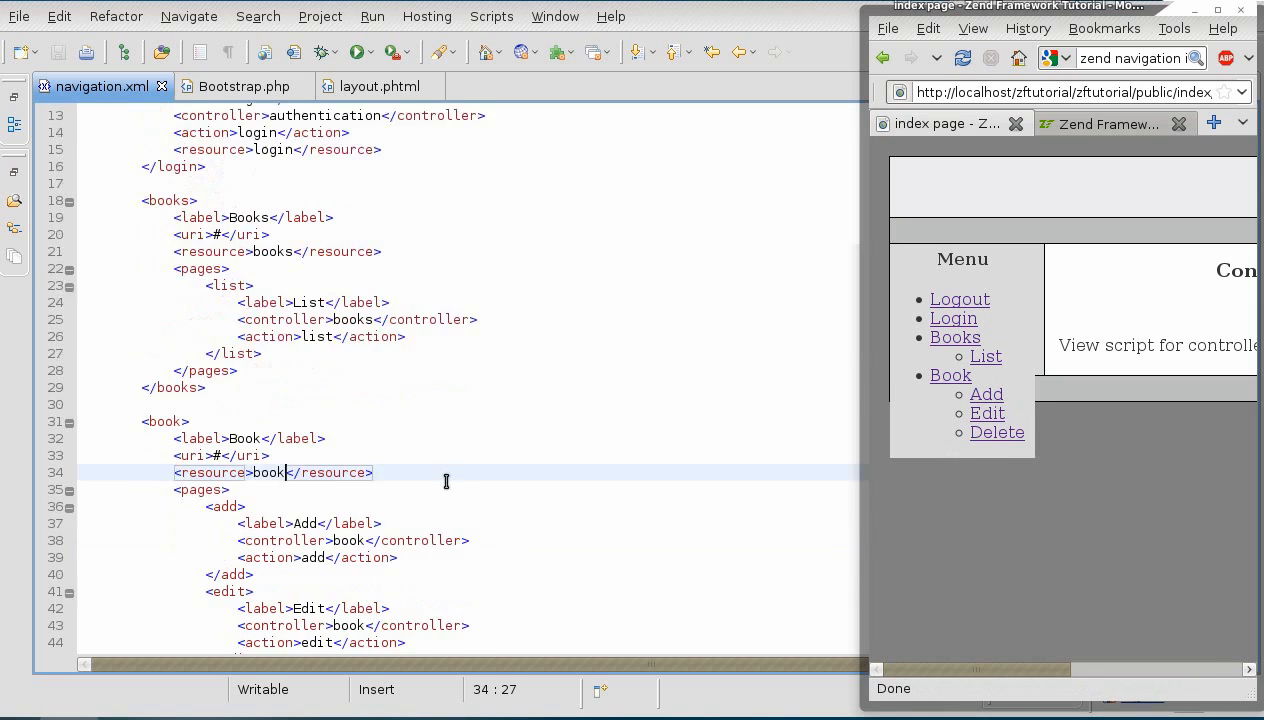
{"action": "scroll", "scroll_direction": "down", "scroll_amount": 3}
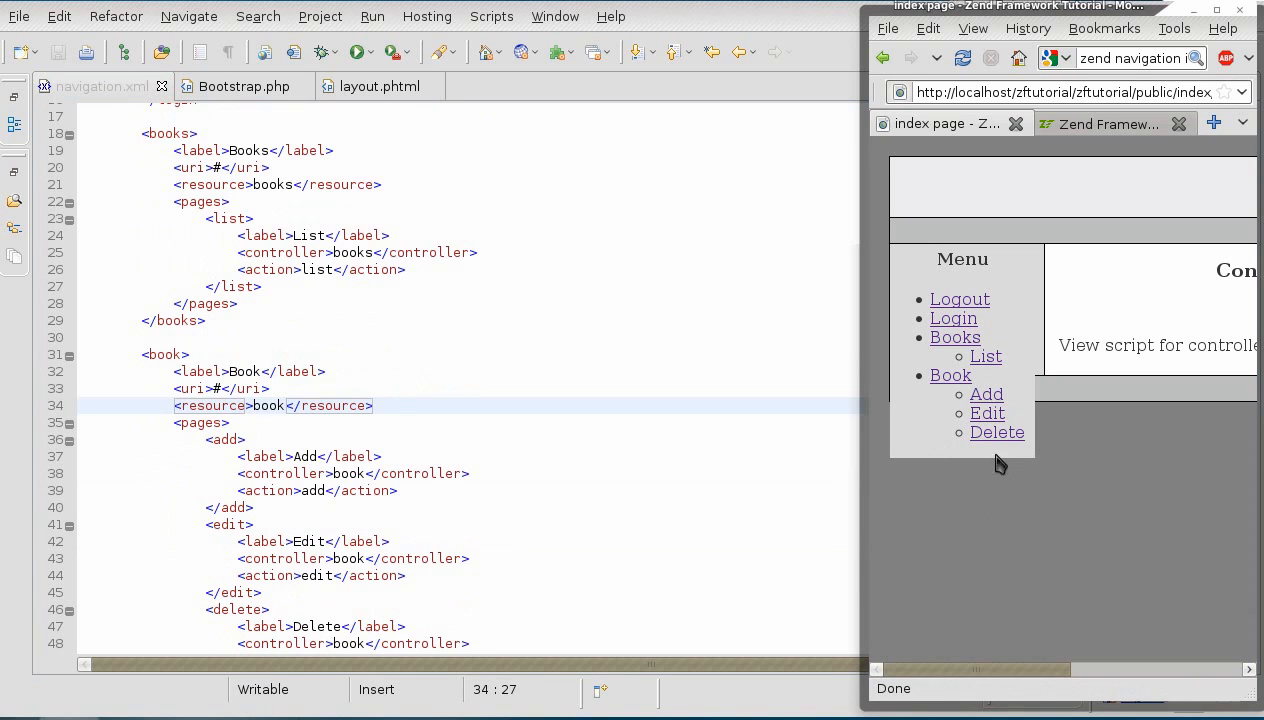
{"action": "mouse_move", "coordinate": [1004, 470]}
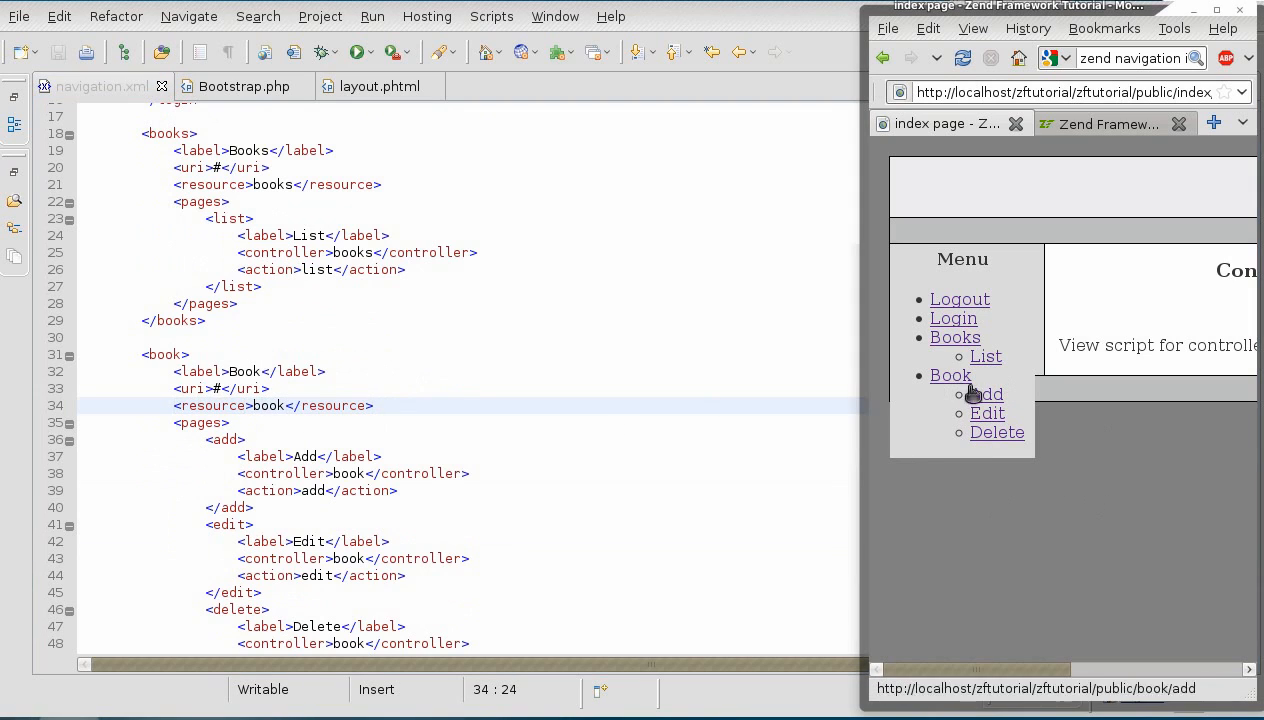
{"action": "mouse_move", "coordinate": [988, 412]}
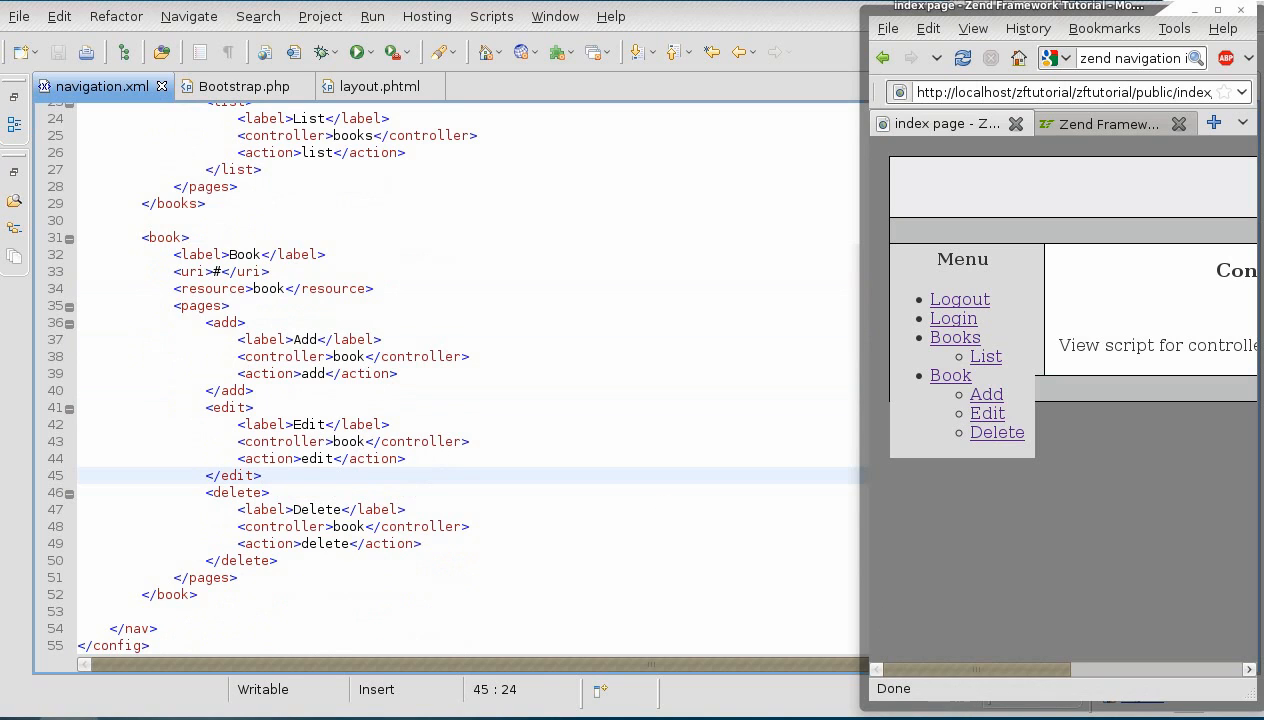
{"action": "scroll", "scroll_direction": "up", "scroll_amount": 3}
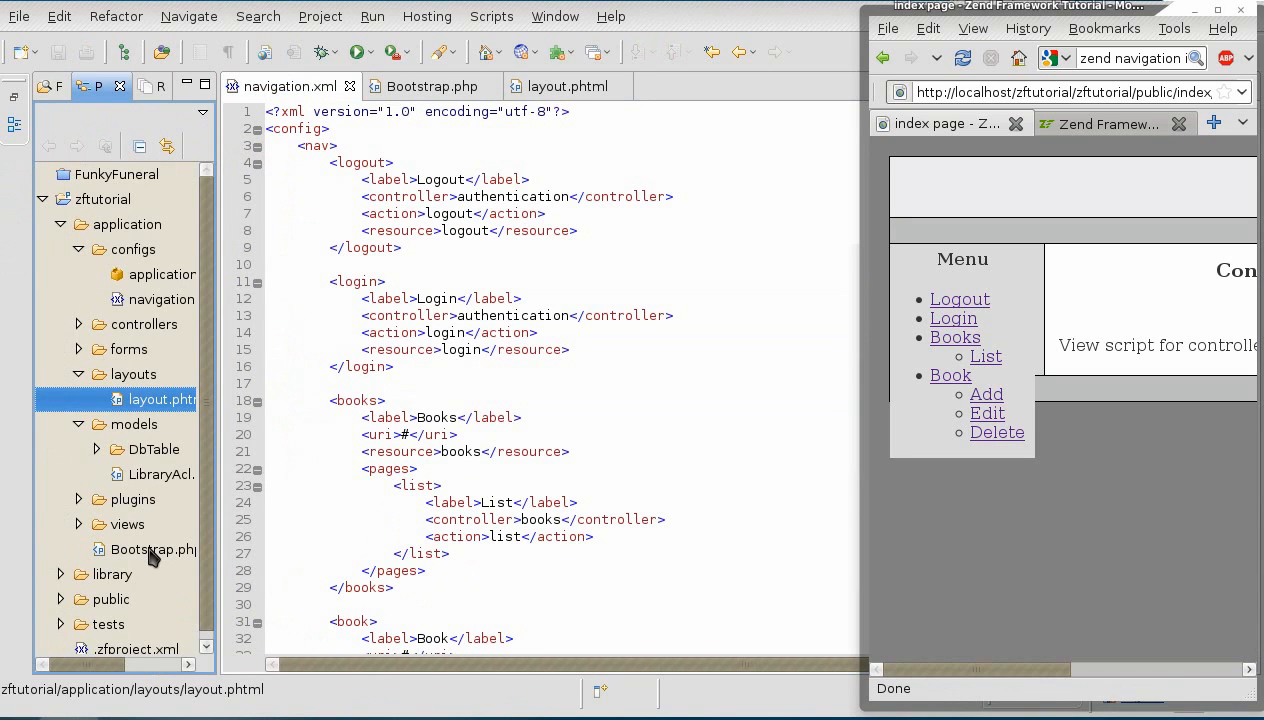
- Review the navigation container creation in _initViewHelpers and the ACL property in Bootstrap.php
{"action": "left_click", "coordinate": [152, 548]}
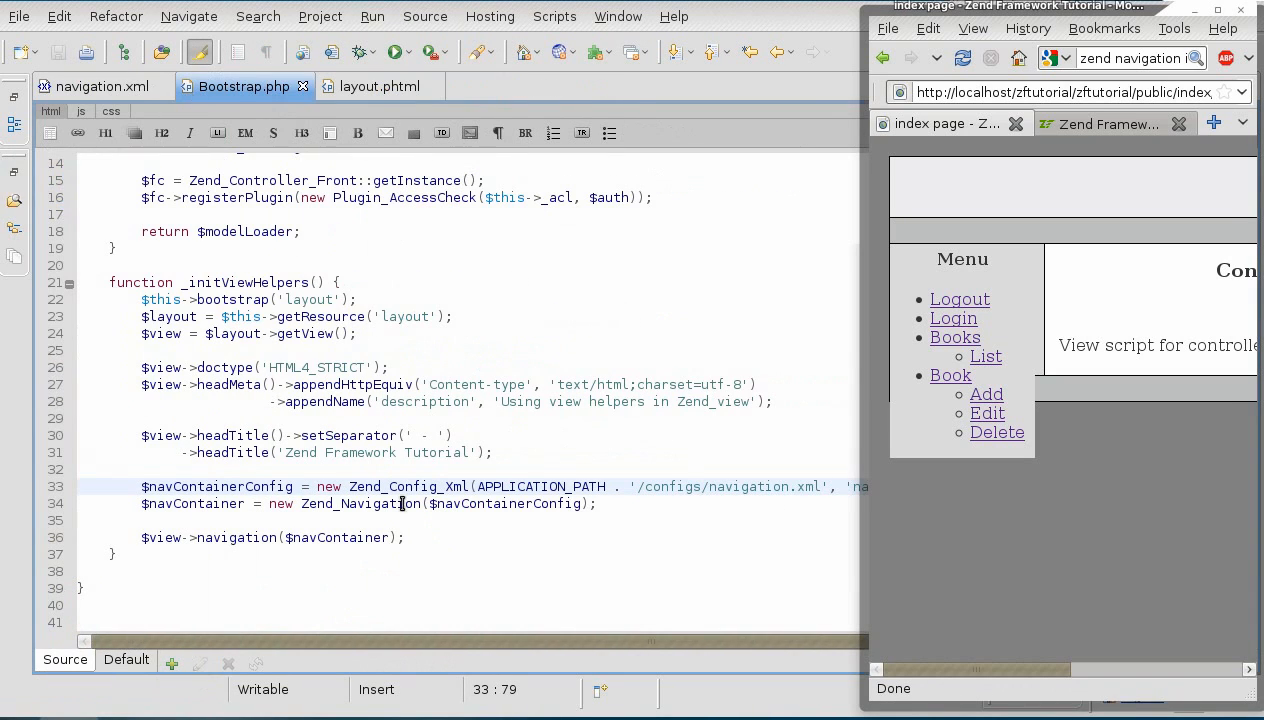
{"action": "left_click", "coordinate": [644, 504]}
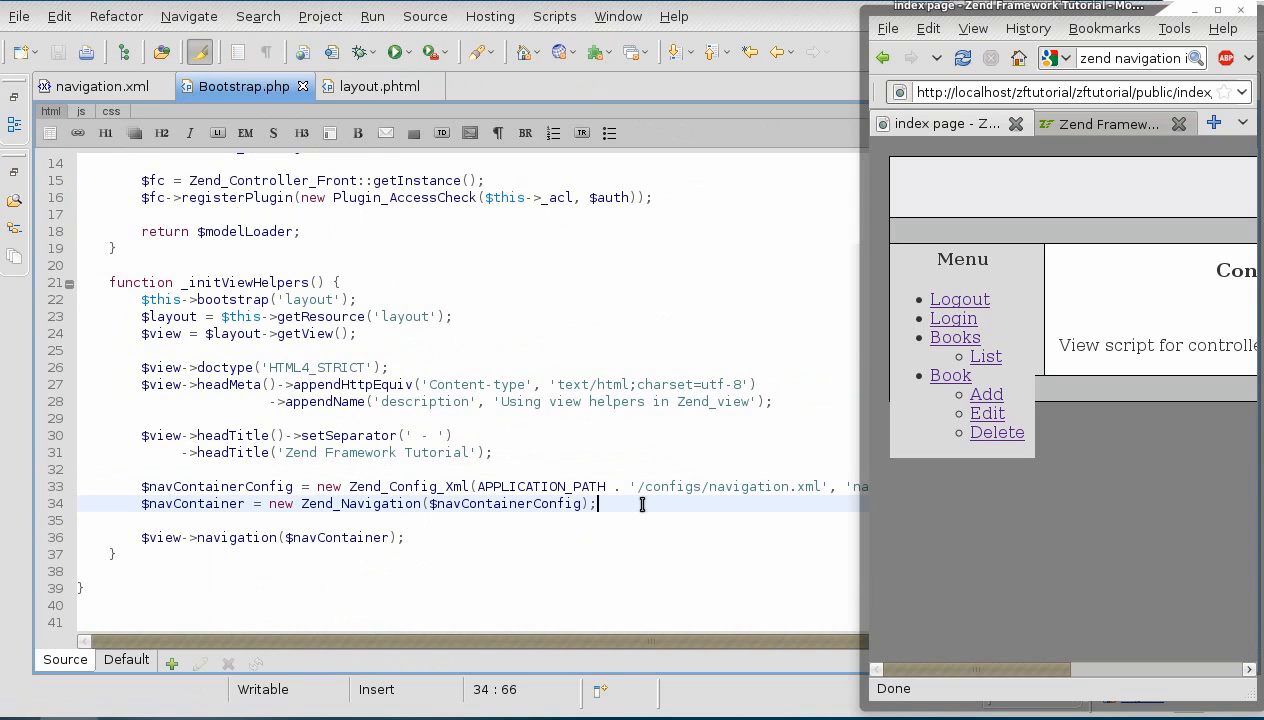
{"action": "left_click", "coordinate": [500, 536]}
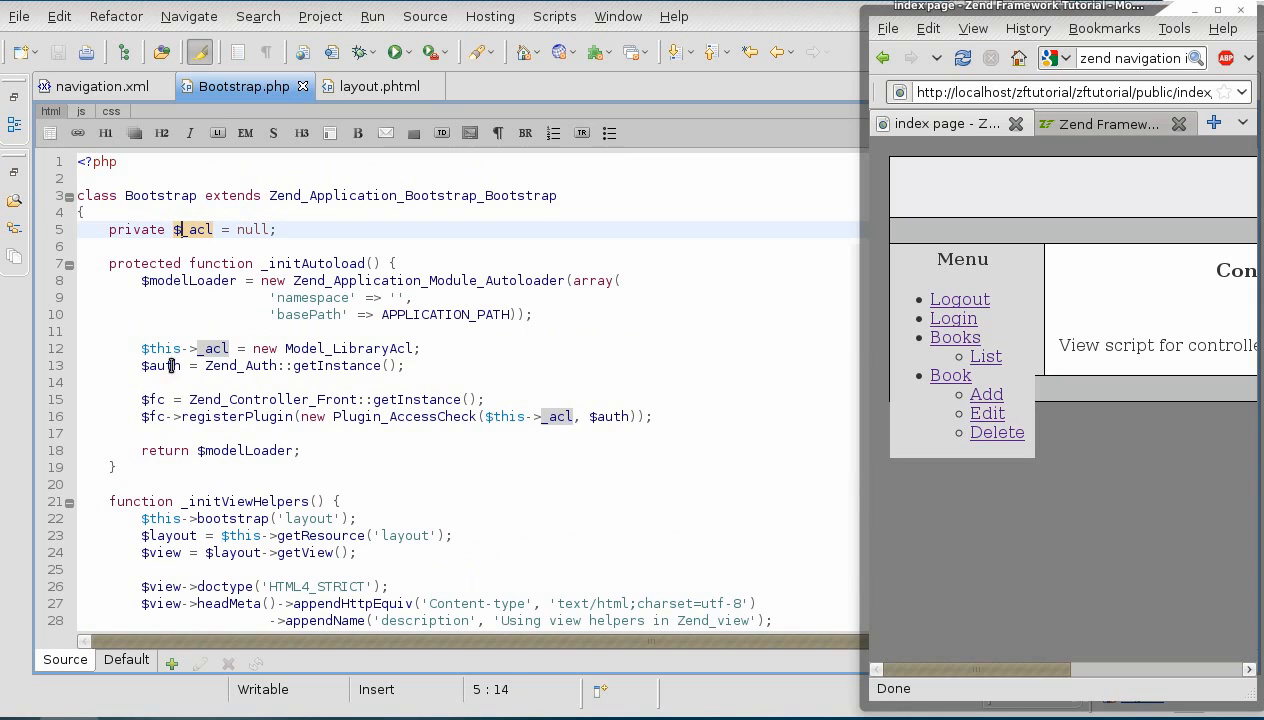
- Declare 'private $_auth = null;' below the $_acl property in Bootstrap.php
{"action": "double_click", "coordinate": [162, 364]}
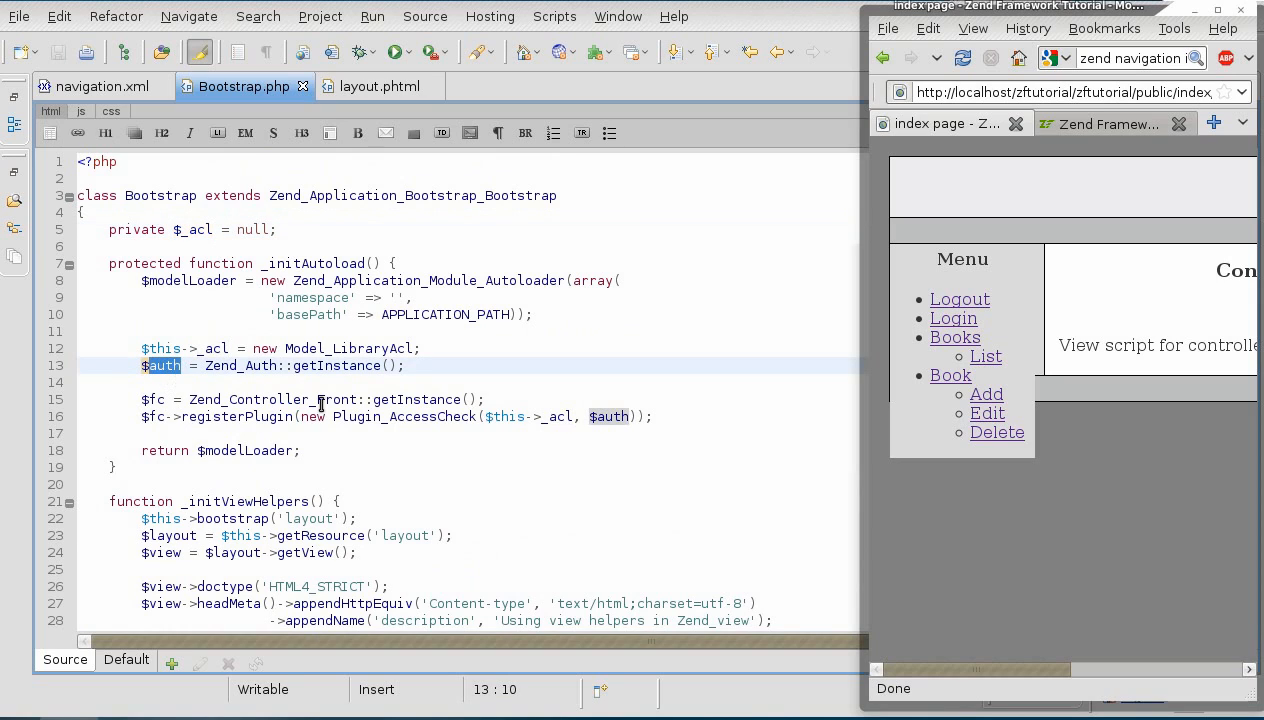
{"action": "left_click", "coordinate": [172, 364]}
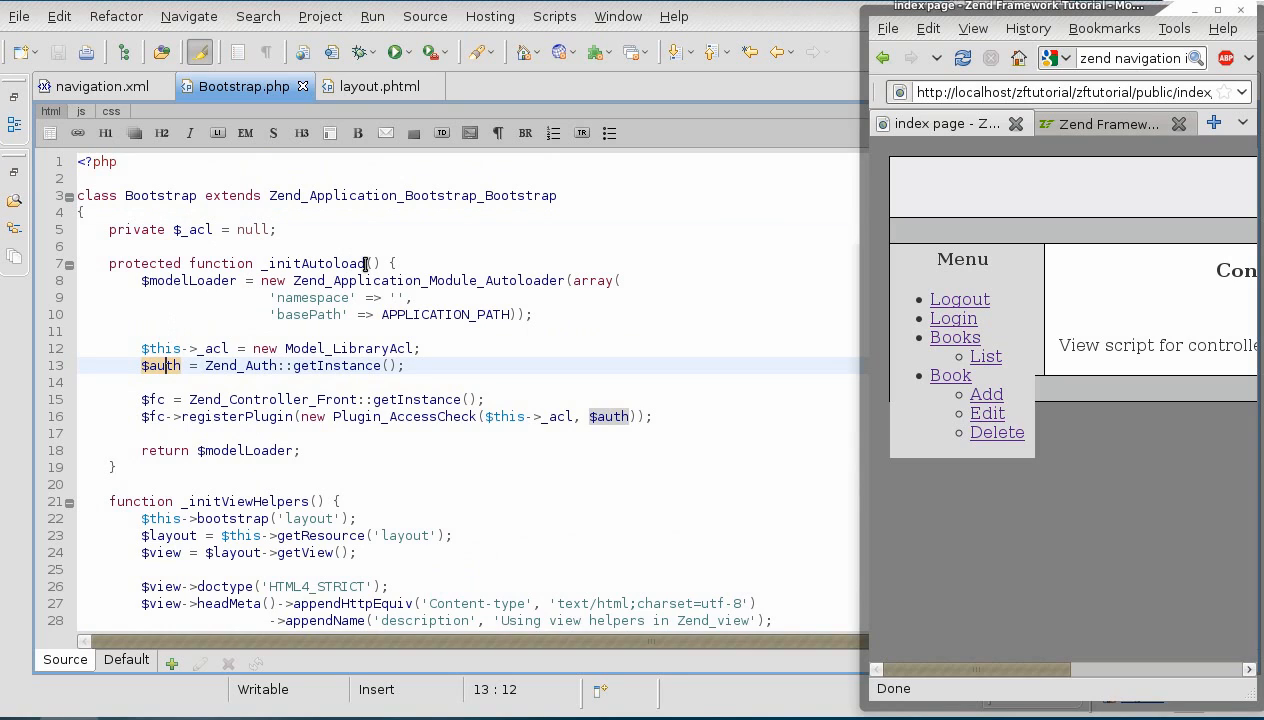
{"action": "left_click", "coordinate": [278, 228]}
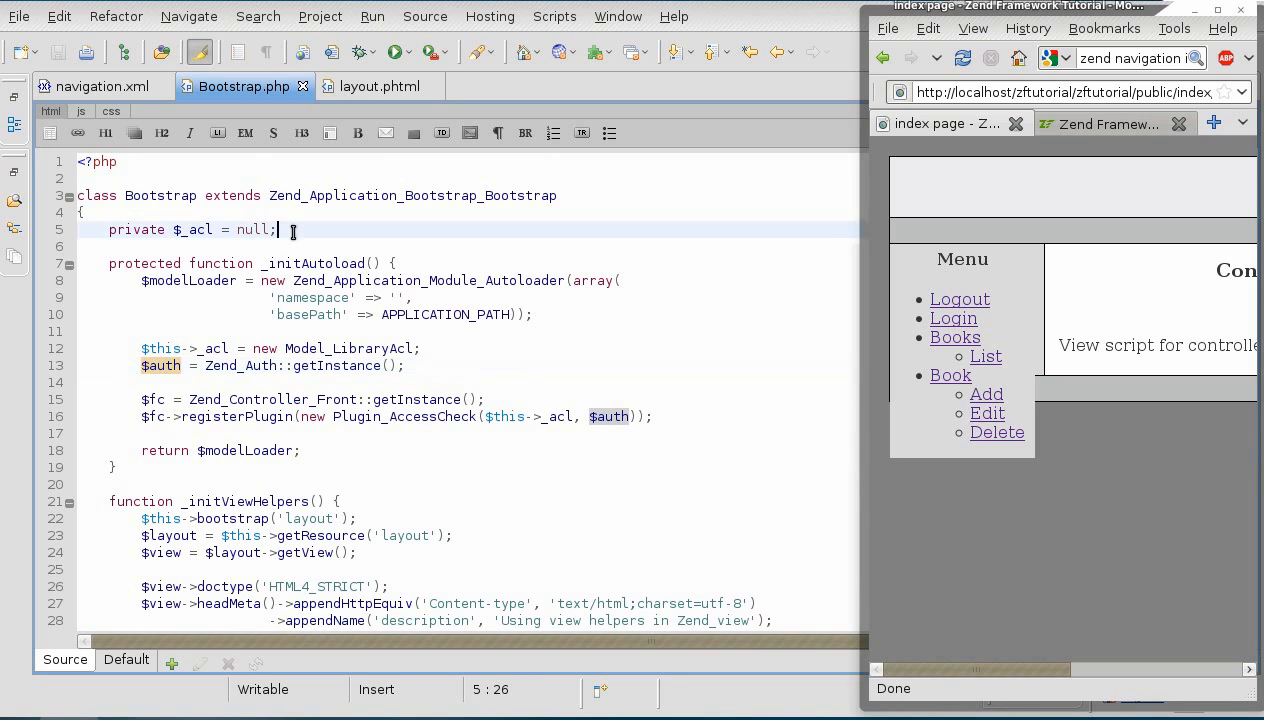
{"action": "key", "text": "Return"}
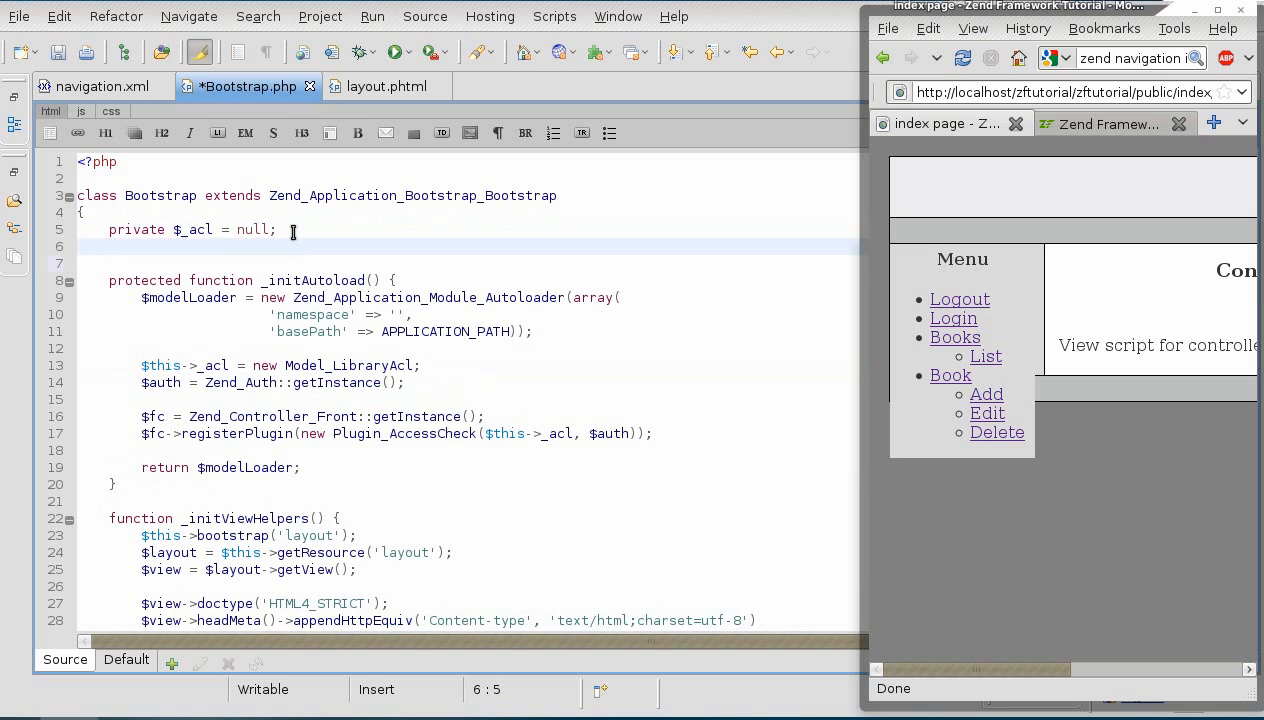
{"action": "type", "text": "p"}
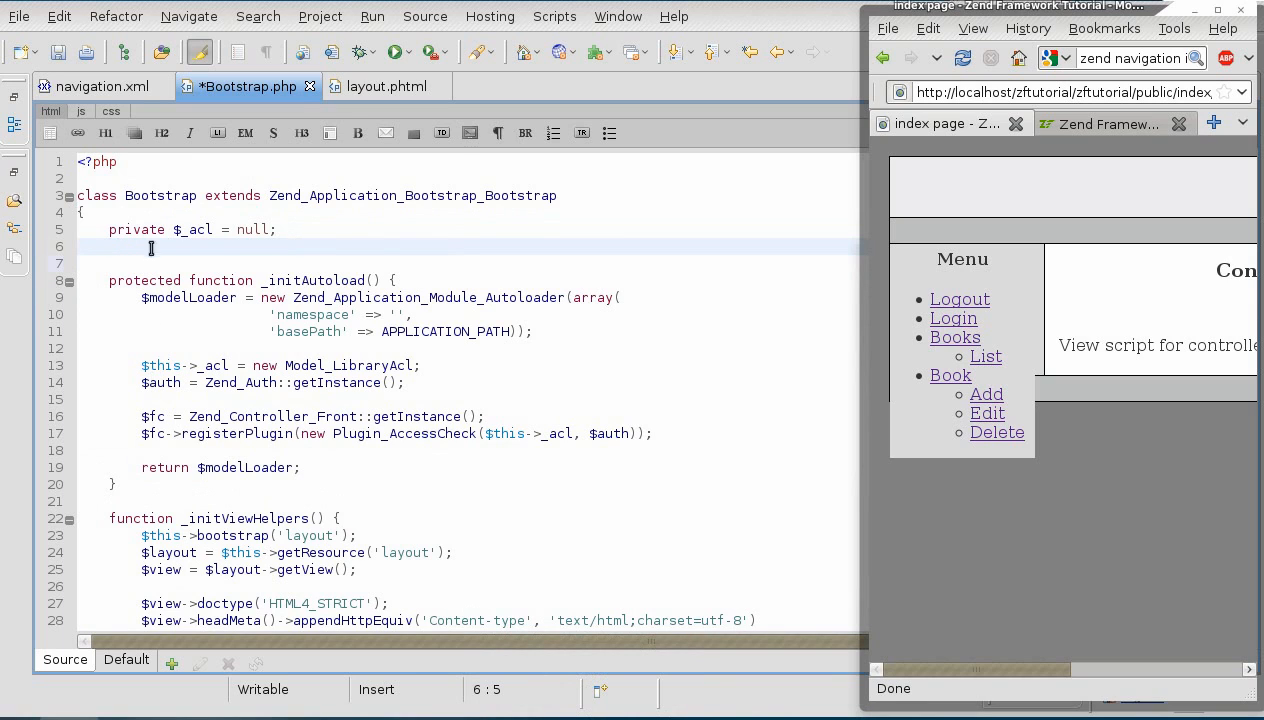
{"action": "type", "text": "priv"}
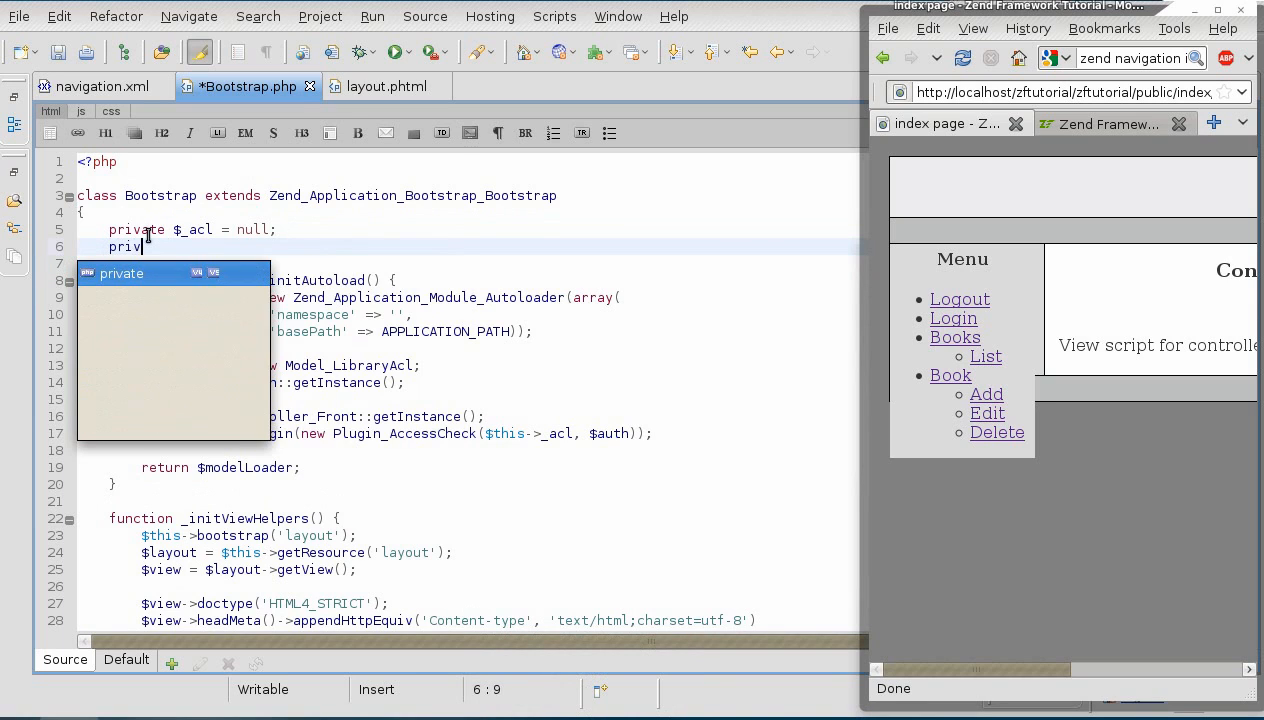
{"action": "type", "text": "ate $_auth"}
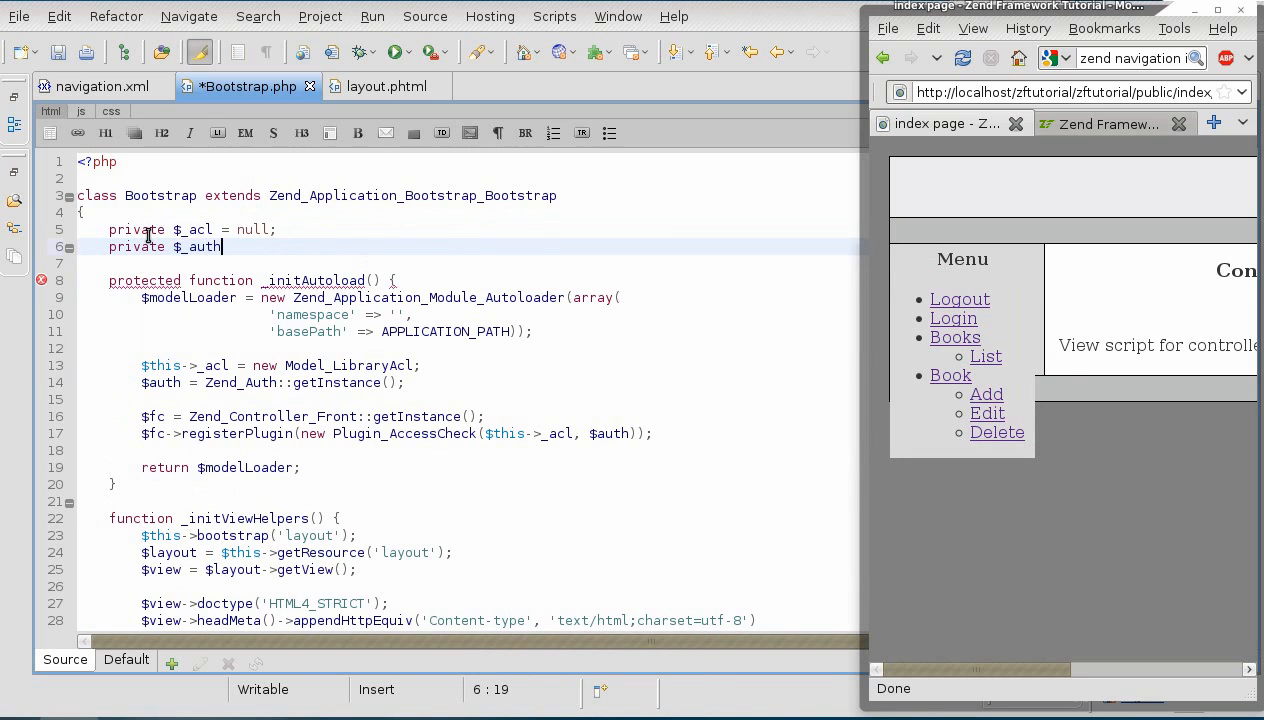
{"action": "type", "text": "= null;"}
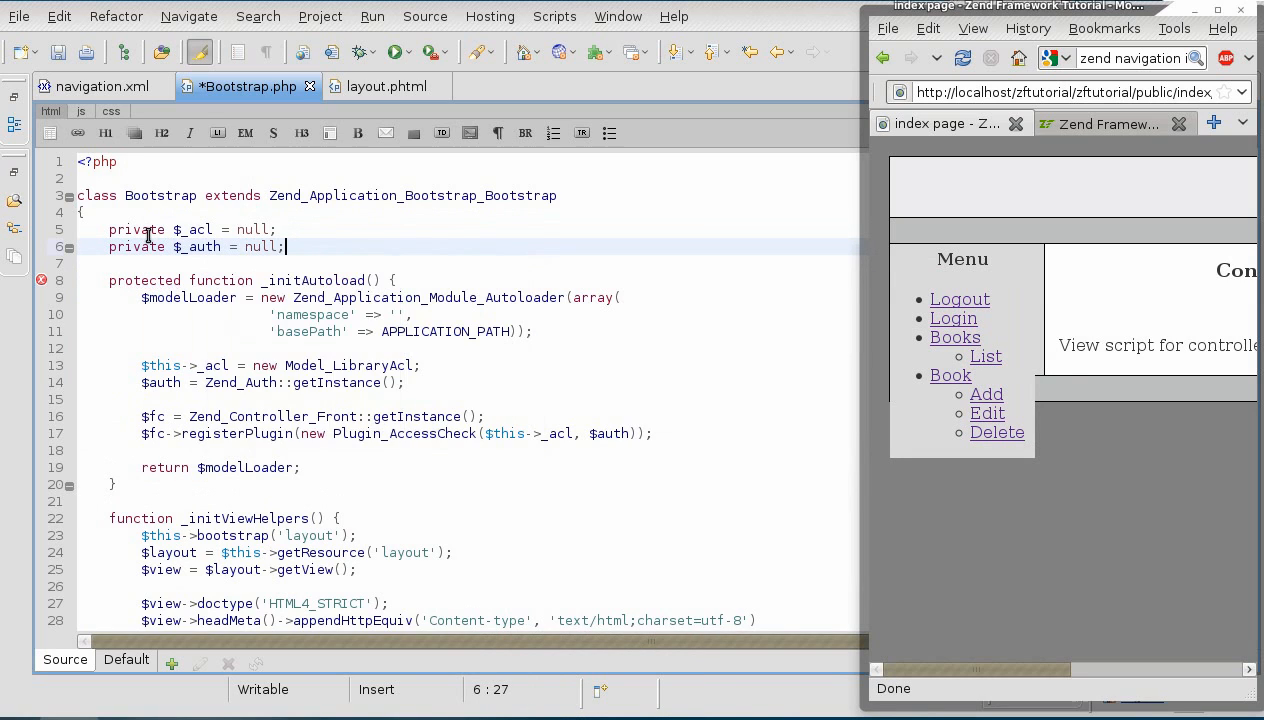
- Store Zend_Auth in $this->_auth, pass it to the access-check plugin, and save Bootstrap.php
{"action": "left_click", "coordinate": [232, 382]}
{"action": "type", "text": "this"}
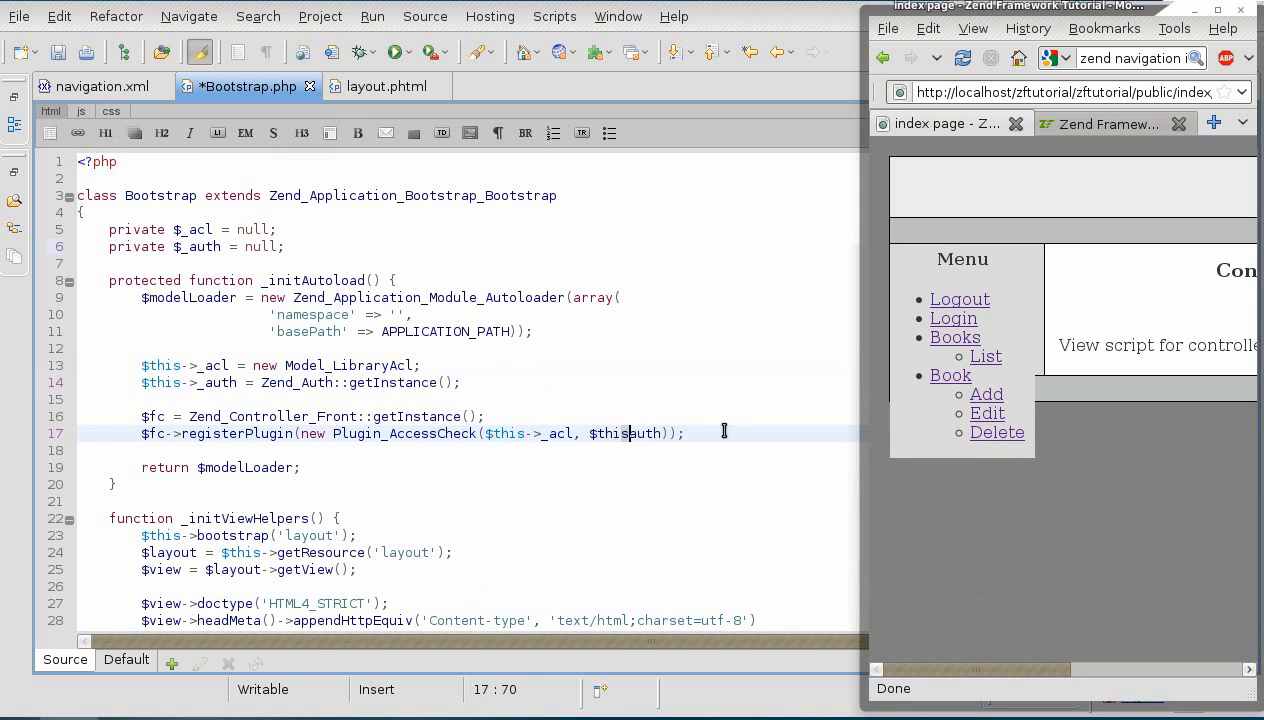
{"action": "type", "text": "->_"}
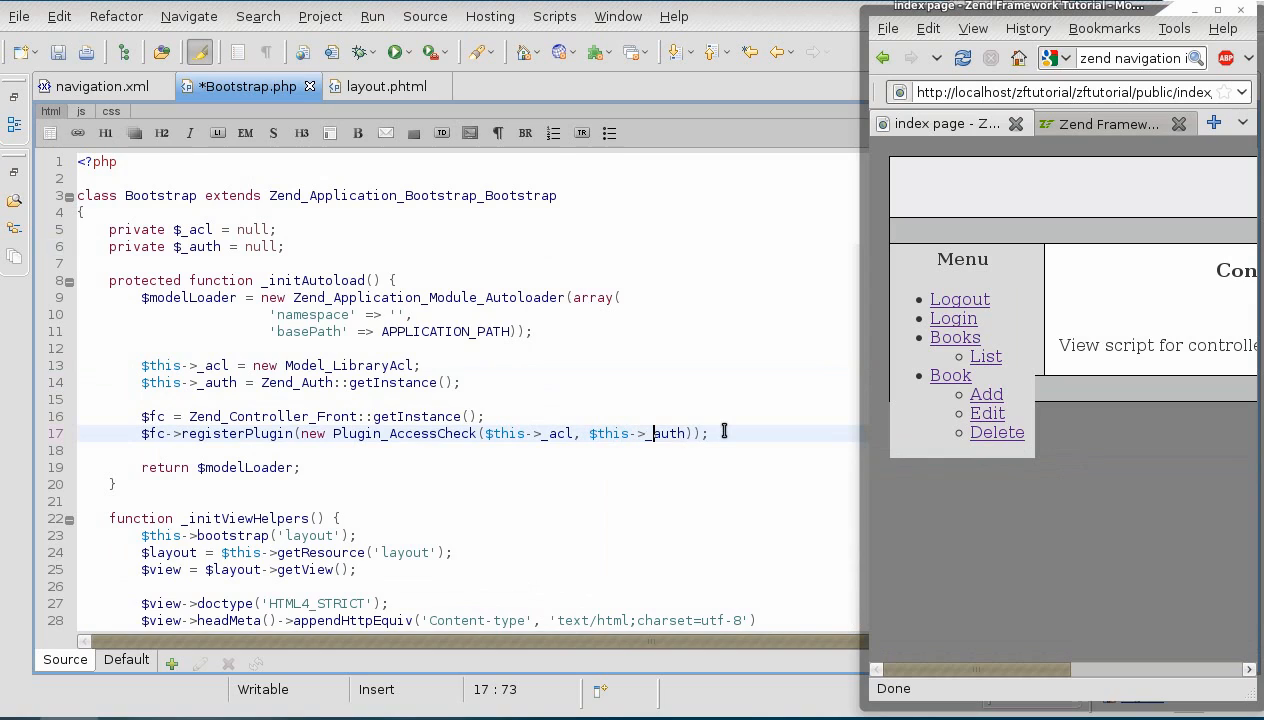
{"action": "key", "text": "ctrl+s"}
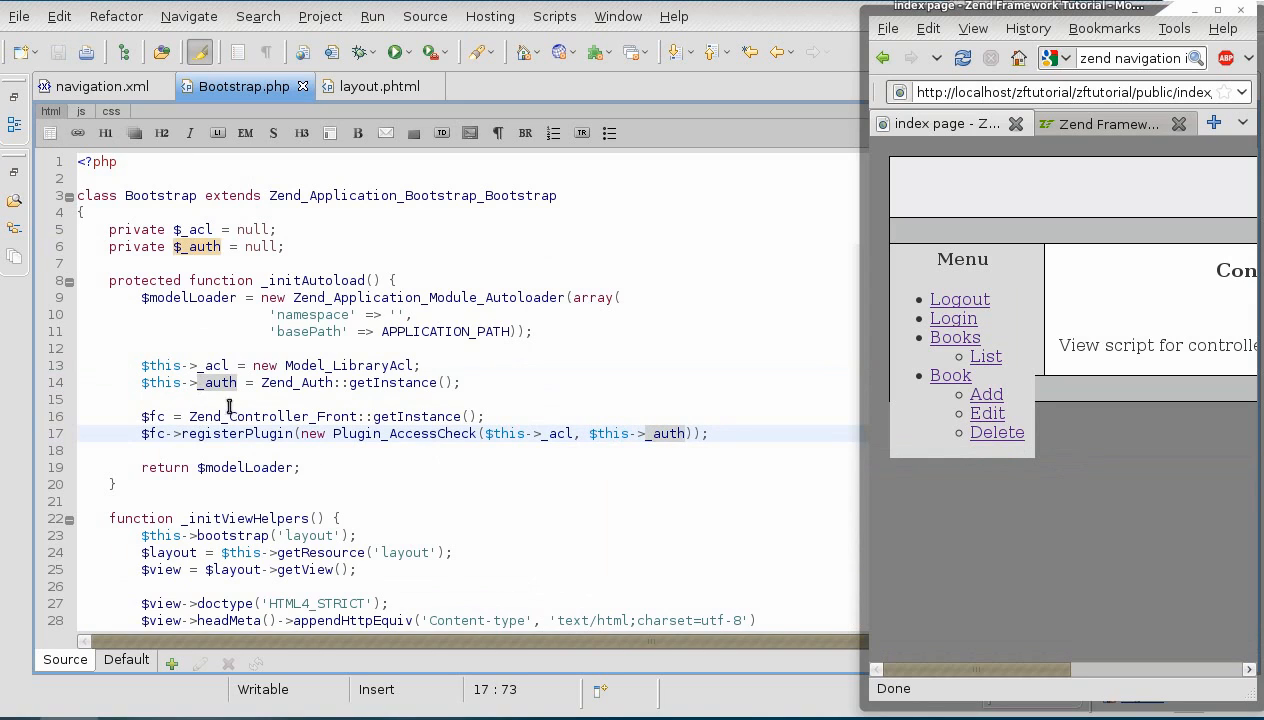
{"action": "left_click", "coordinate": [458, 382]}
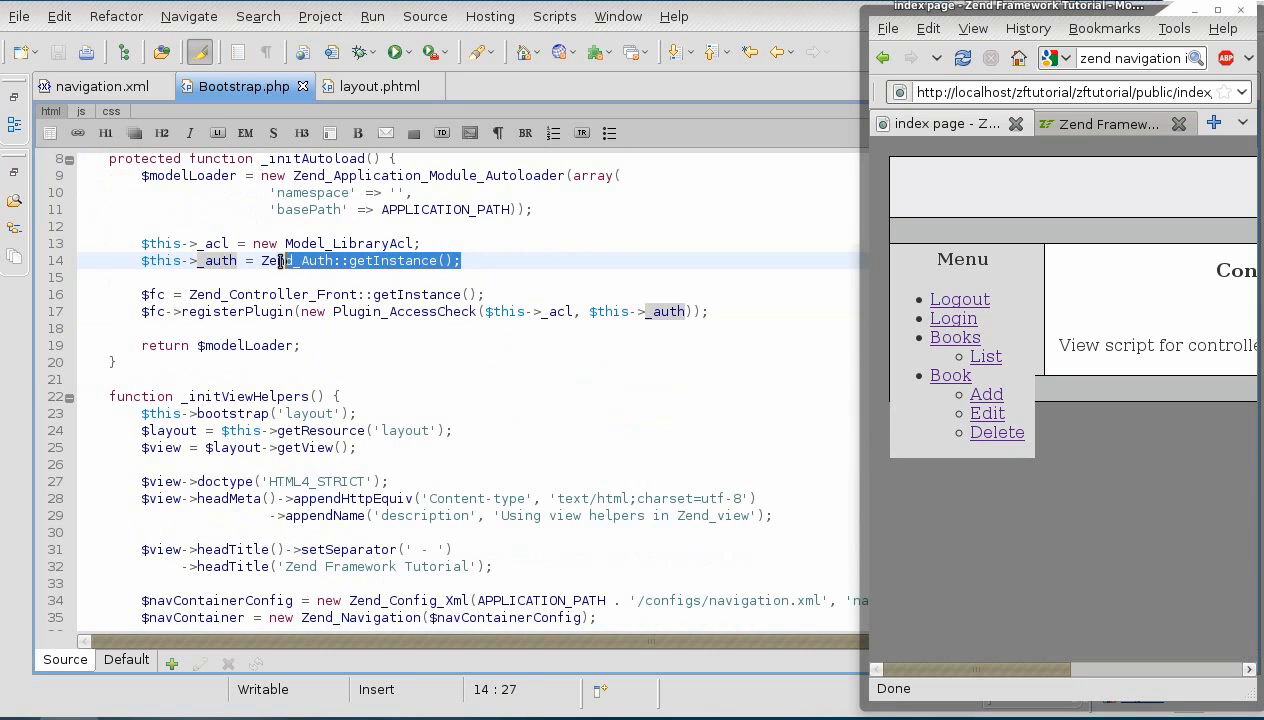
{"action": "scroll", "scroll_direction": "down", "scroll_amount": 3}
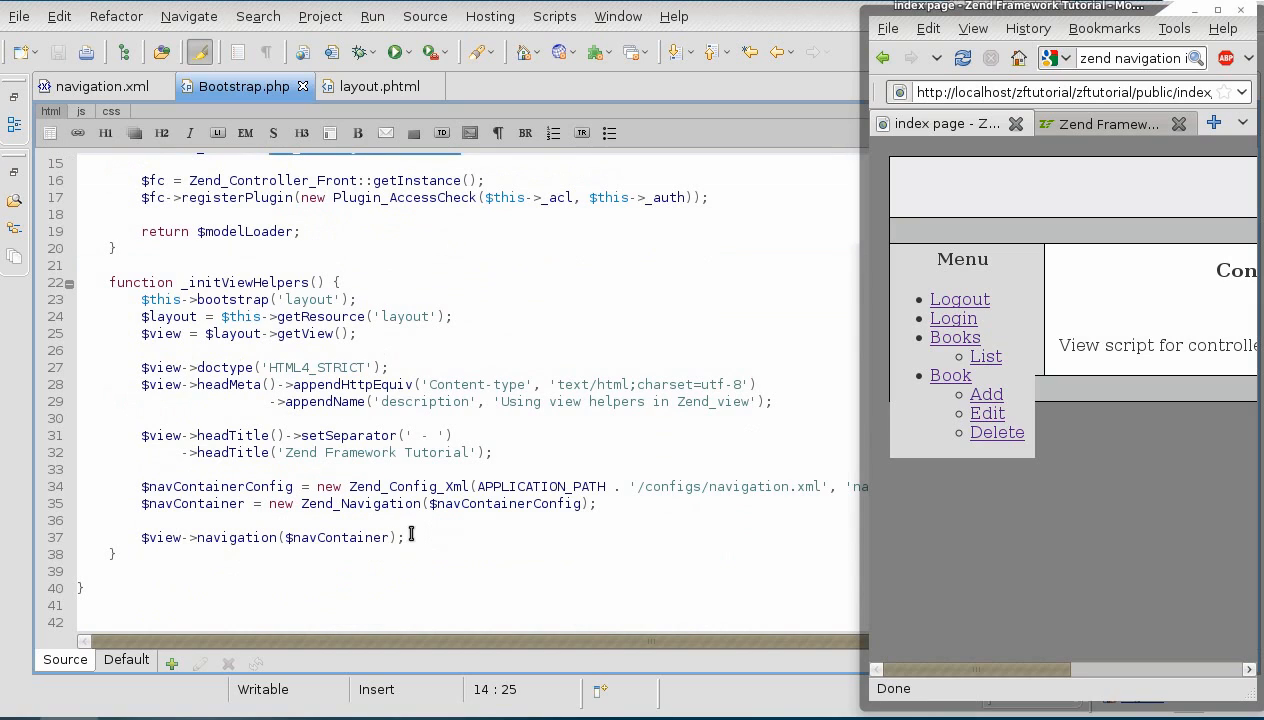
- Append ->setAcl($this->_acl) to the navigation view helper call in Bootstrap.php
{"action": "left_click", "coordinate": [406, 536]}
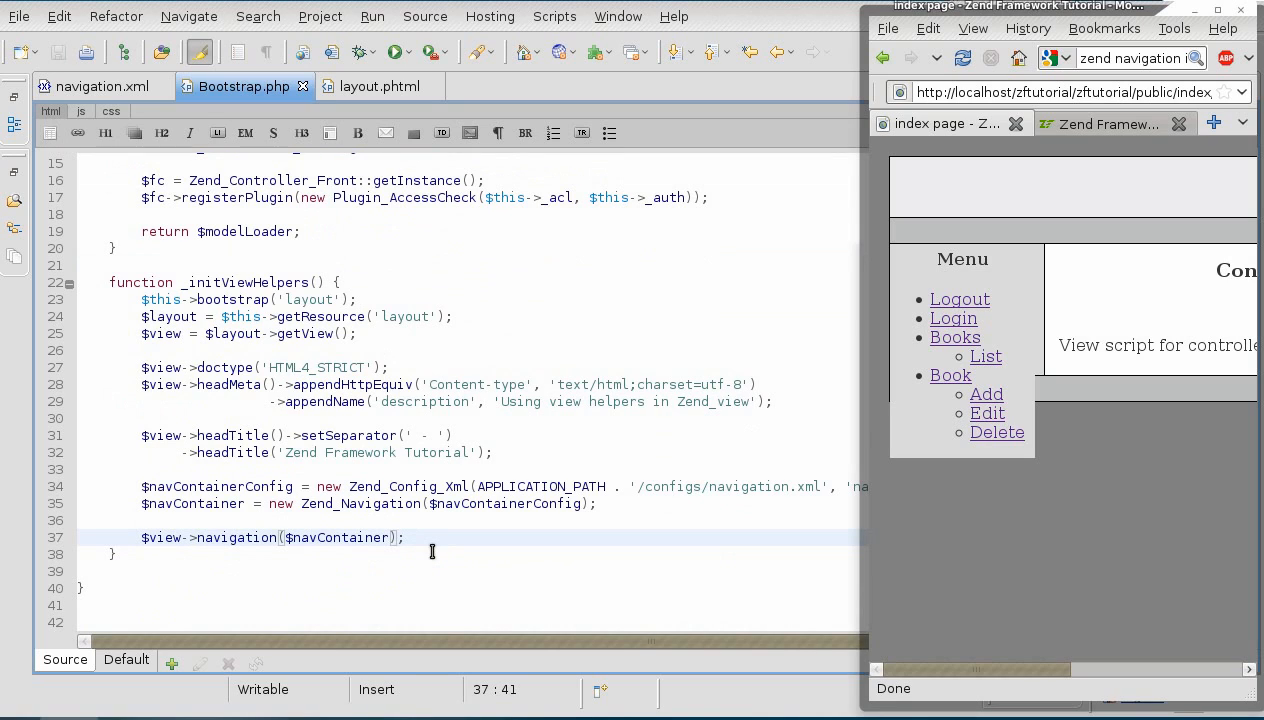
{"action": "type", "text": "->"}
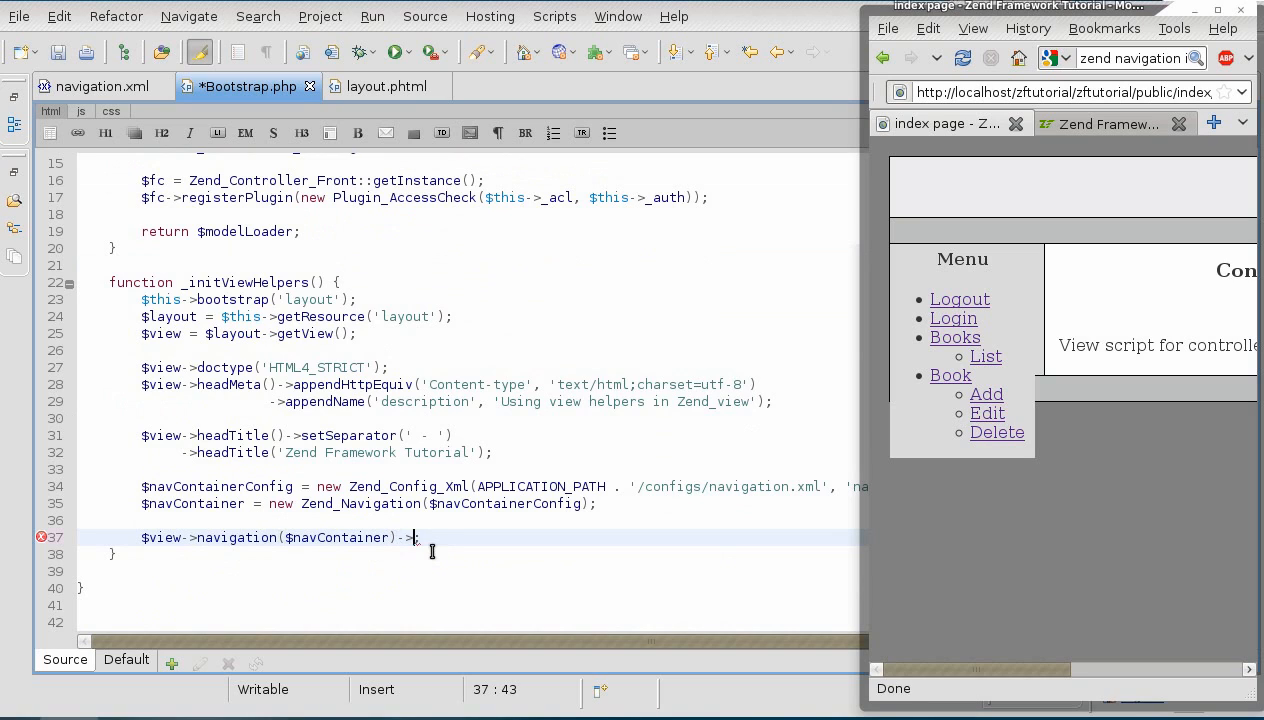
{"action": "type", "text": "setAcl"}
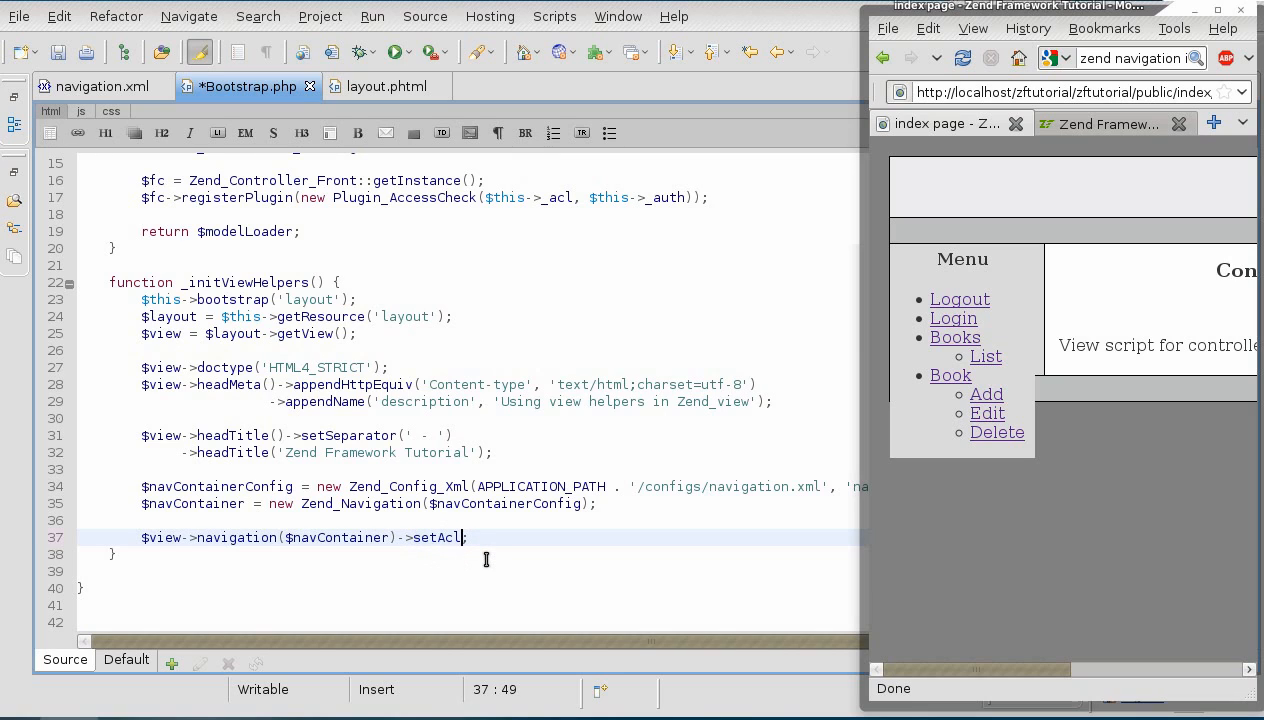
{"action": "type", "text": "($"}
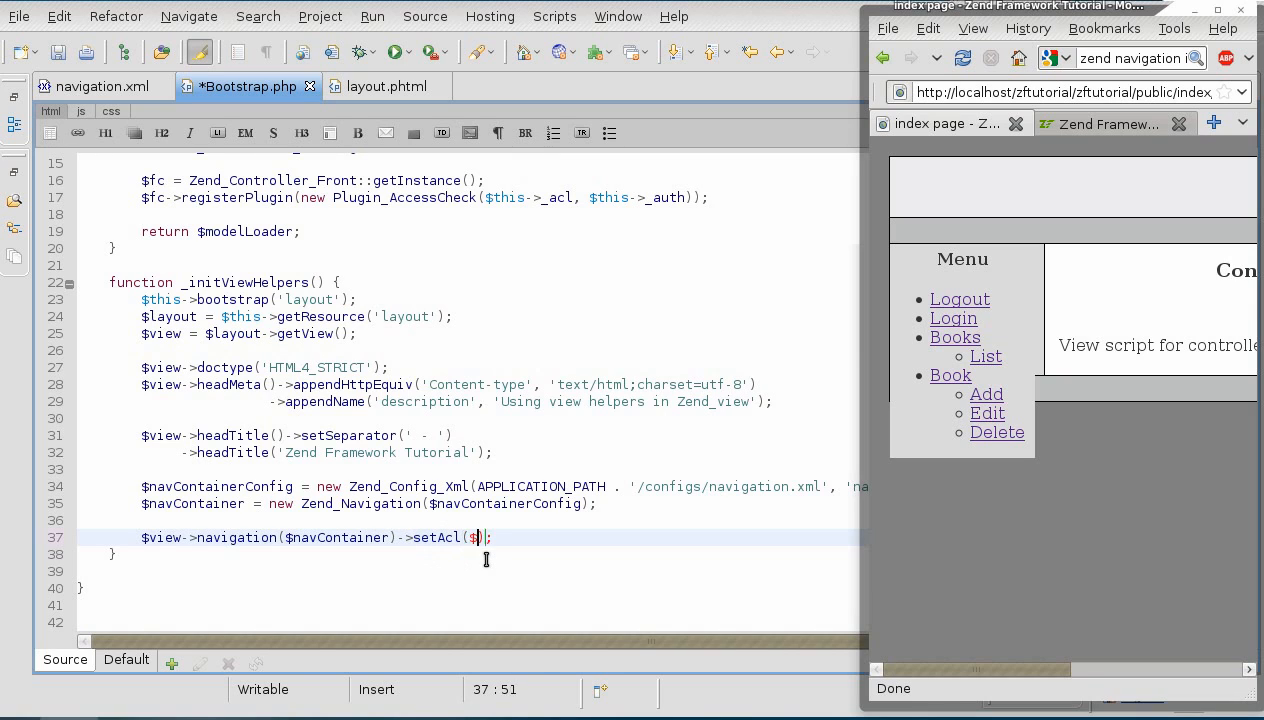
{"action": "type", "text": "this->"}
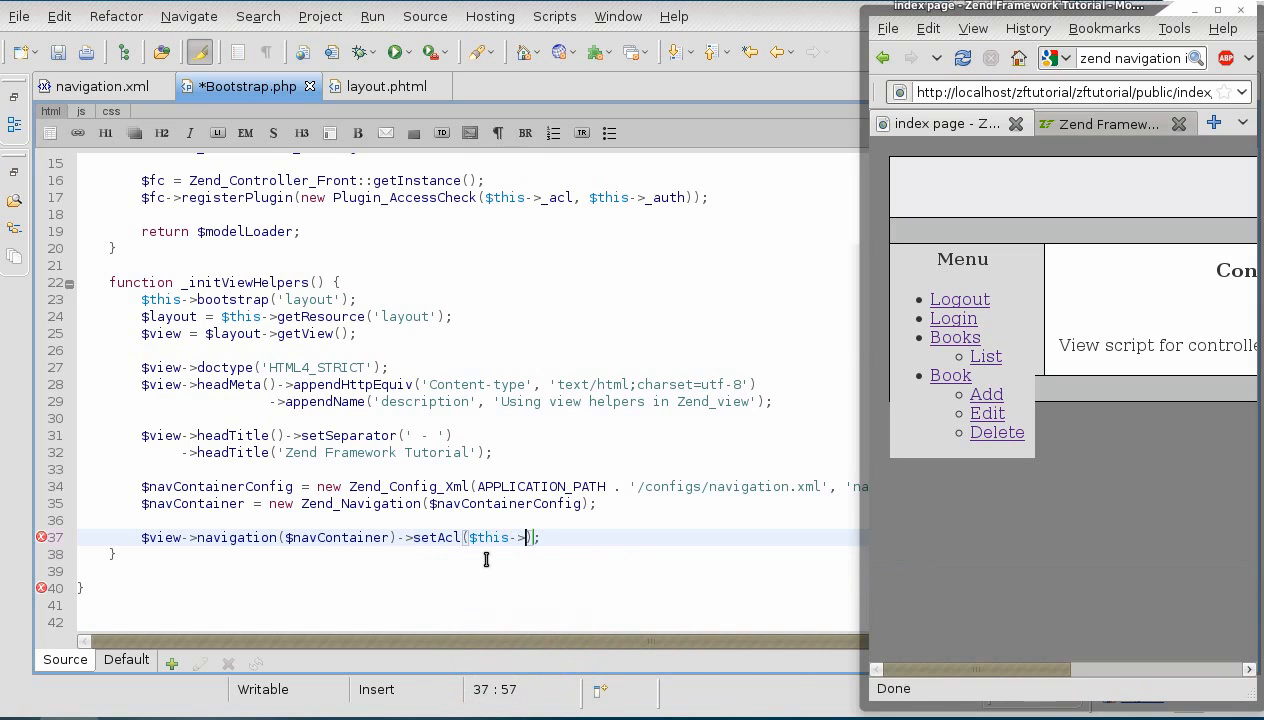
{"action": "type", "text": "_acl"}
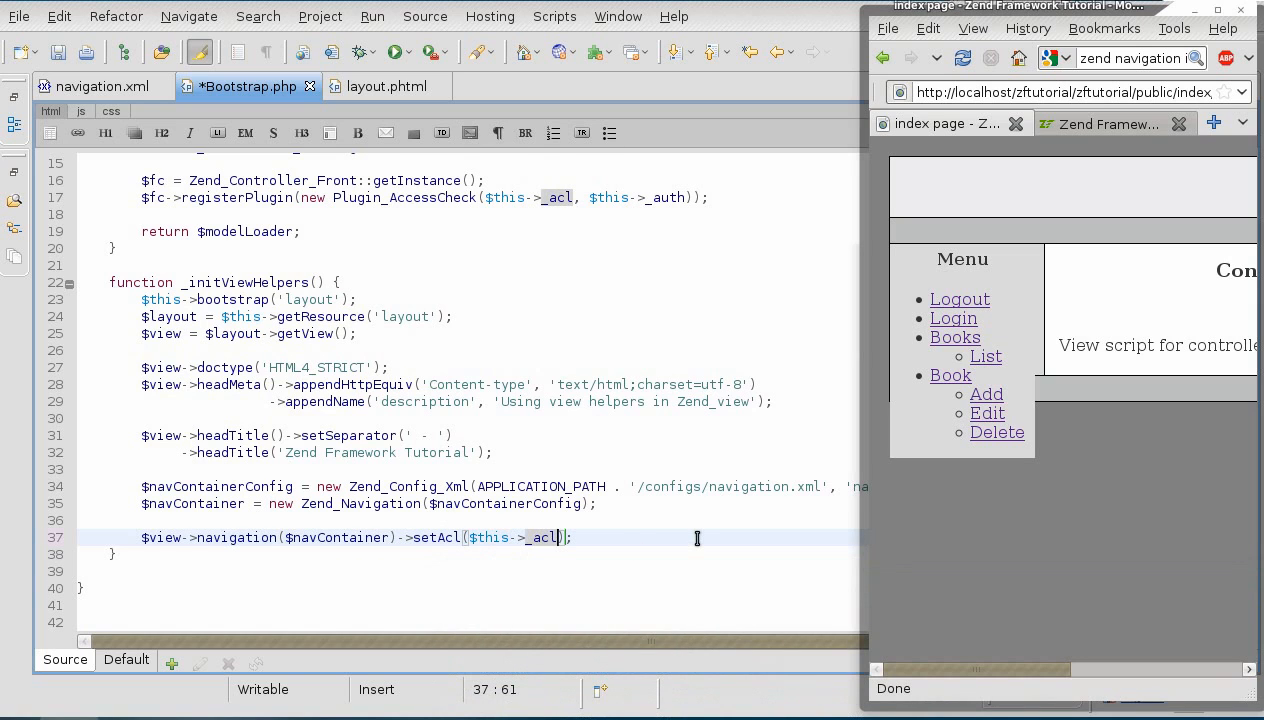
{"action": "type", "text": "->"}
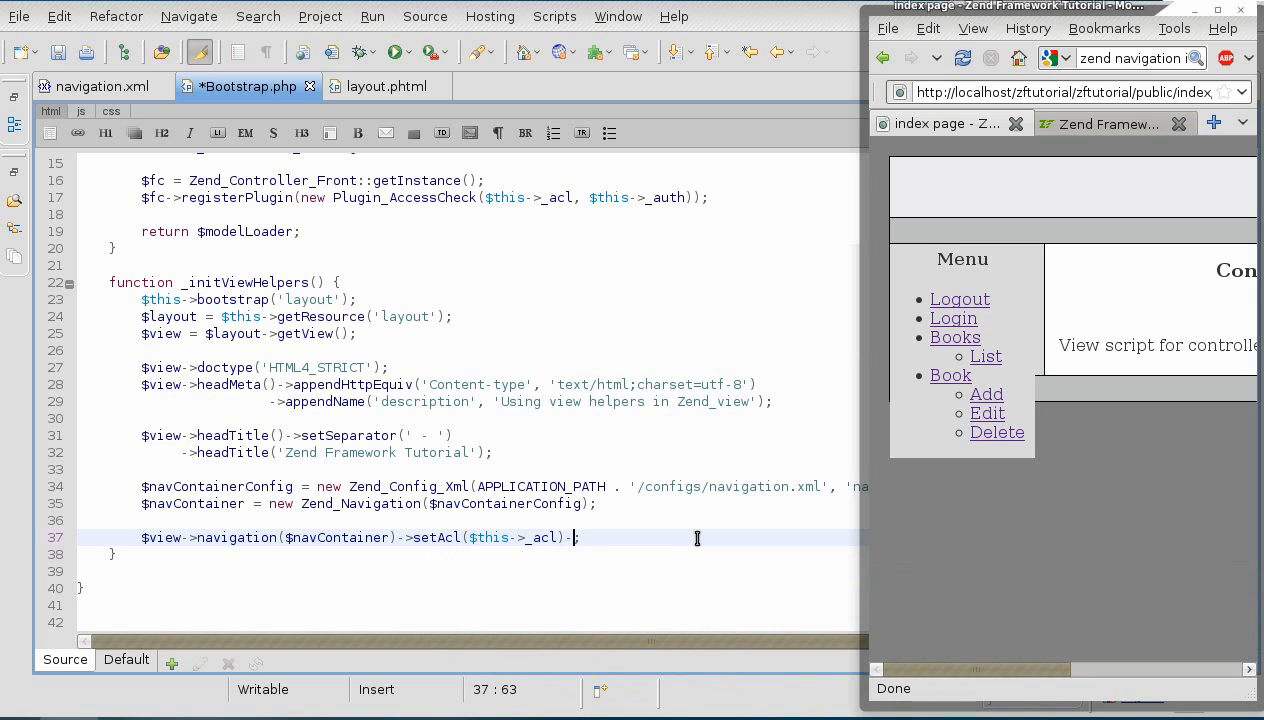
{"action": "type", "text": ">"}
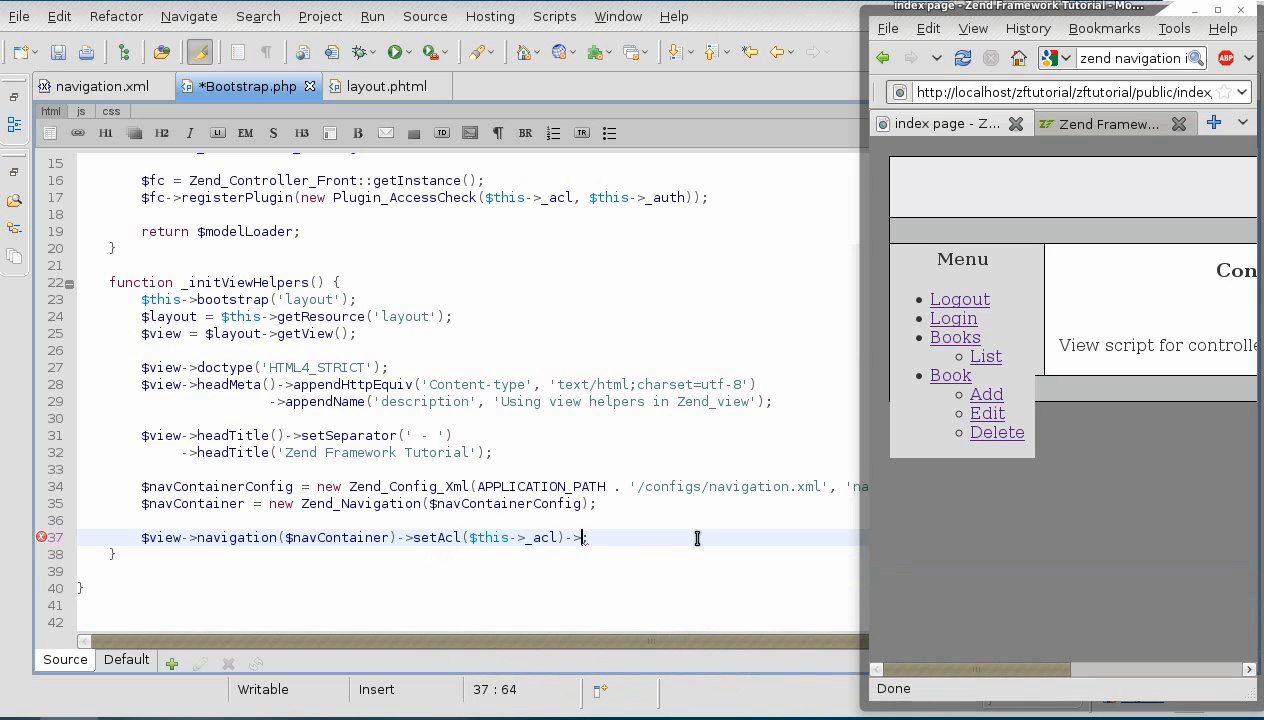
- Chain ->setRole($this->_auth->getStorage()->read()->role) so the menu uses the logged-in identity's role
{"action": "type", "text": "setRole"}
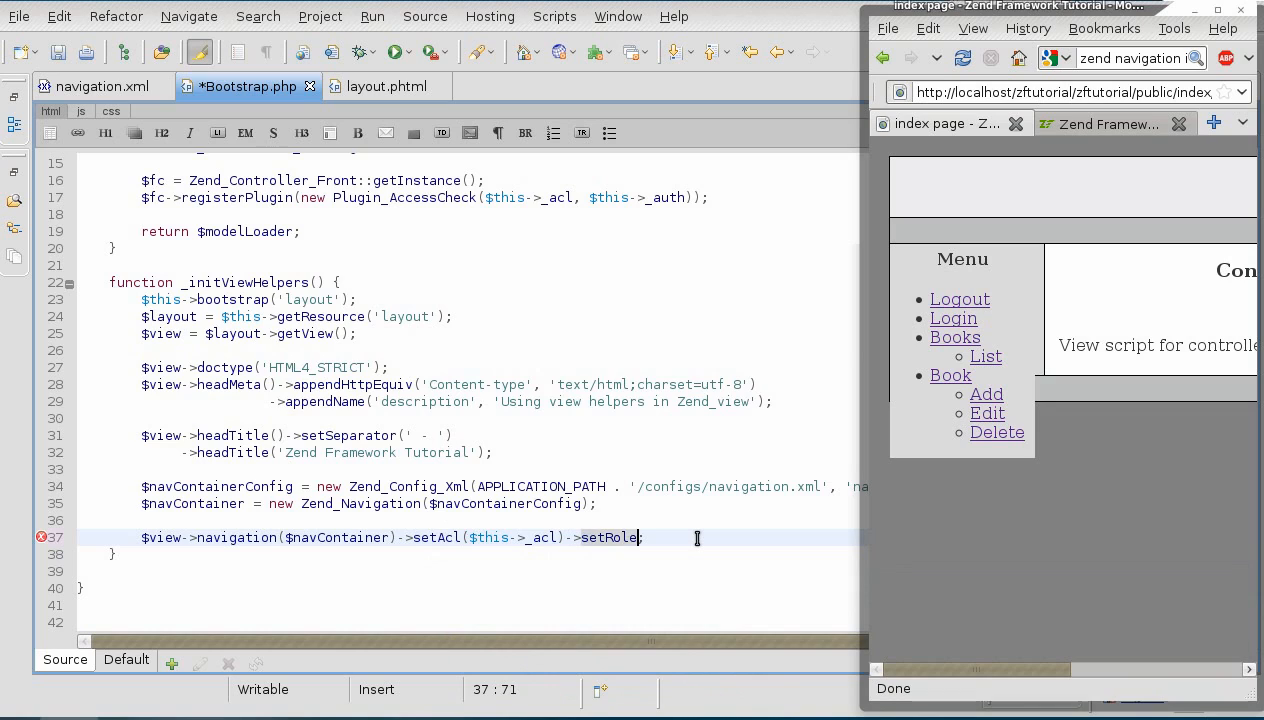
{"action": "type", "text": "()"}
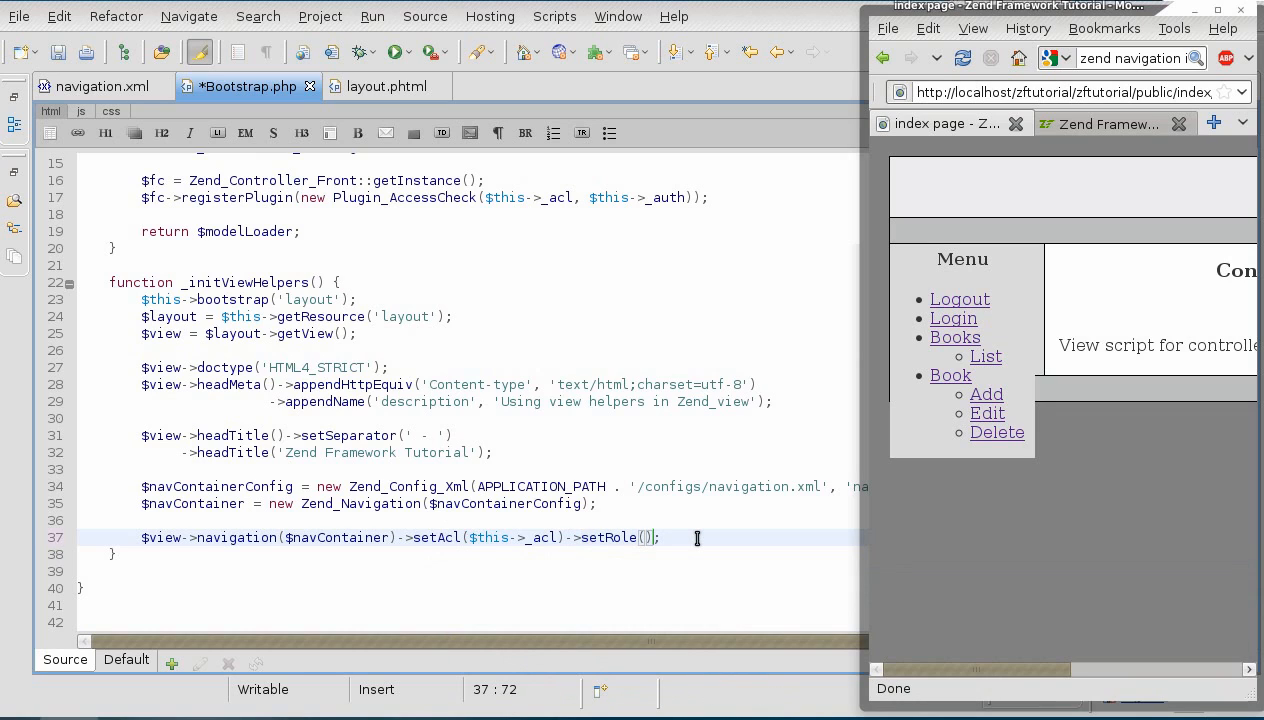
{"action": "type", "text": "$"}
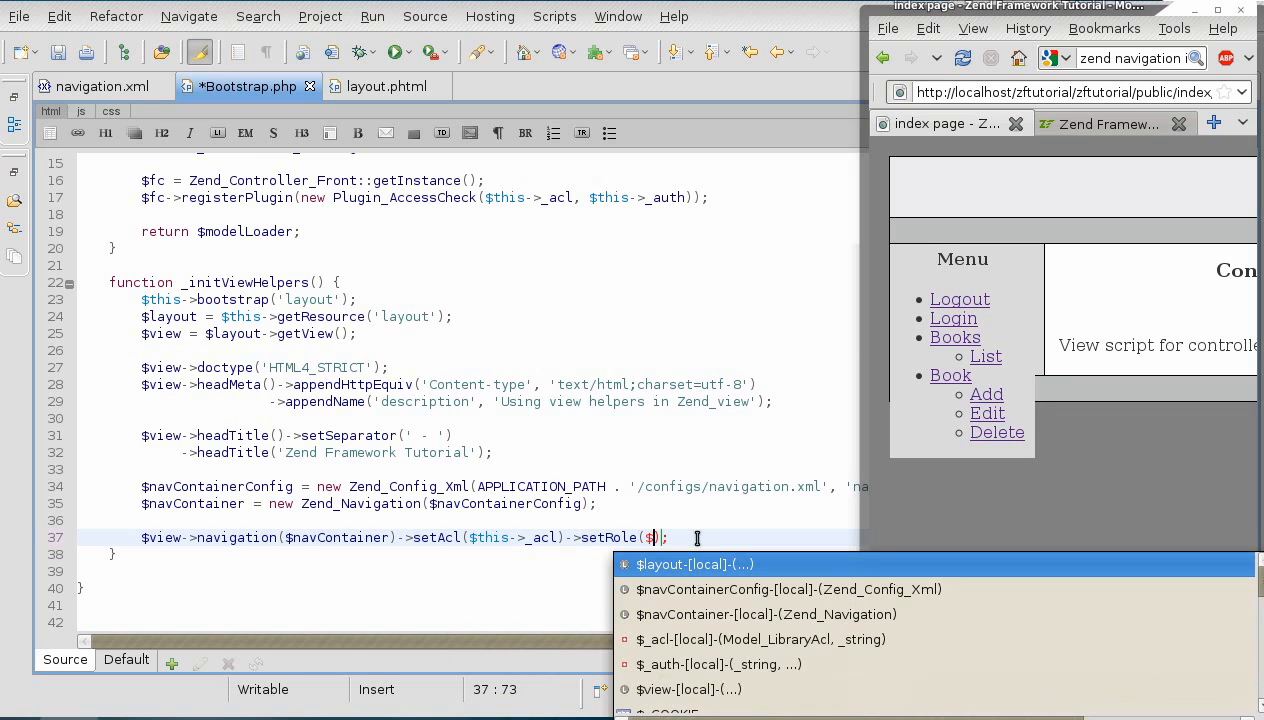
{"action": "type", "text": "this"}
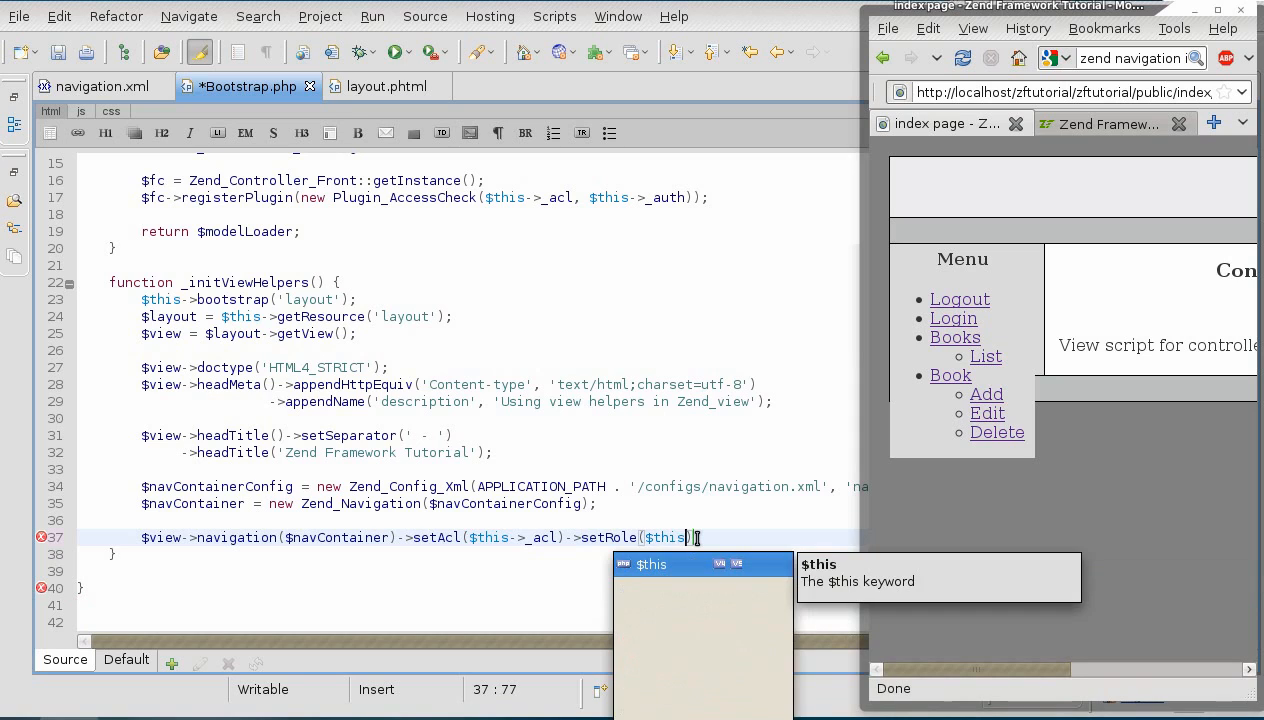
{"action": "type", "text": "->_auth"}
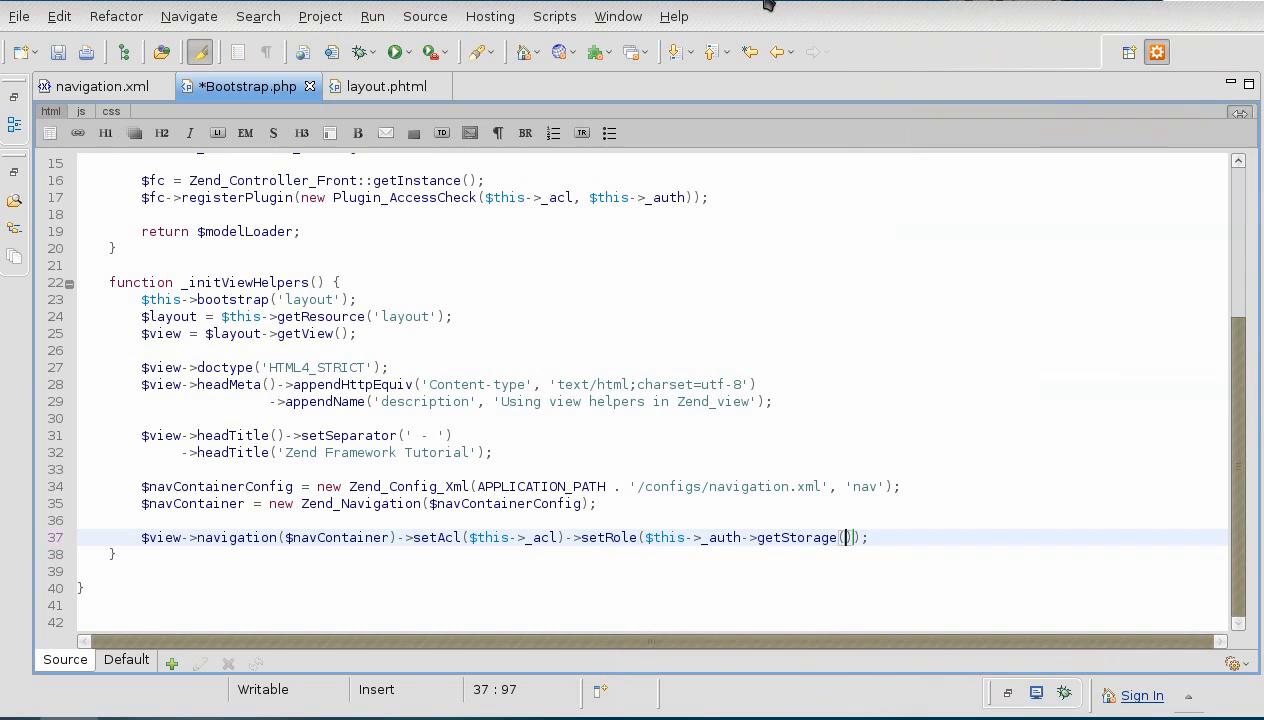
{"action": "type", "text": "->read()->role"}
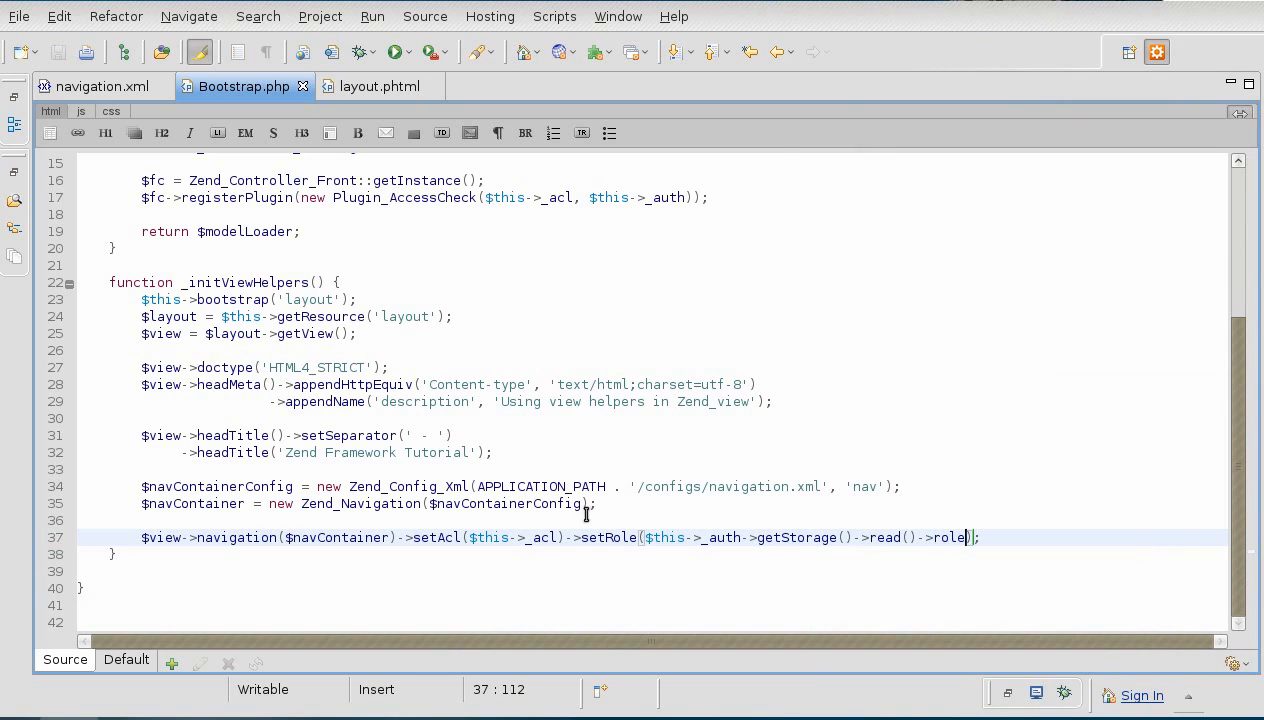
{"action": "double_click", "coordinate": [516, 536]}
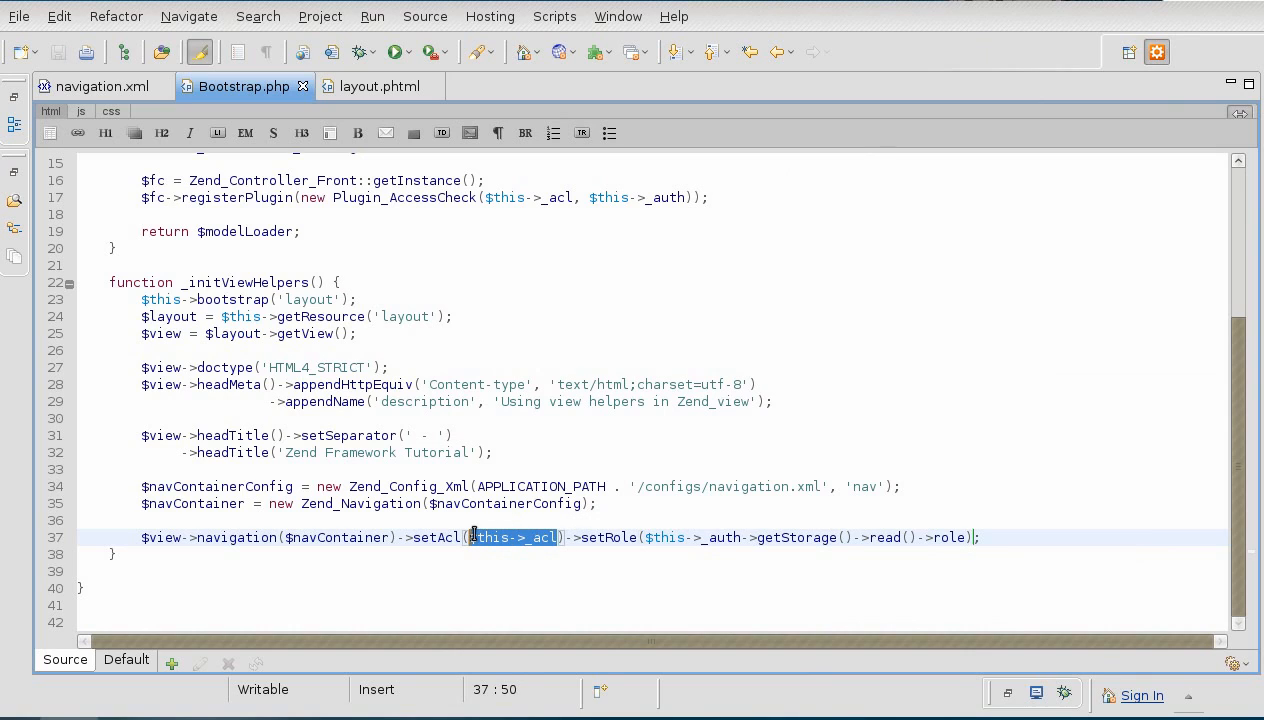
{"action": "mouse_move", "coordinate": [490, 536]}
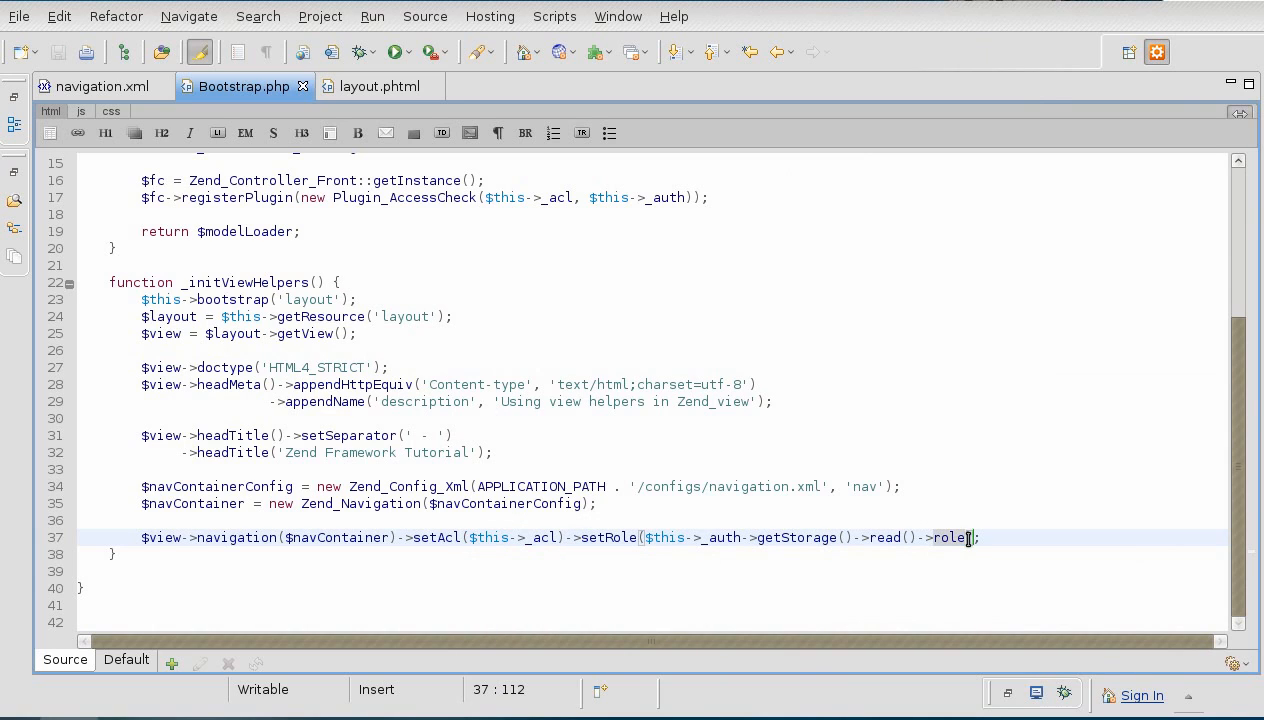
{"action": "mouse_move", "coordinate": [476, 552]}
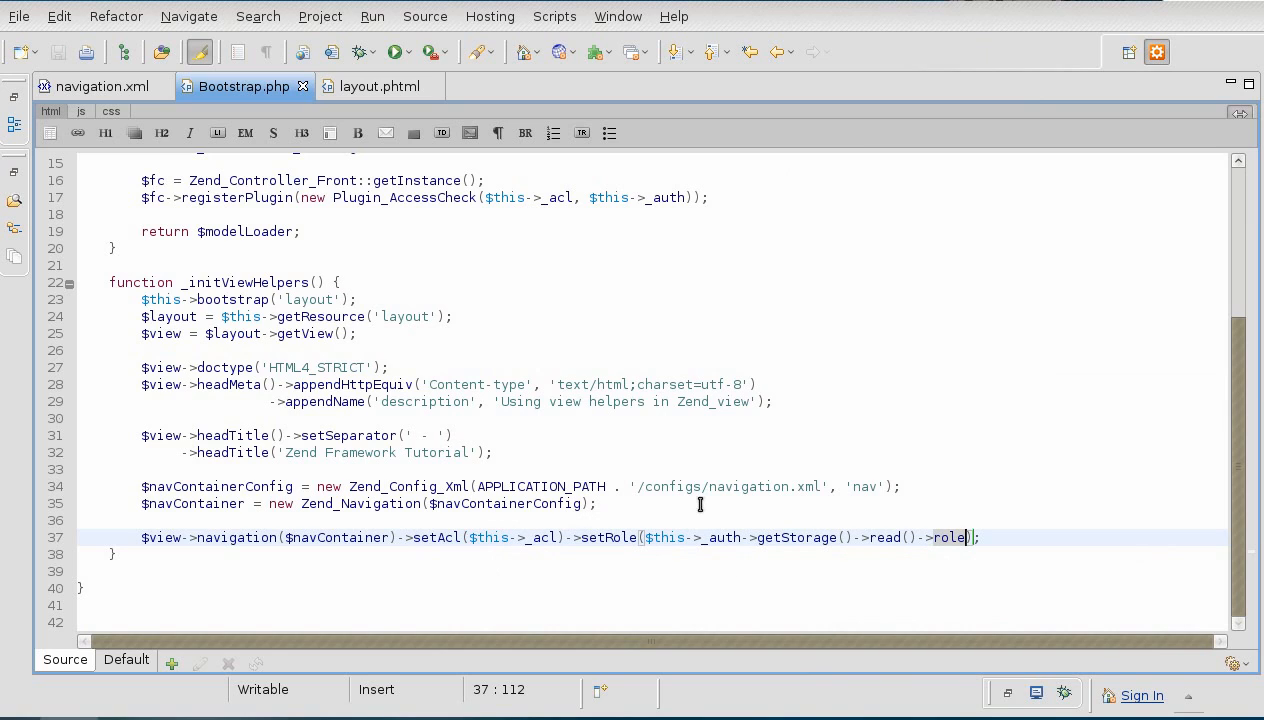
{"action": "mouse_move", "coordinate": [930, 520]}
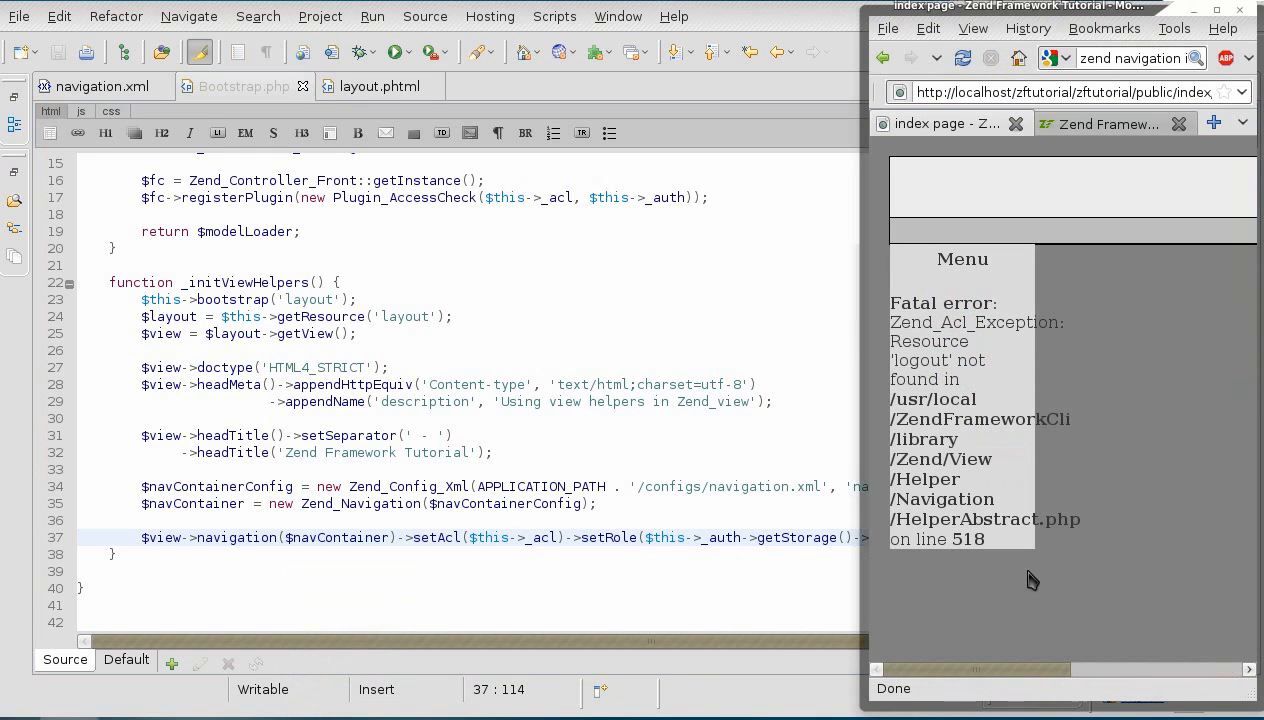
{"action": "mouse_move", "coordinate": [1000, 468]}
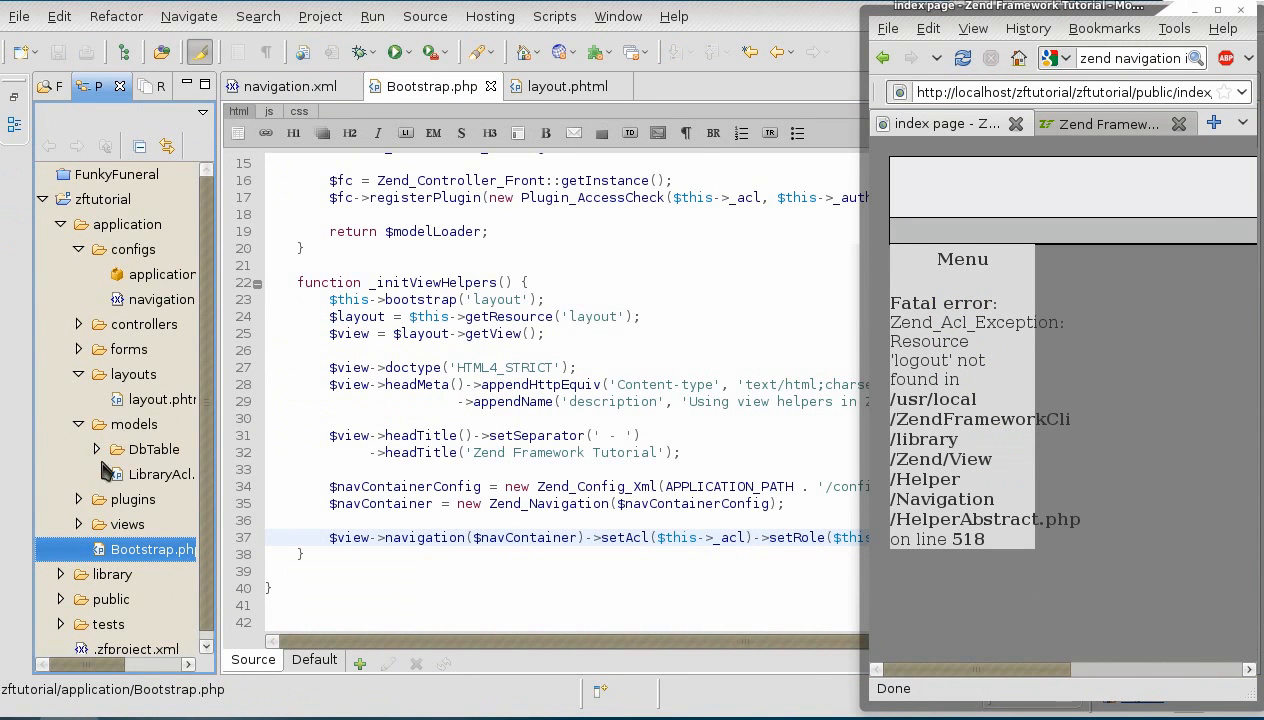
- Add a Zend_Acl_Resource('logout') line after 'index' in LibraryAcl.php and duplicate it for login
{"action": "double_click", "coordinate": [160, 472]}
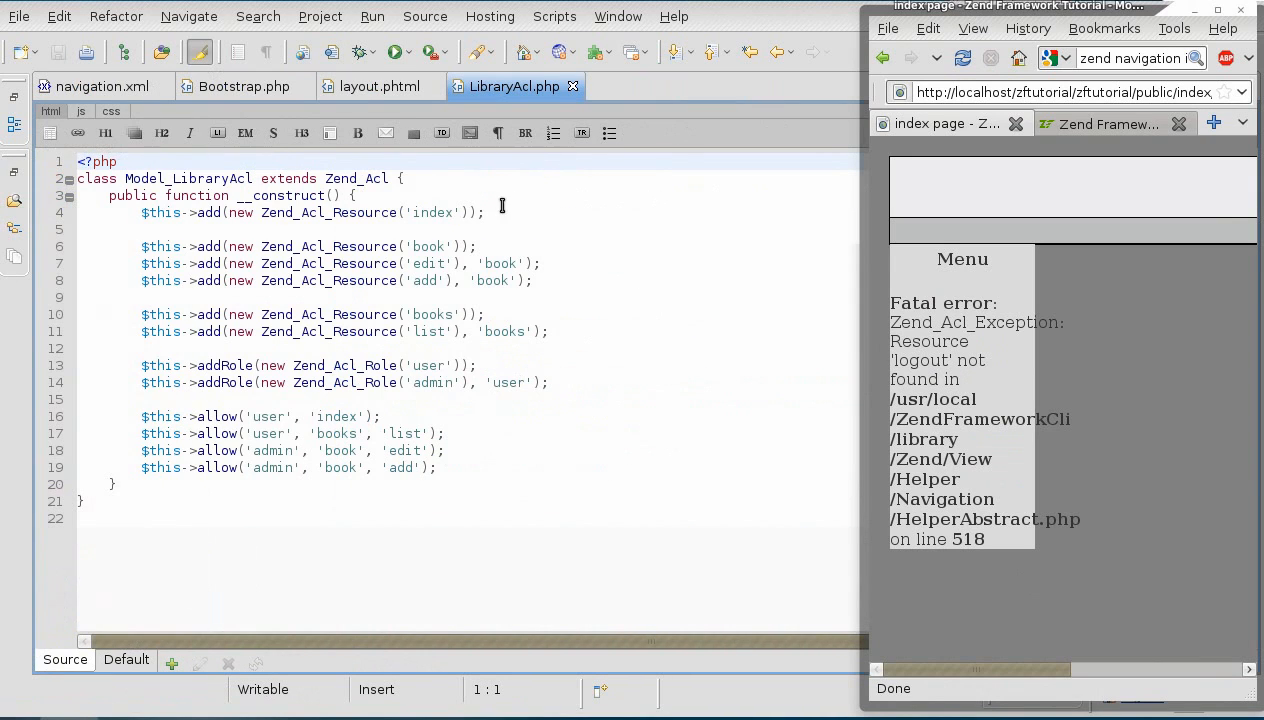
{"action": "left_click", "coordinate": [508, 212]}
{"action": "type", "text": "$this->add(new Zend_Acl_Resource('l'));"}
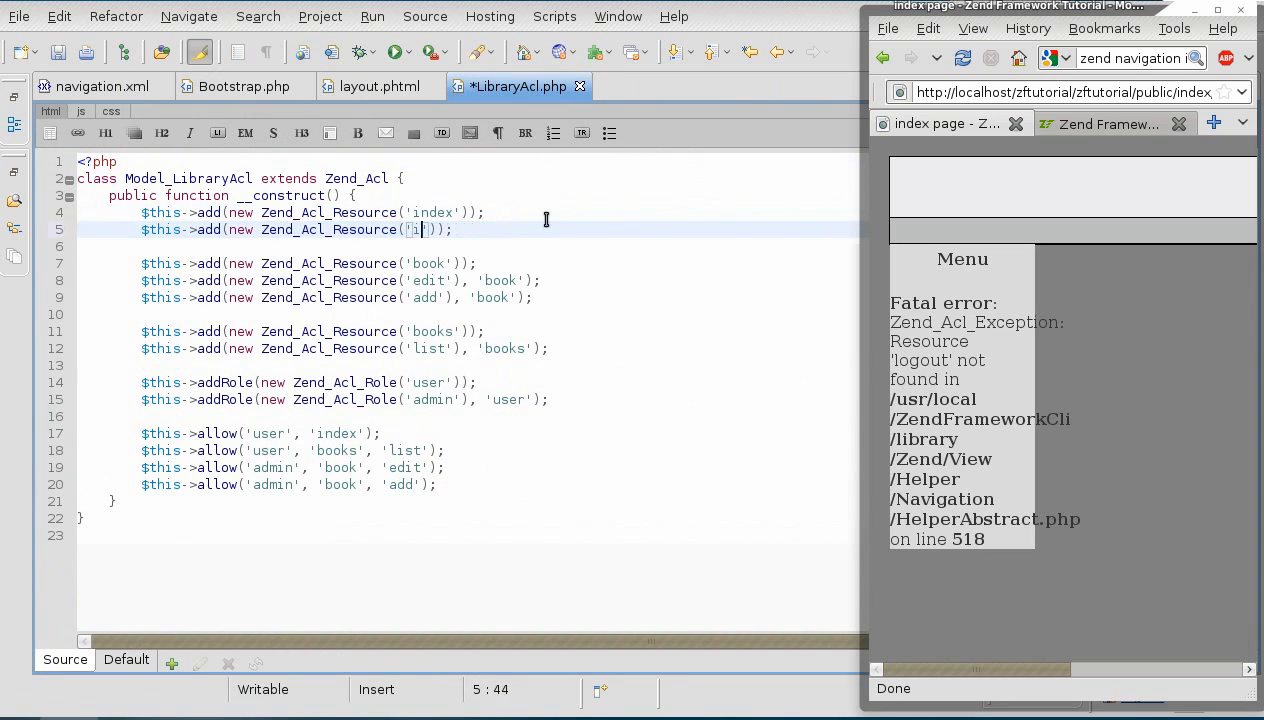
{"action": "type", "text": "logout"}
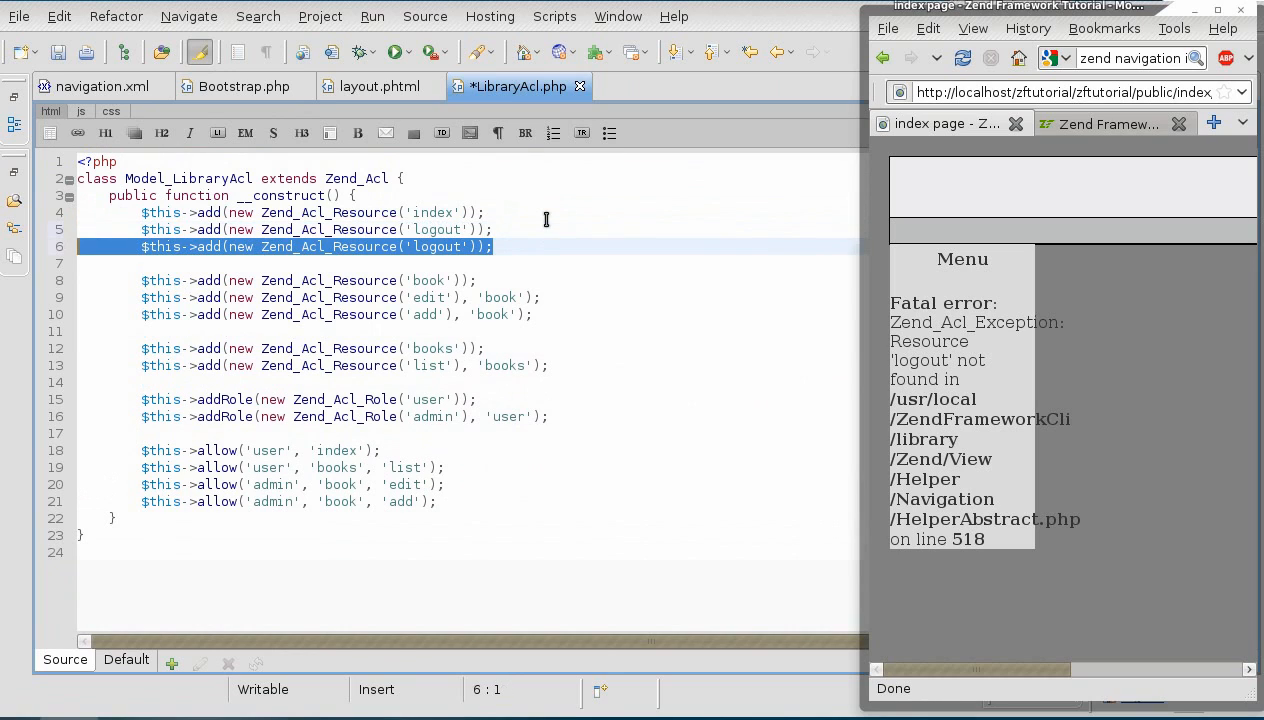
{"action": "left_click", "coordinate": [460, 248]}
{"action": "type", "text": "in"}
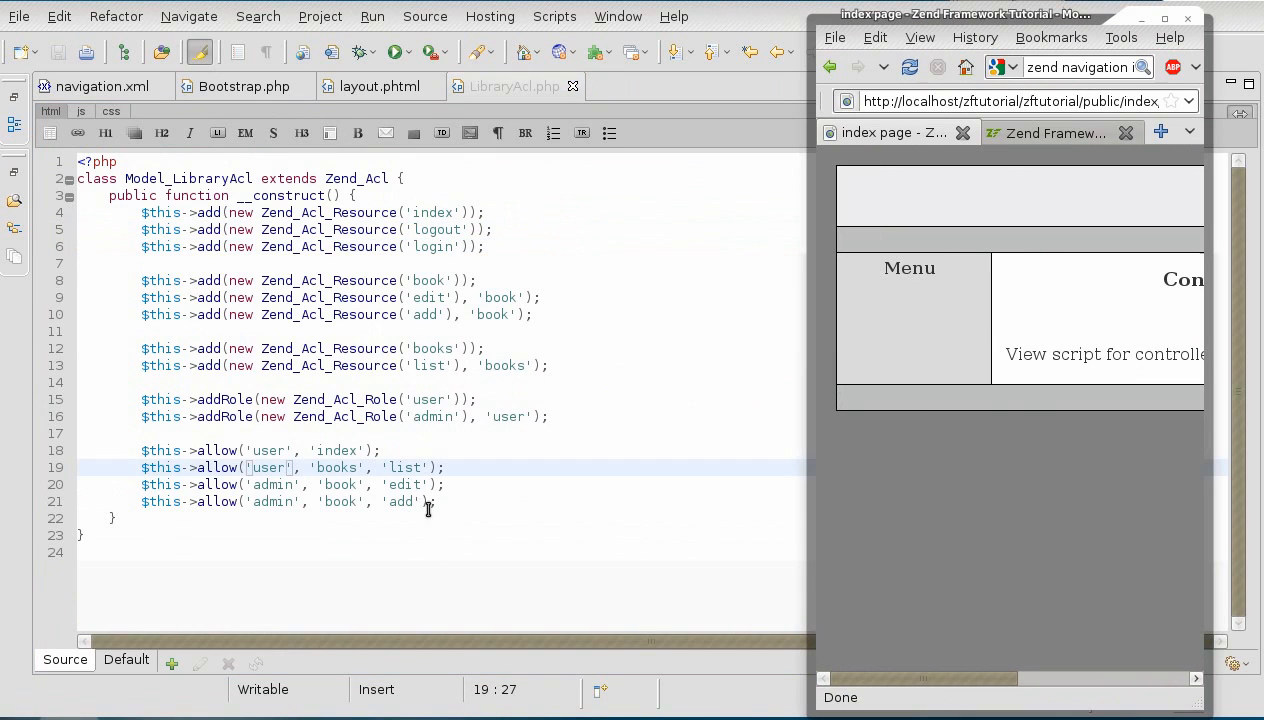
{"action": "mouse_move", "coordinate": [582, 508]}
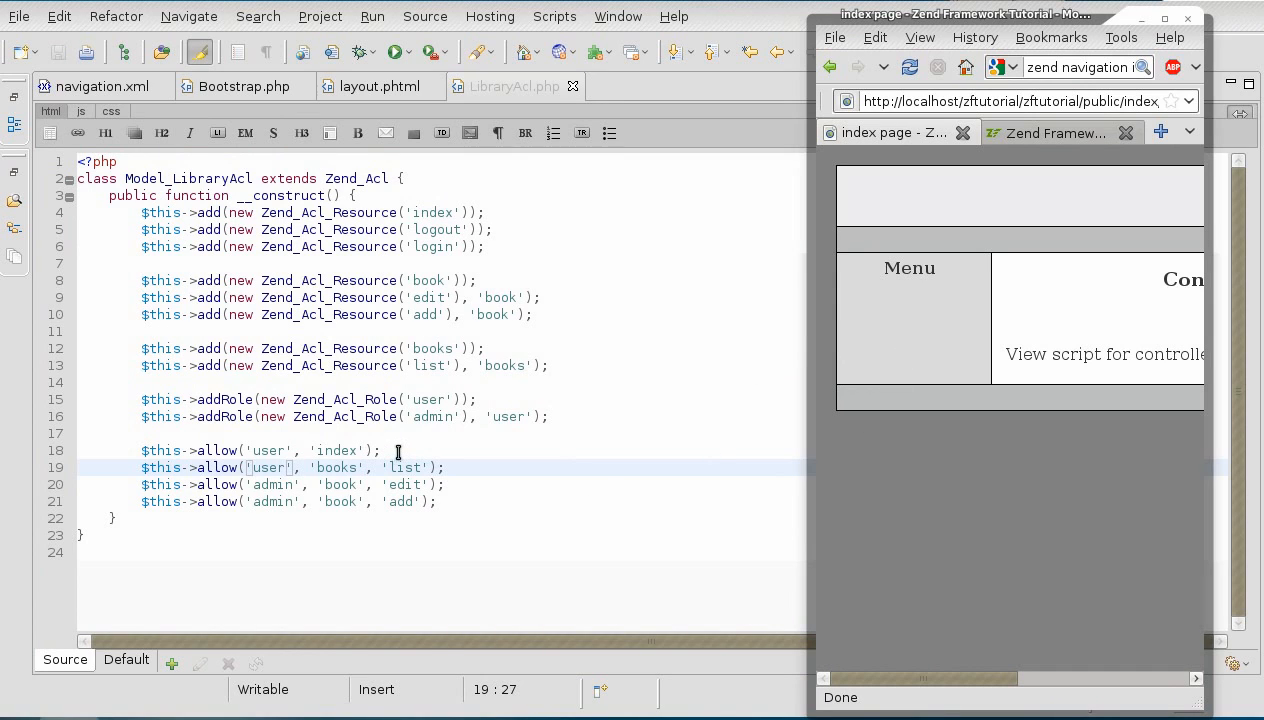
- Replace the separate user index rule with an allow on array('index', ...)
{"action": "left_click", "coordinate": [384, 450]}
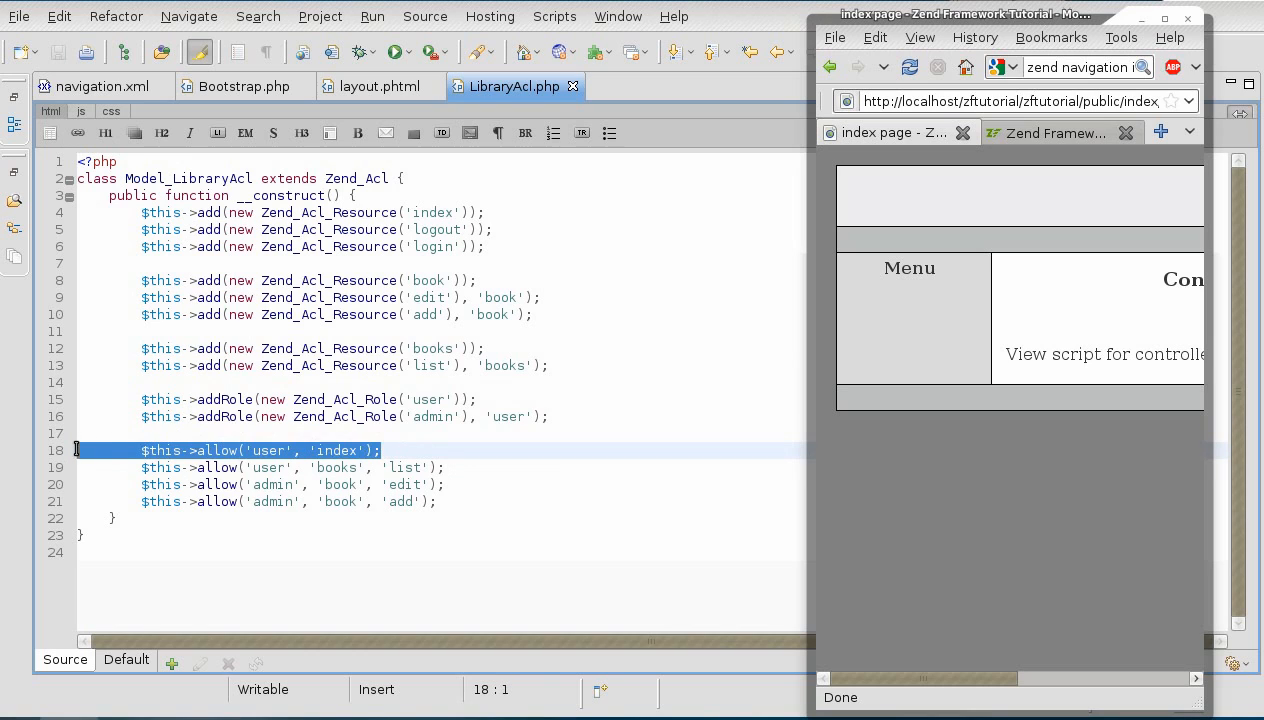
{"action": "key", "text": "Delete"}
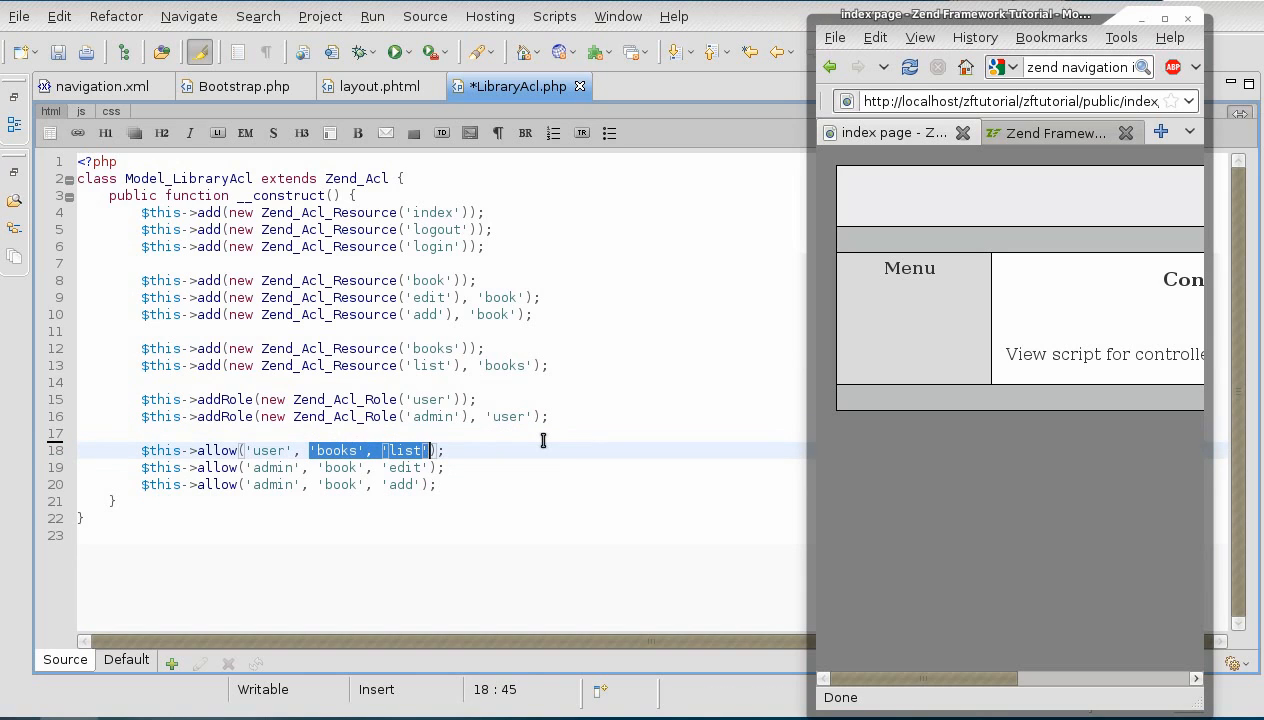
{"action": "type", "text": "a"}
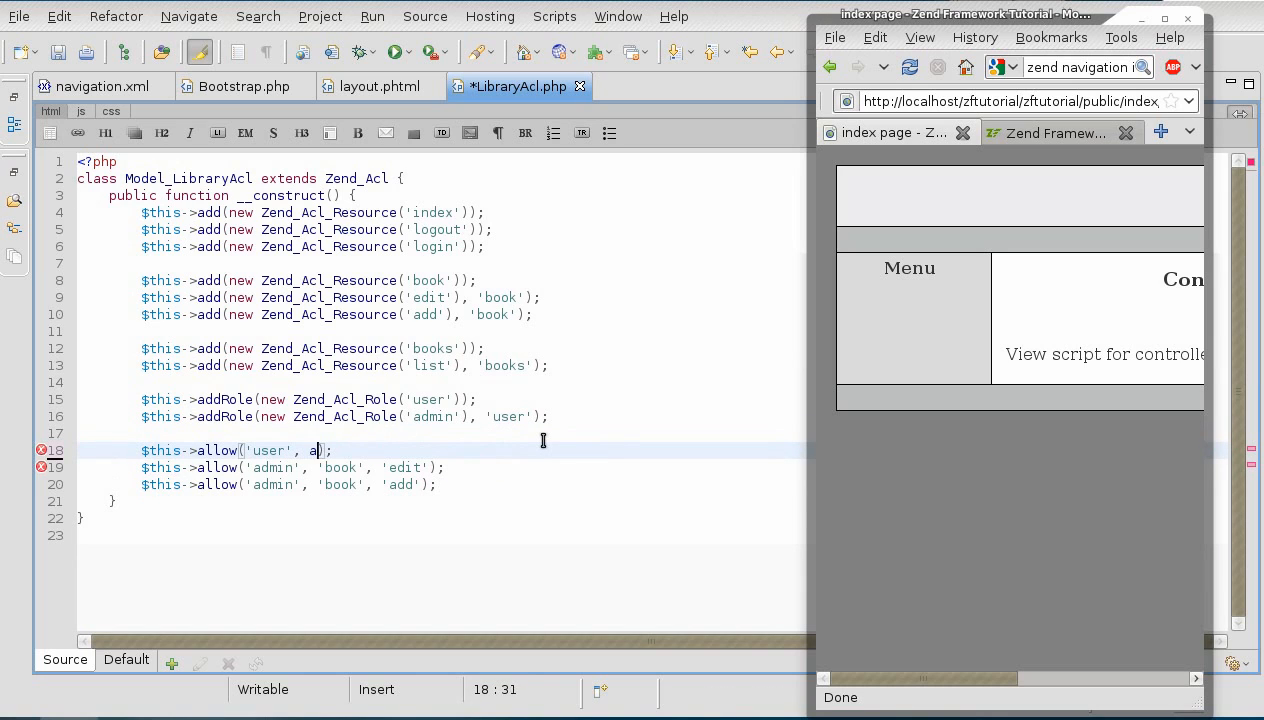
{"action": "type", "text": "rray()"}
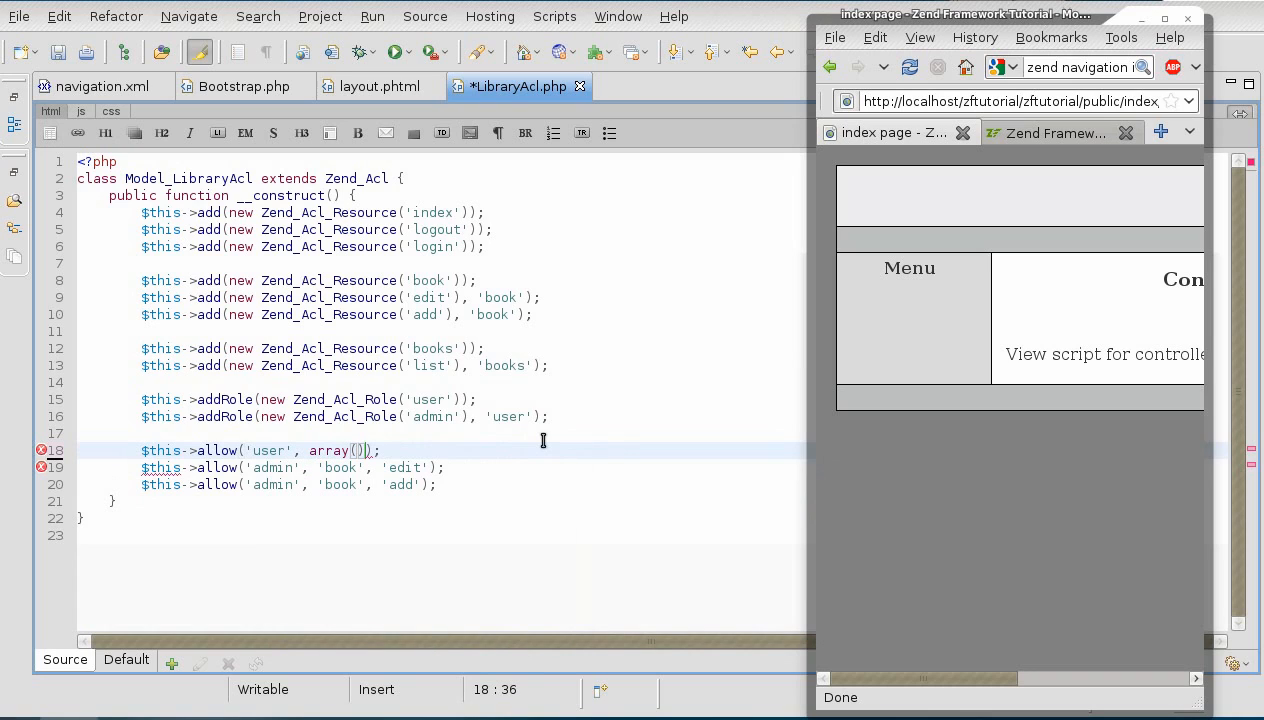
{"action": "type", "text": "'"}
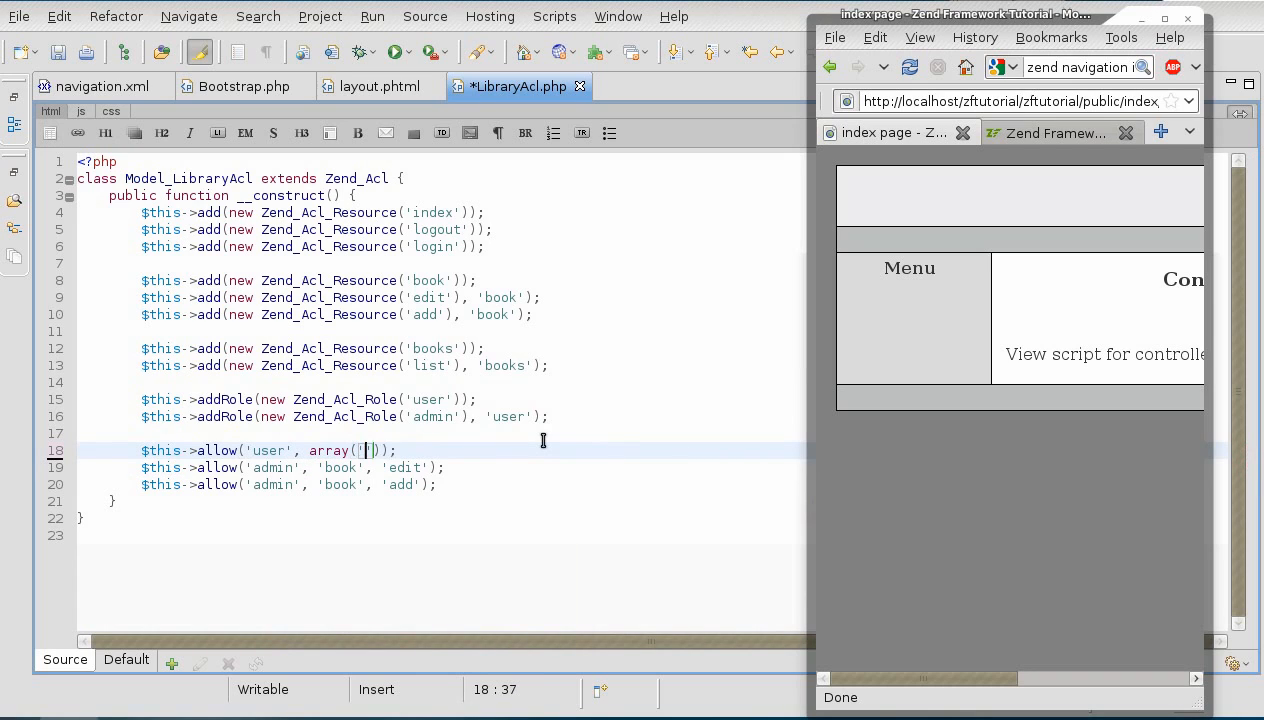
{"action": "type", "text": "index"}
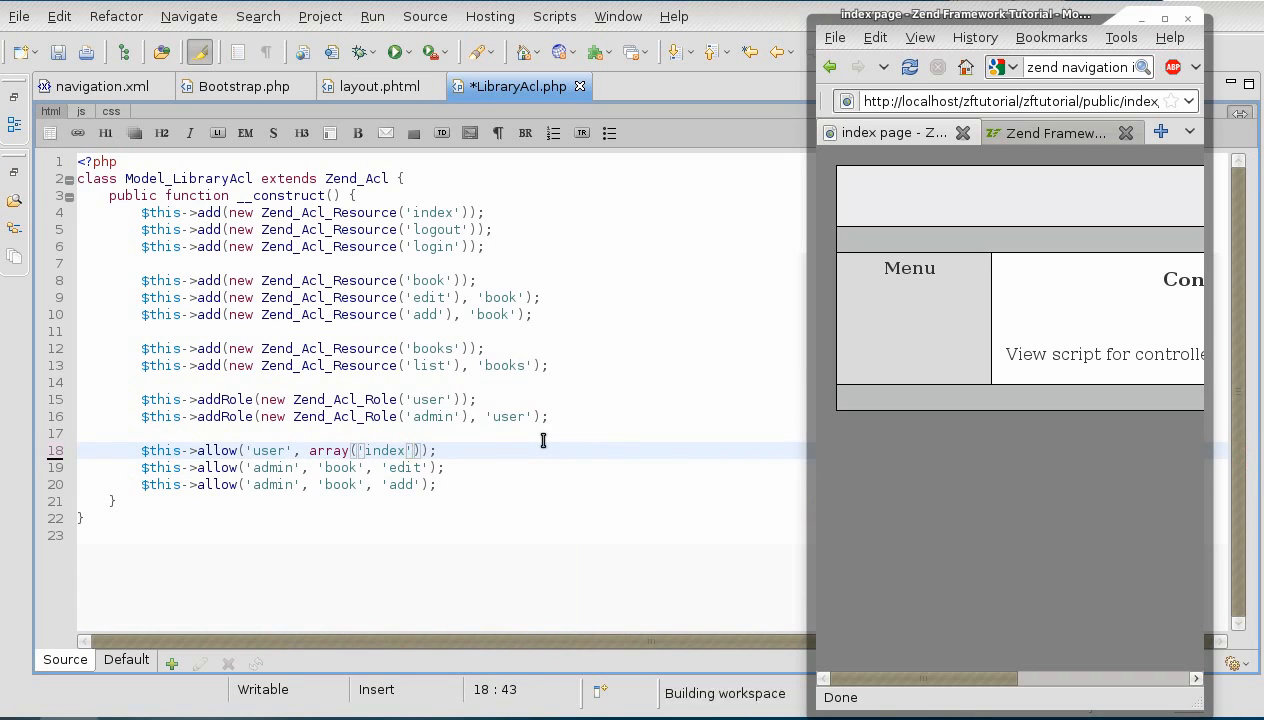
{"action": "type", "text": ","}
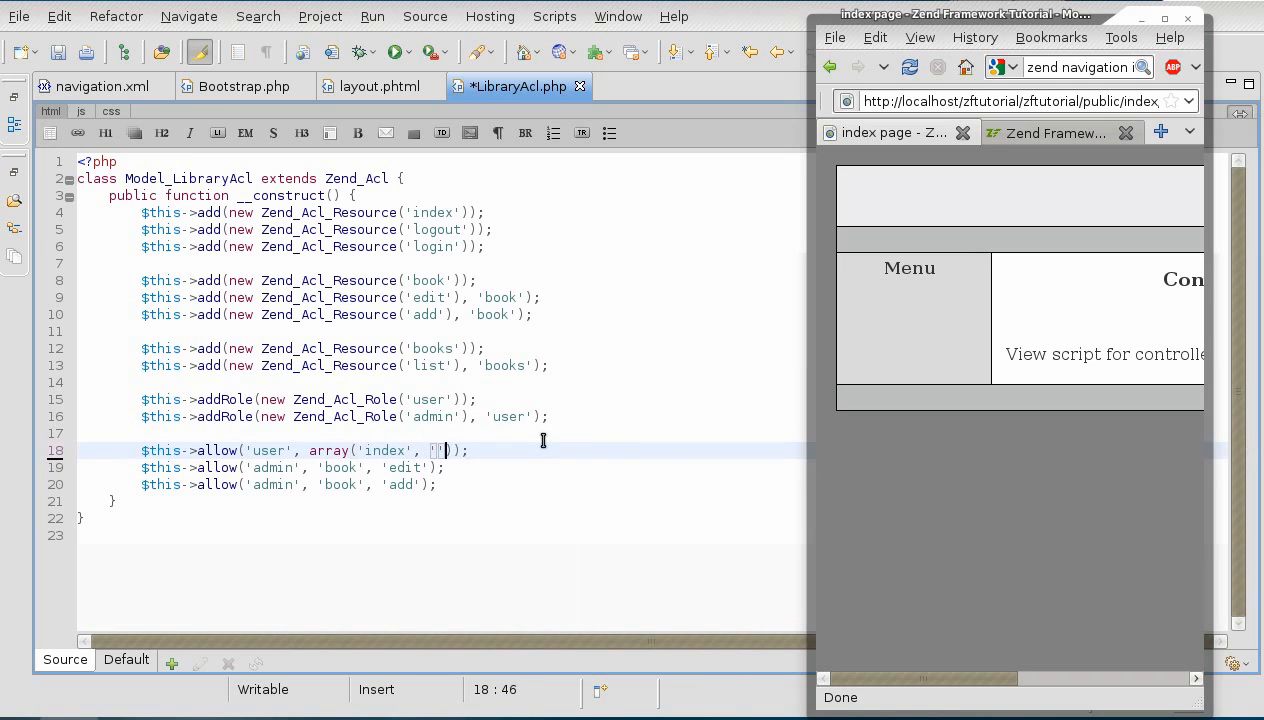
- Complete the array with 'logout' and 'books' so the user role gets index, logout and books
{"action": "type", "text": "'logout',"}
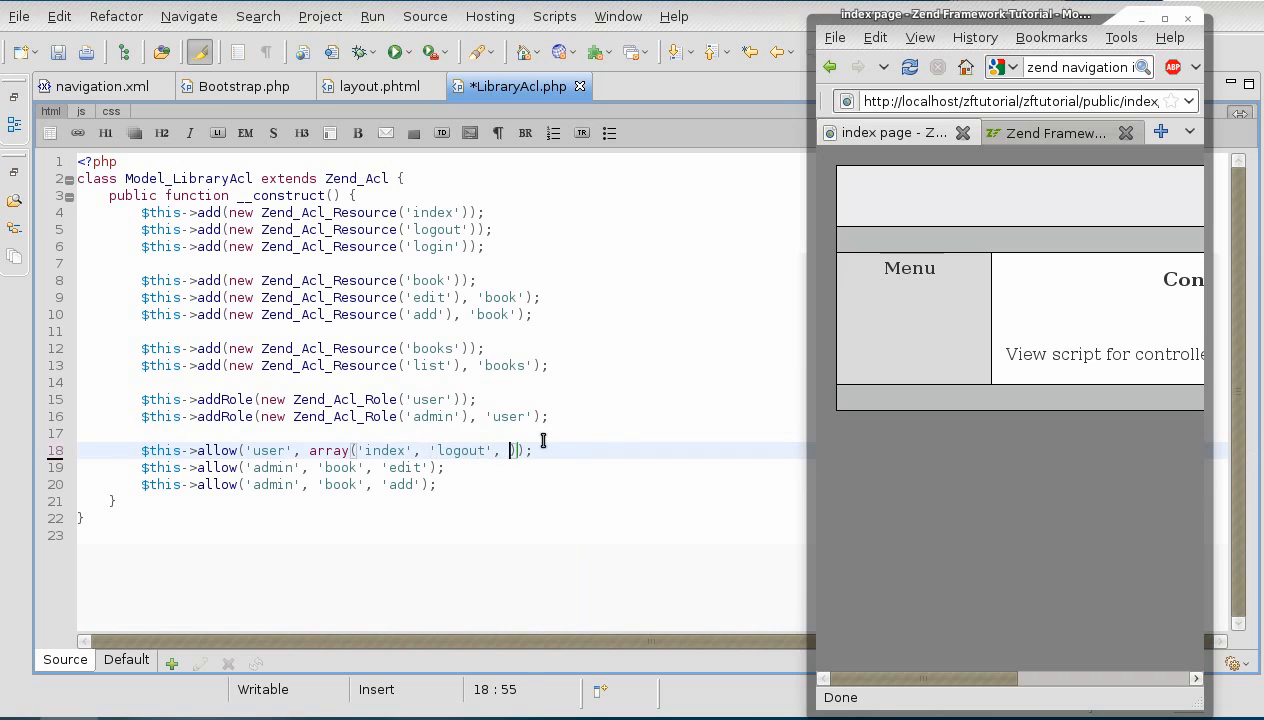
{"action": "type", "text": "'book'"}
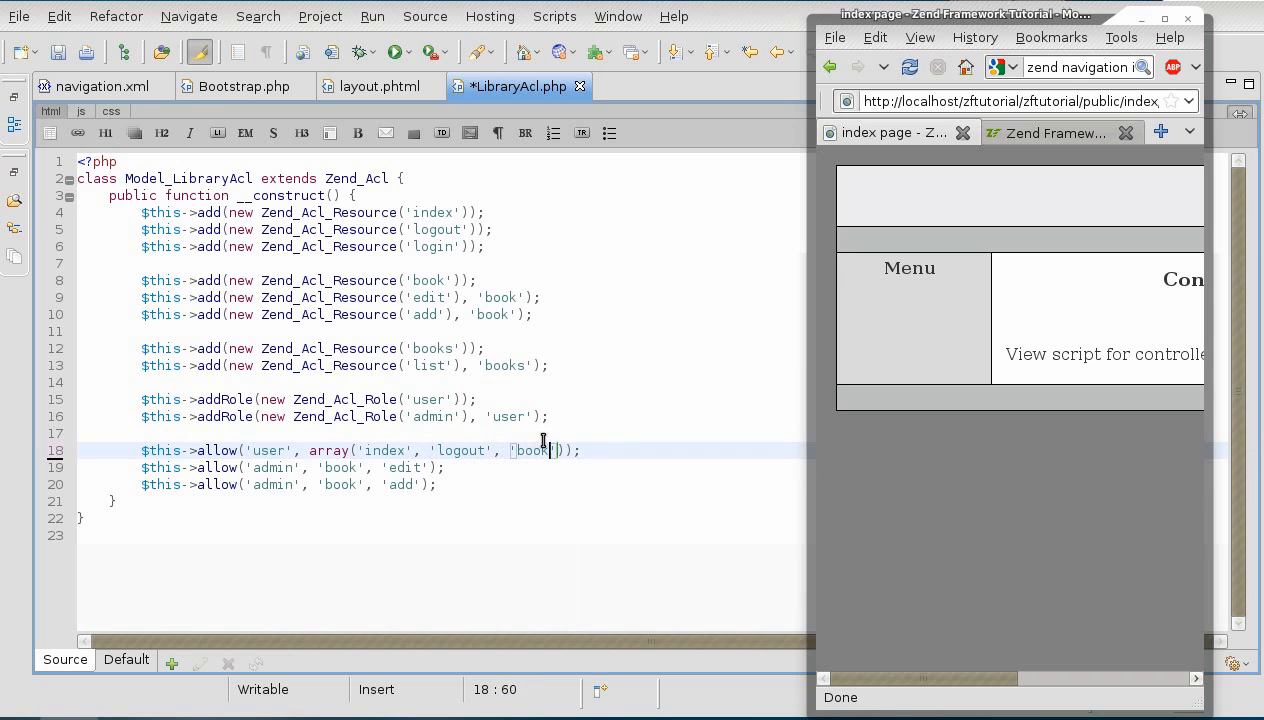
{"action": "type", "text": "s"}
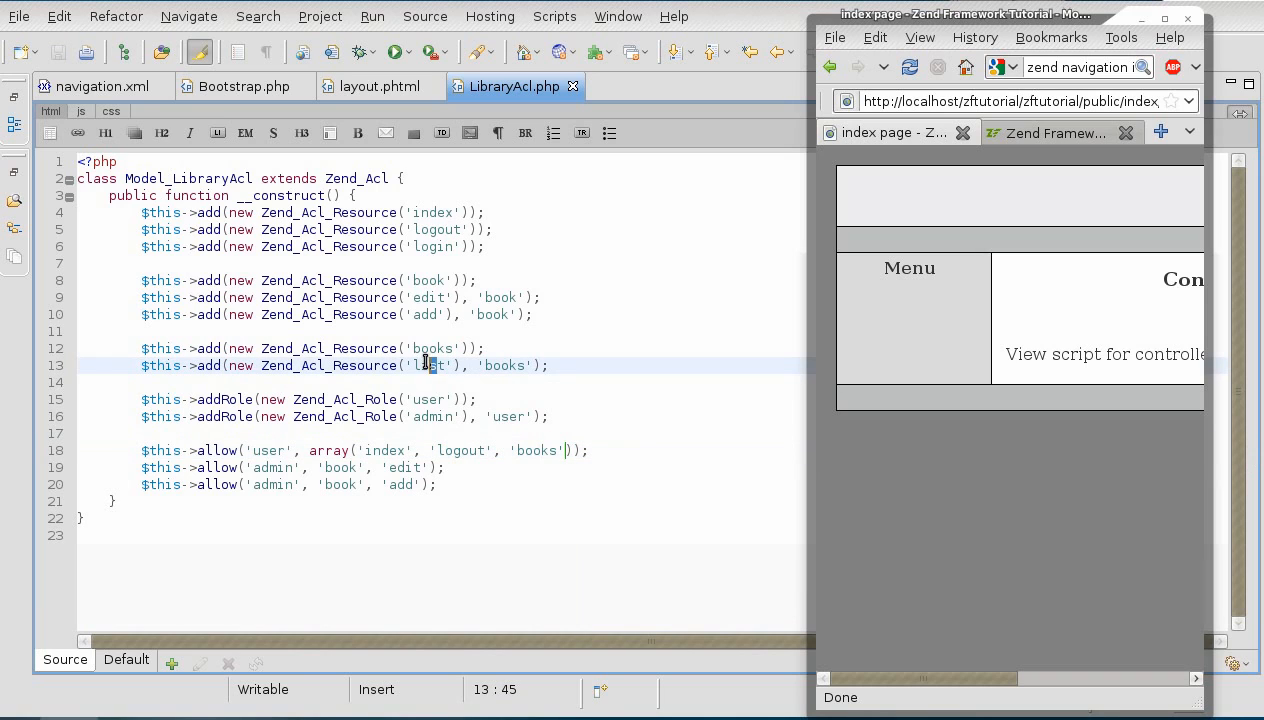
{"action": "left_click", "coordinate": [590, 450]}
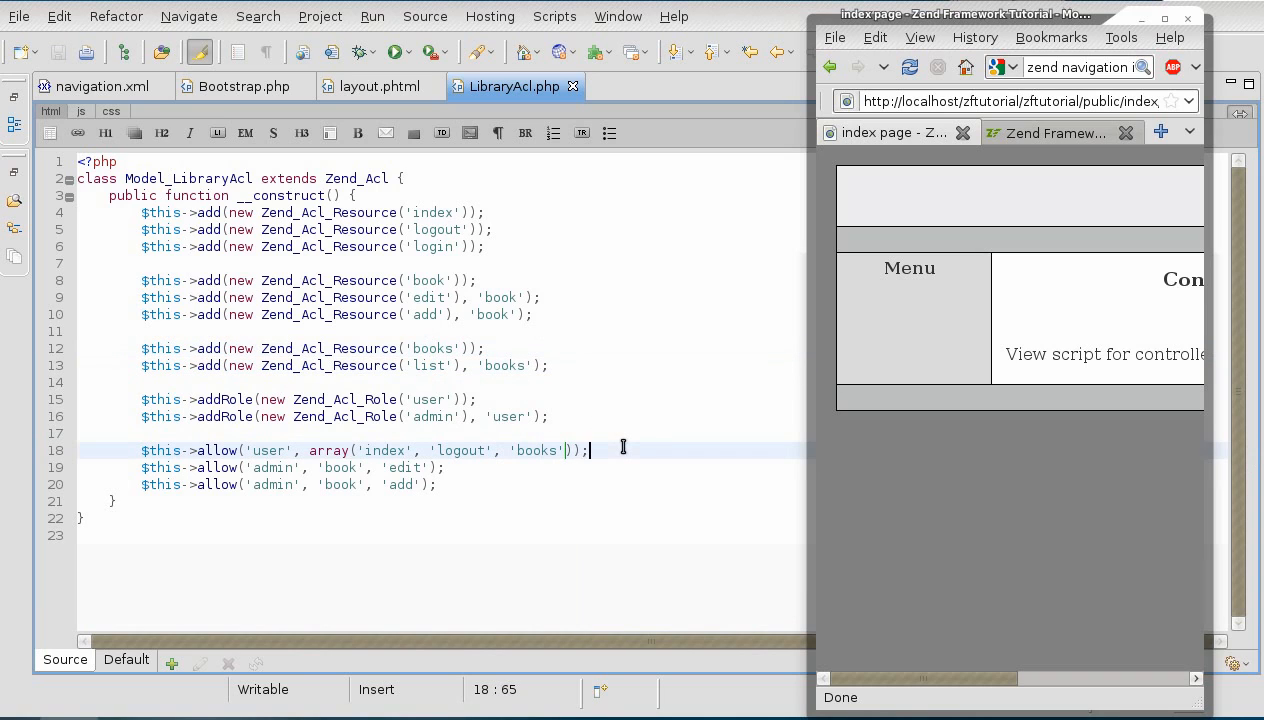
{"action": "mouse_move", "coordinate": [910, 414]}
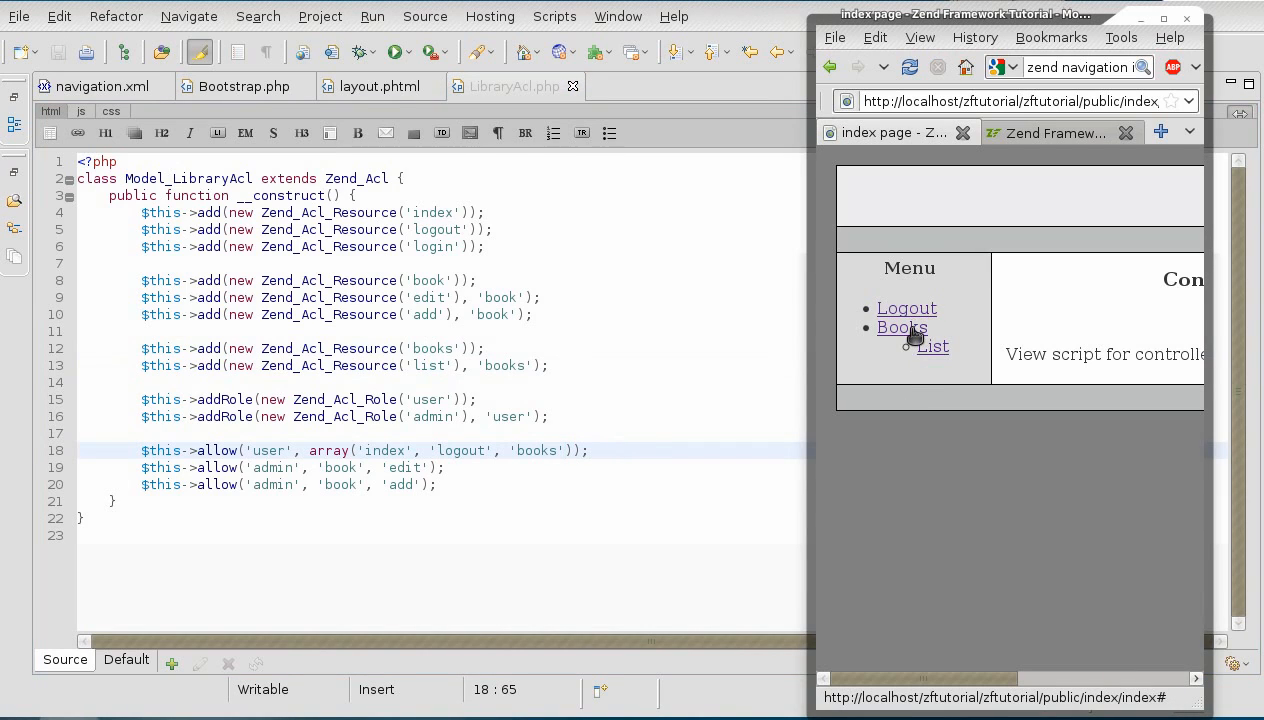
- Browse Books in Firefox, log out and start logging in as admin (rob)
{"action": "left_click", "coordinate": [902, 328]}
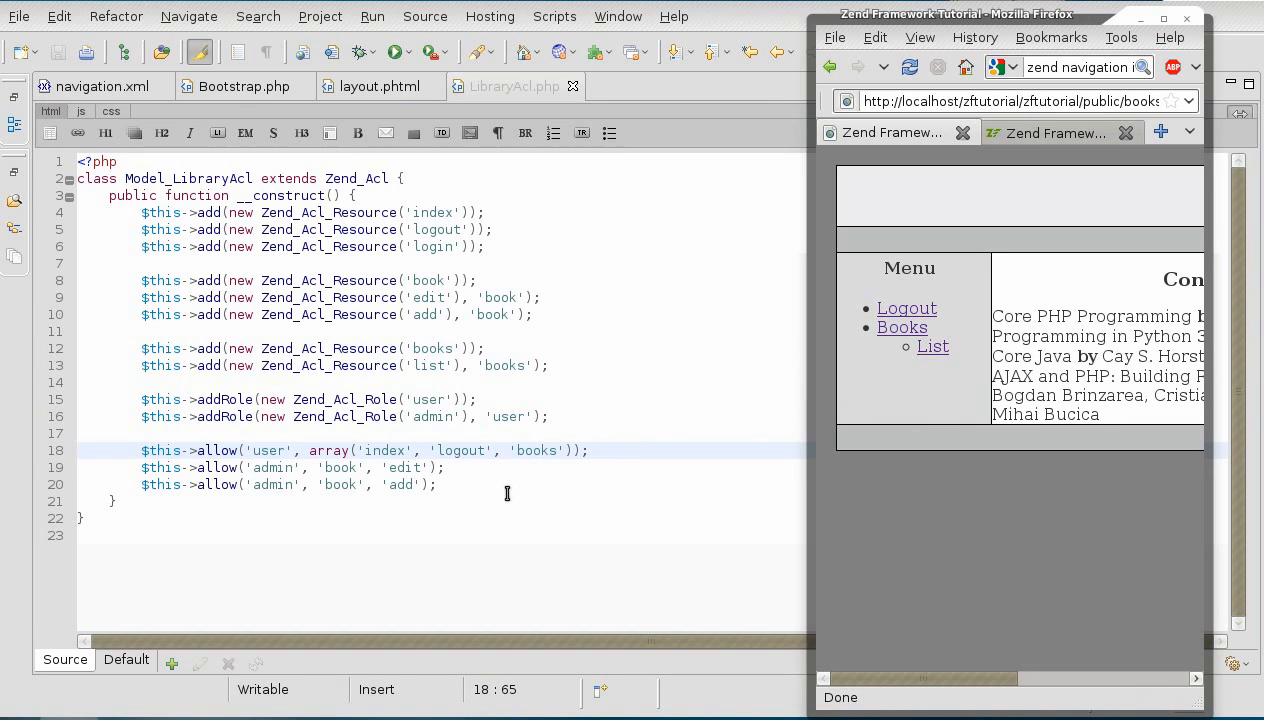
{"action": "left_click", "coordinate": [444, 484]}
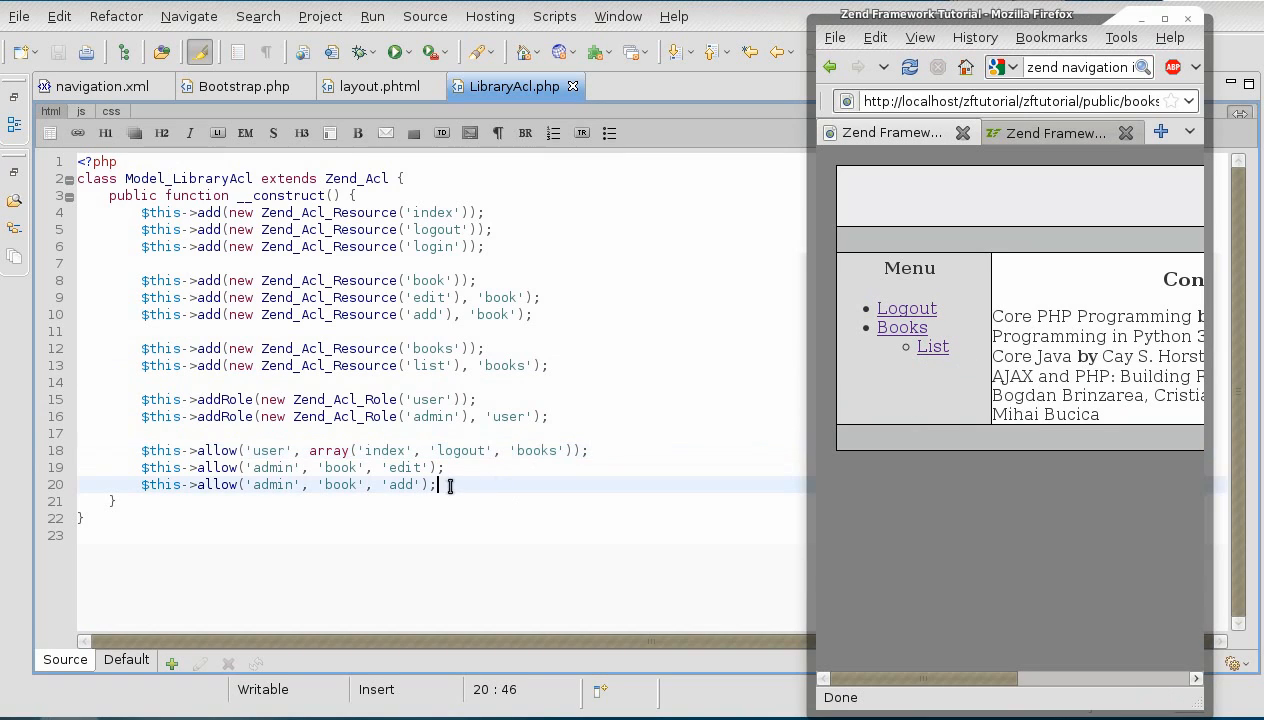
{"action": "mouse_move", "coordinate": [906, 308]}
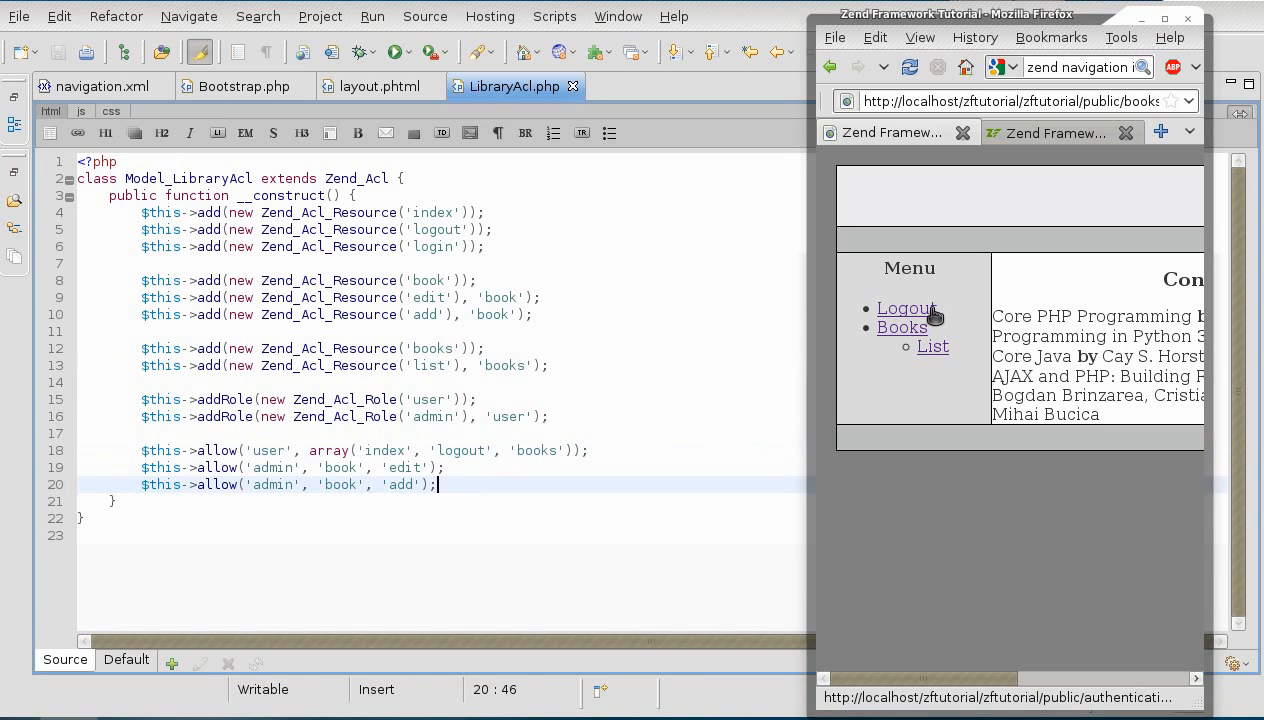
{"action": "left_click", "coordinate": [904, 308]}
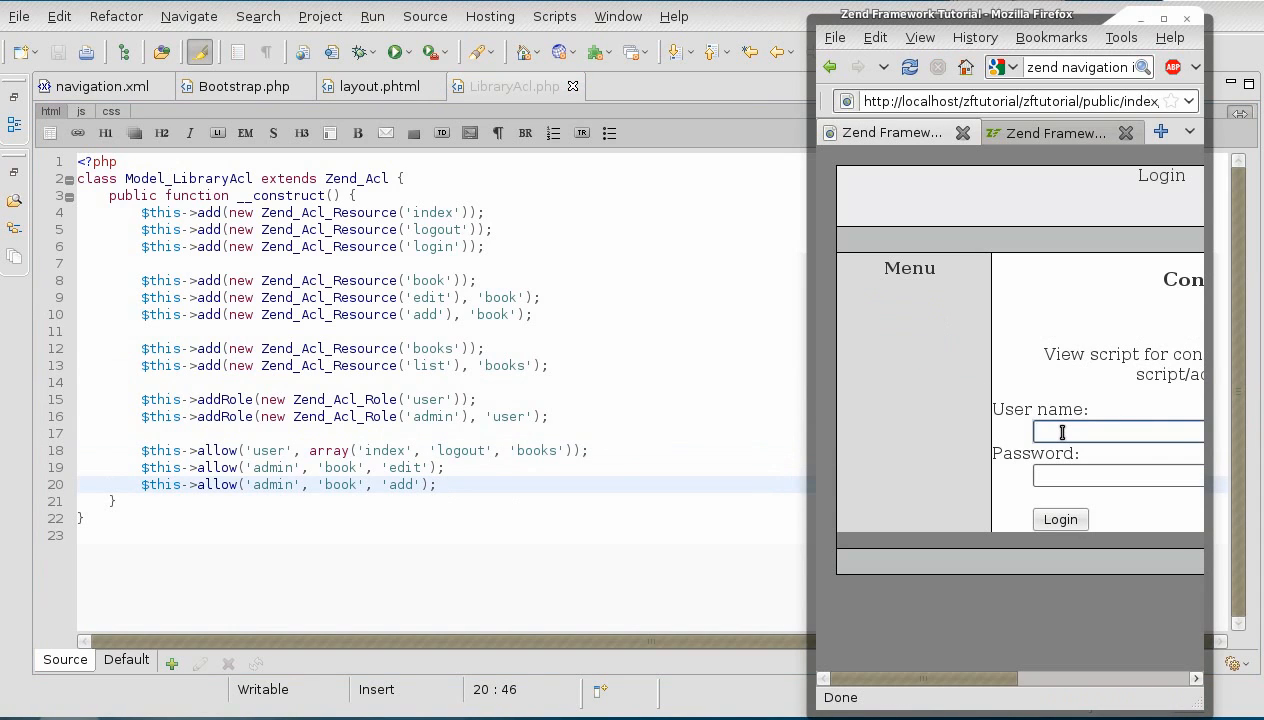
{"action": "type", "text": "rob"}
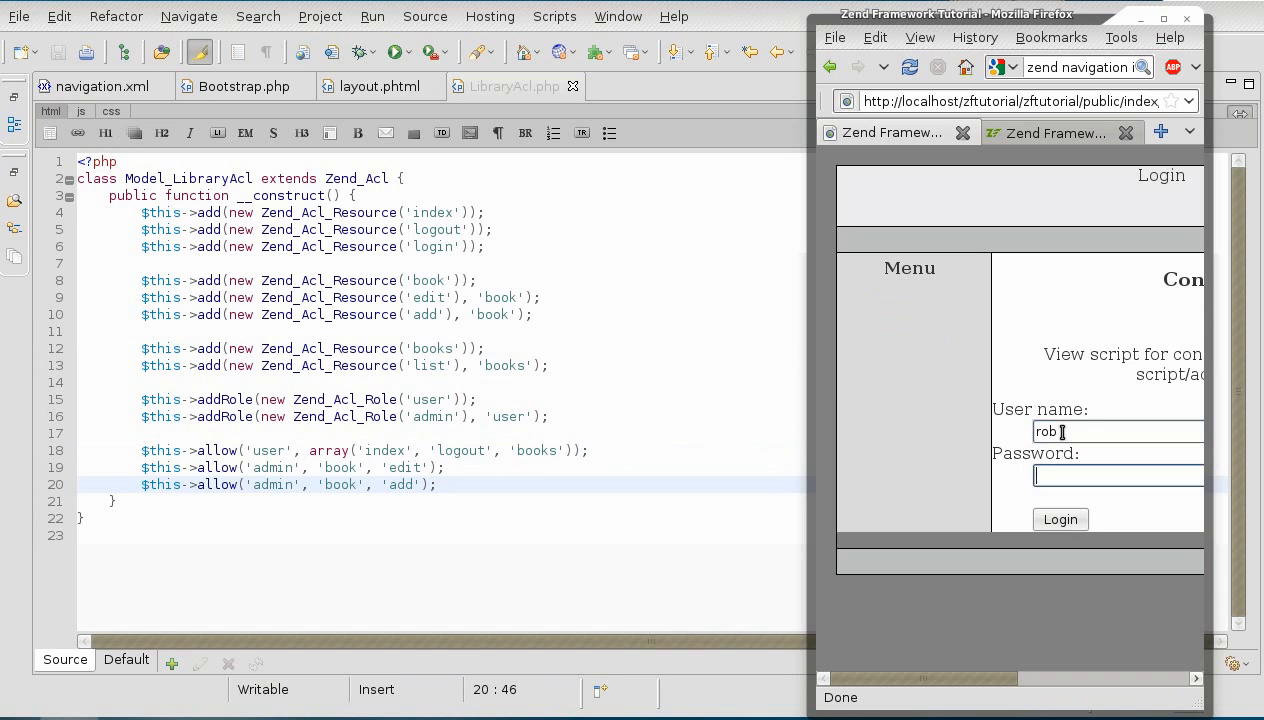
{"action": "left_click", "coordinate": [1060, 520]}
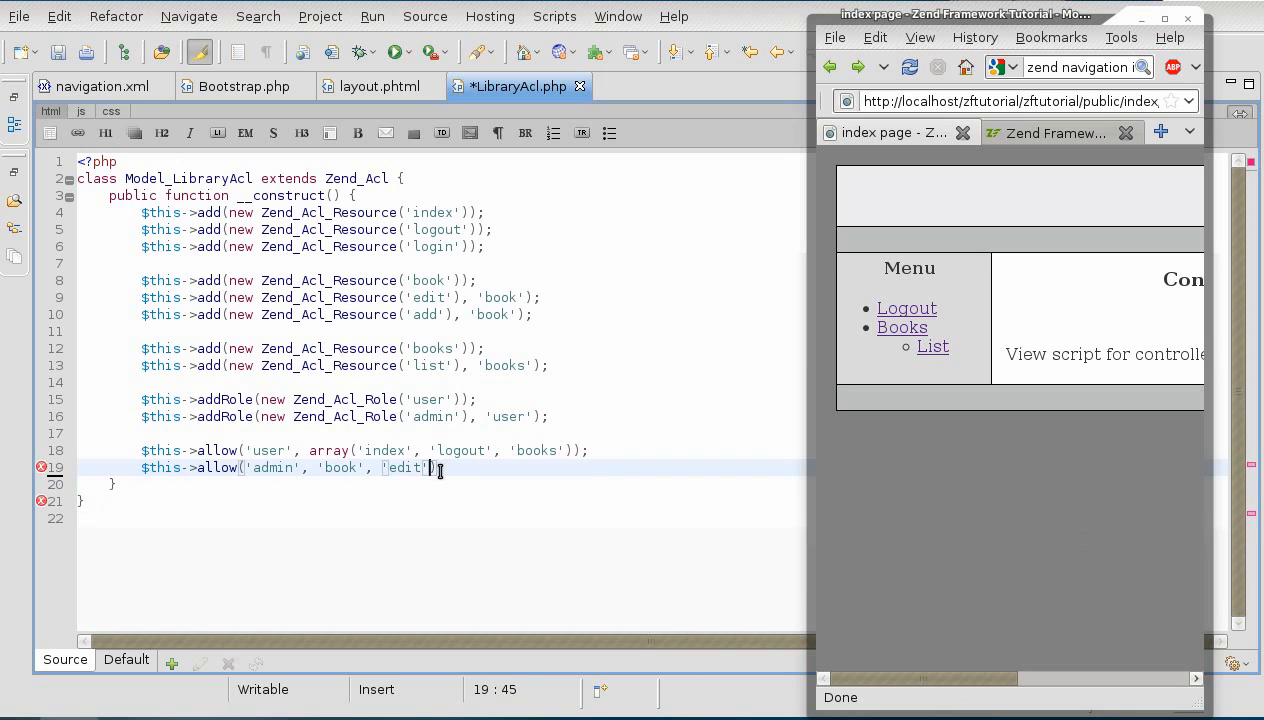
- Shorten the admin rule to allow('admin','book'), save, and view the Book Edit and List pages
{"action": "key", "text": "BackSpace"}
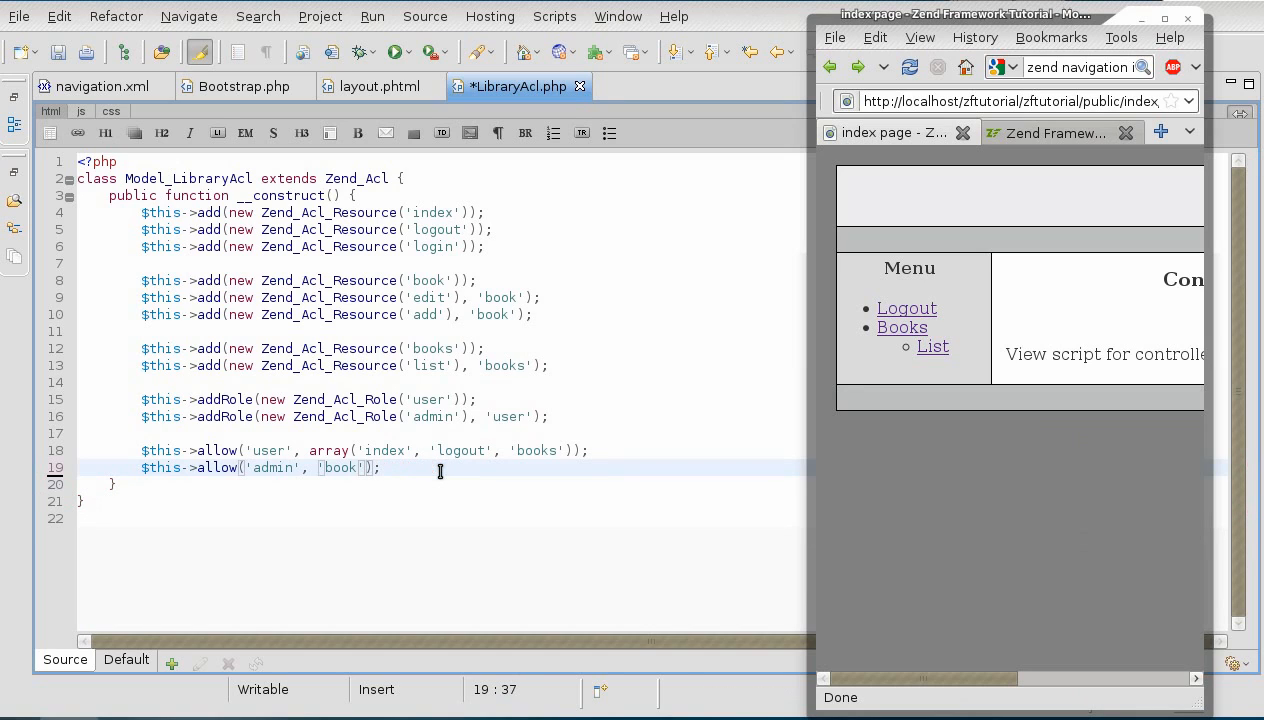
{"action": "key", "text": "ctrl+s"}
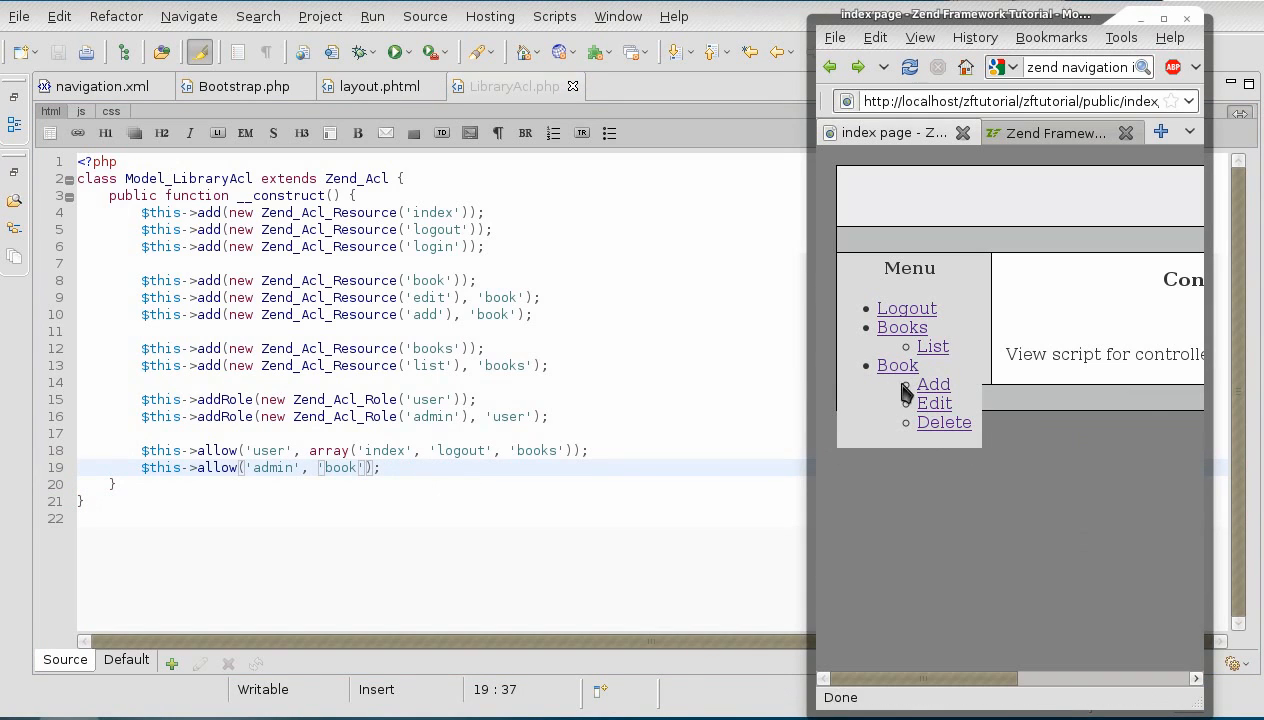
{"action": "mouse_move", "coordinate": [902, 328]}
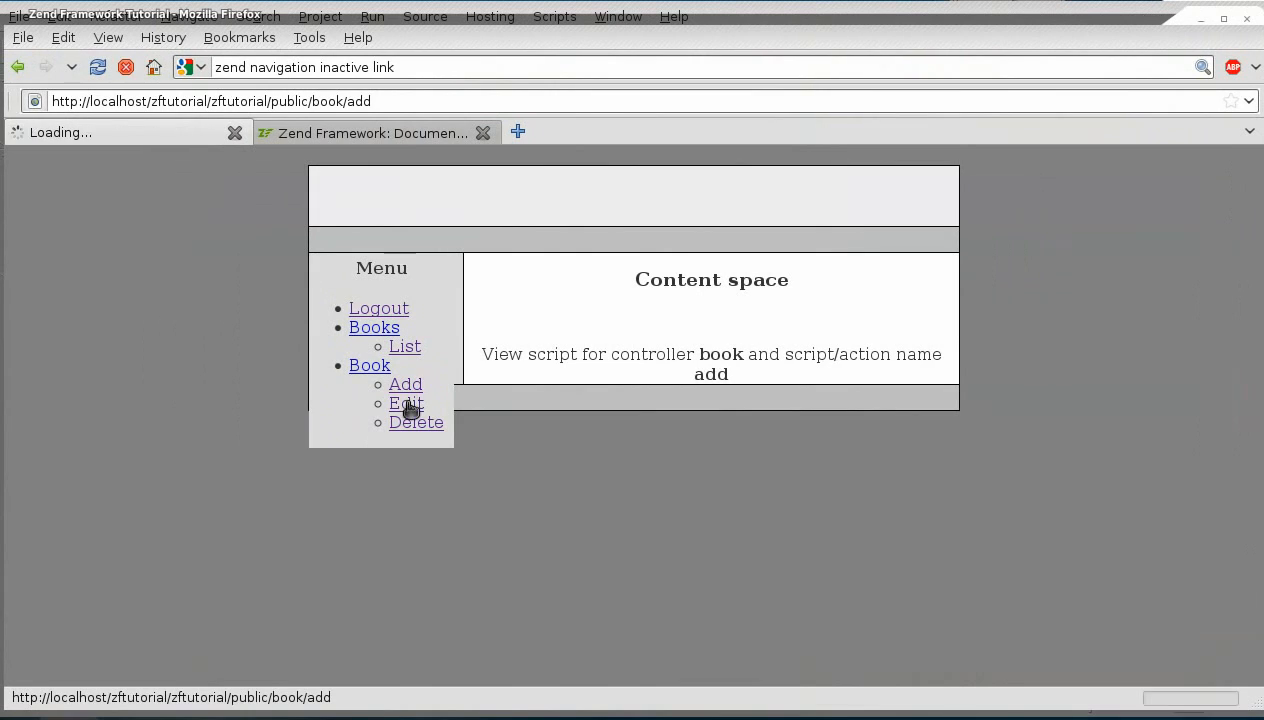
{"action": "left_click", "coordinate": [406, 404]}
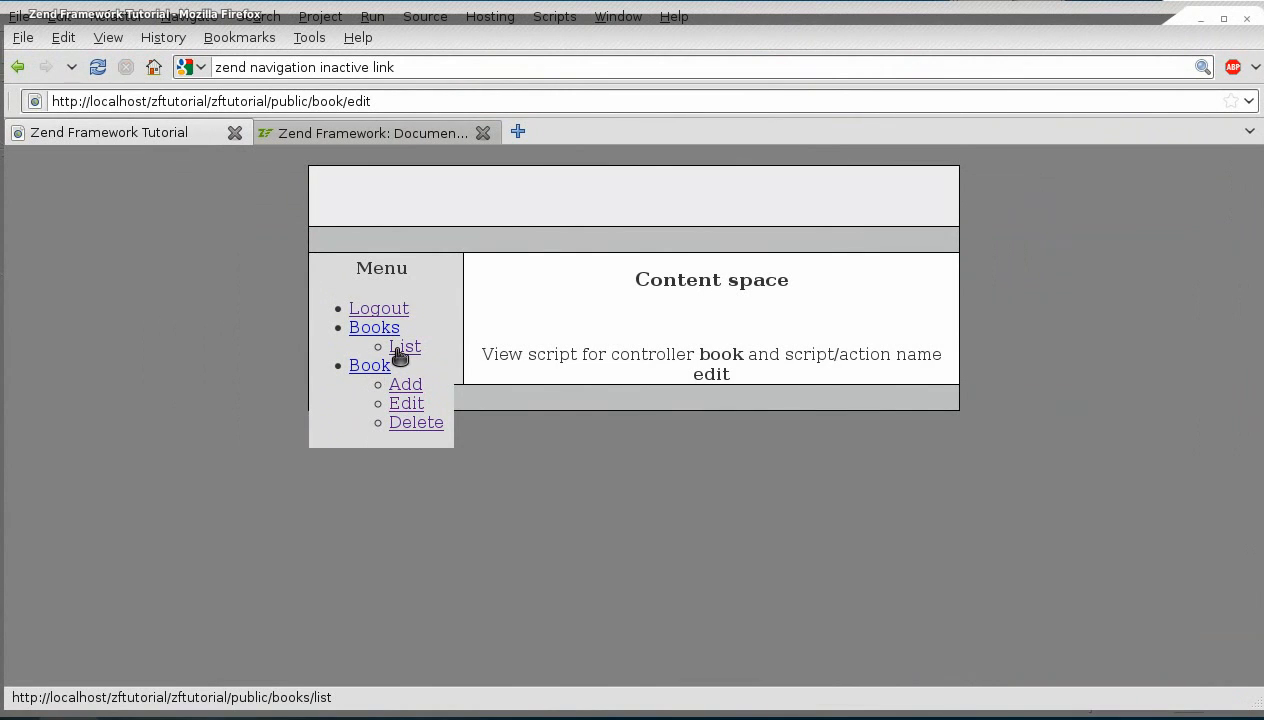
{"action": "left_click", "coordinate": [404, 346]}
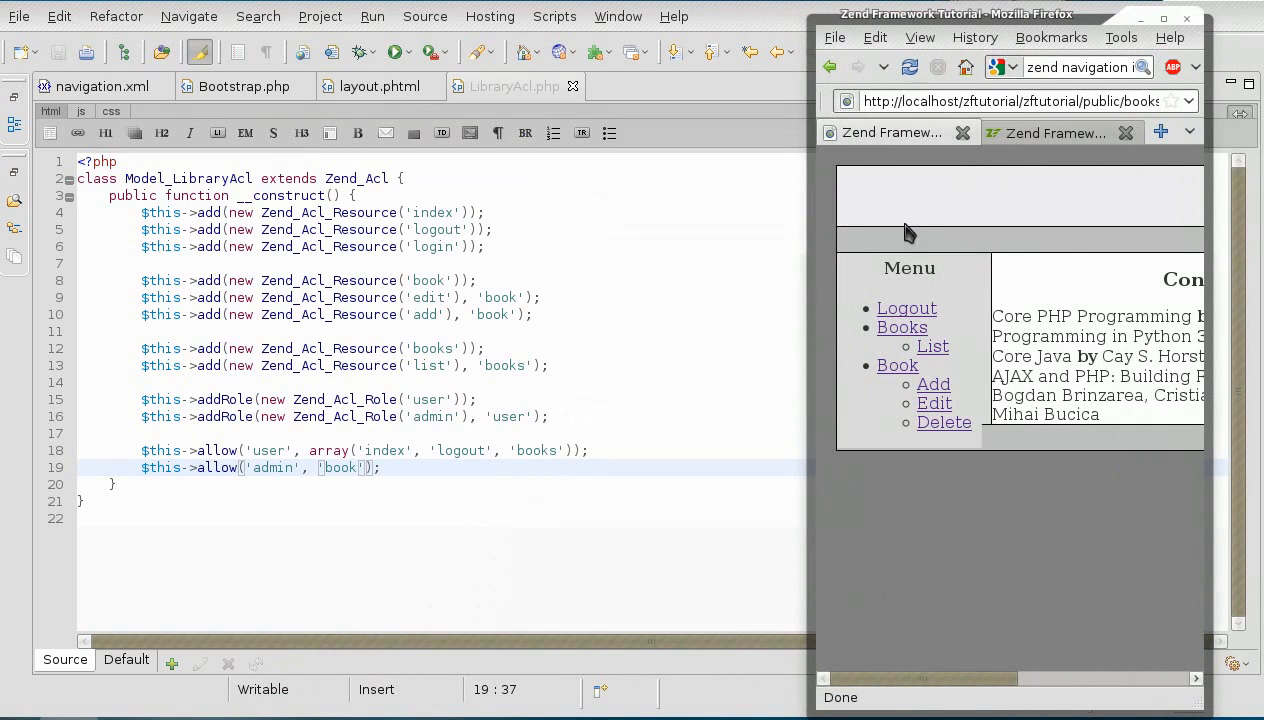
{"action": "left_click", "coordinate": [906, 308]}
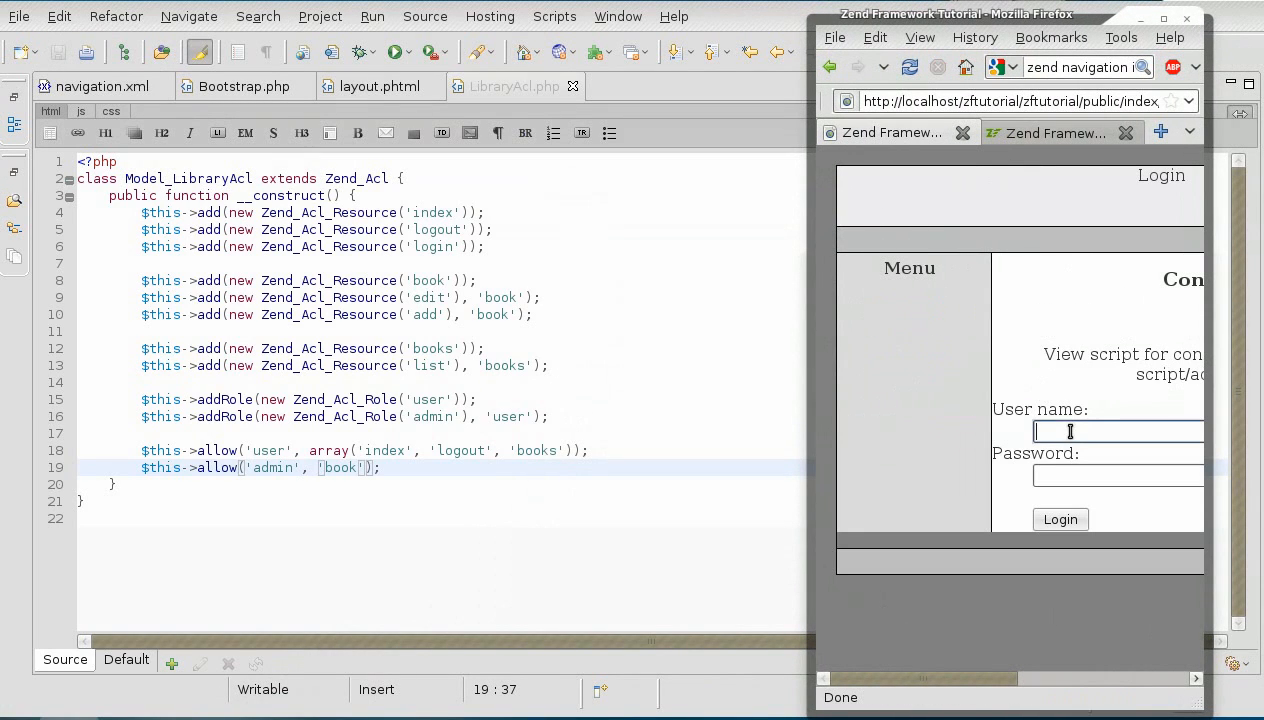
{"action": "type", "text": "john"}
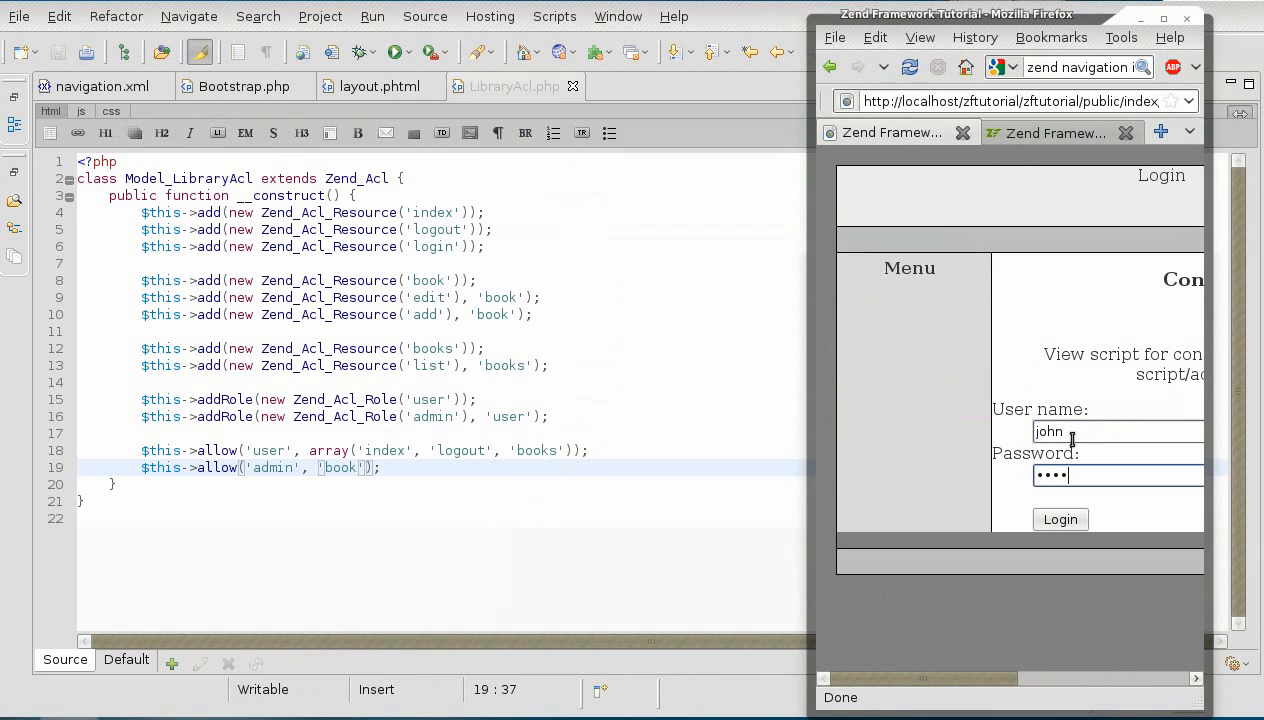
{"action": "left_click", "coordinate": [1060, 520]}
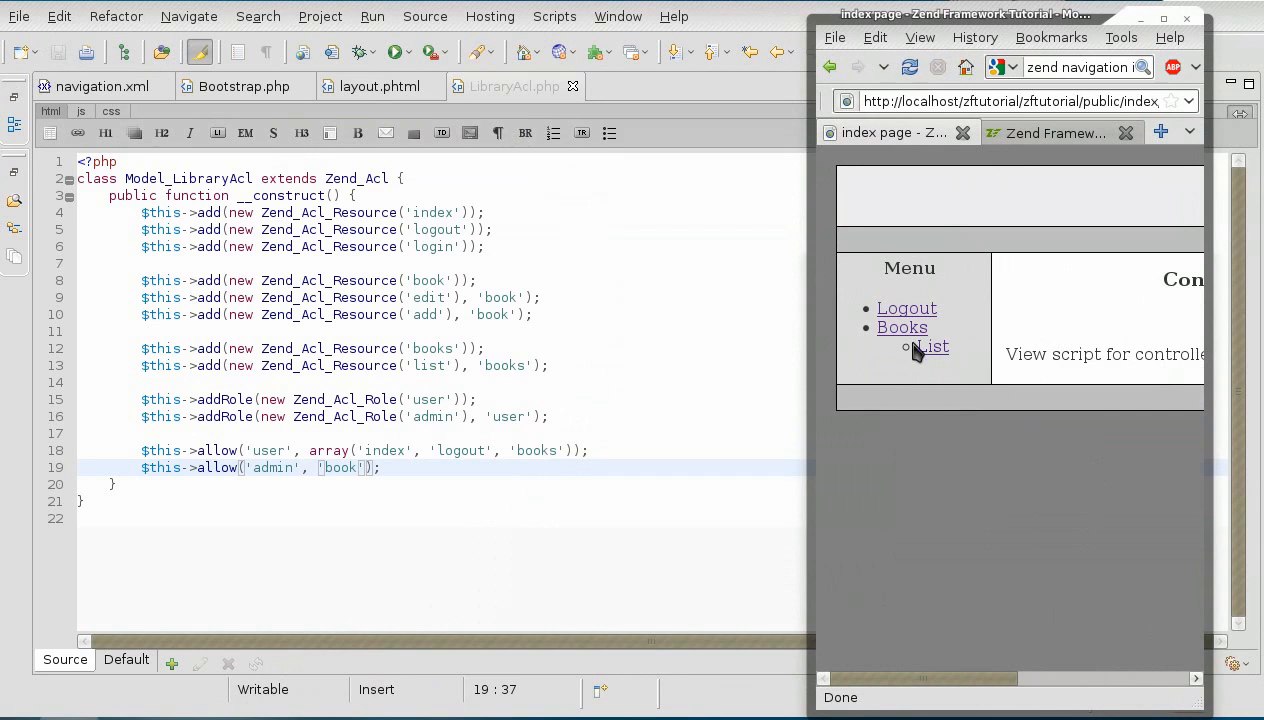
{"action": "mouse_move", "coordinate": [906, 308]}
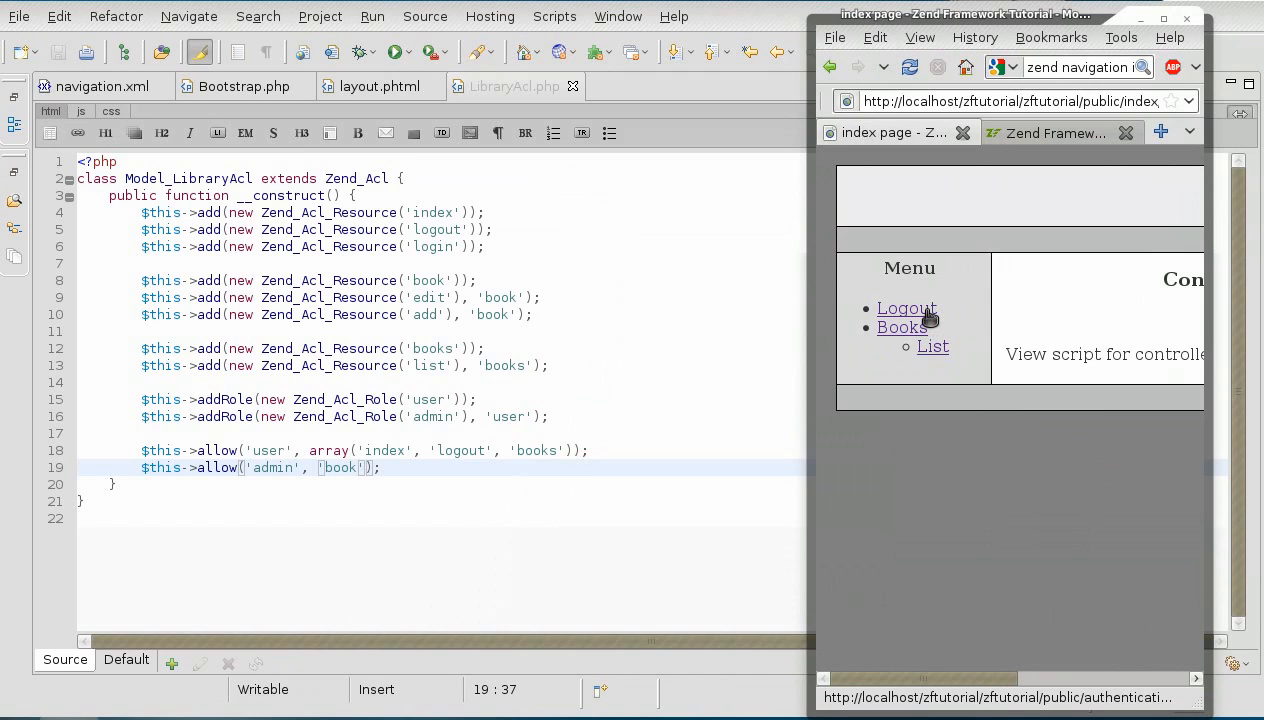
{"action": "mouse_move", "coordinate": [900, 328]}
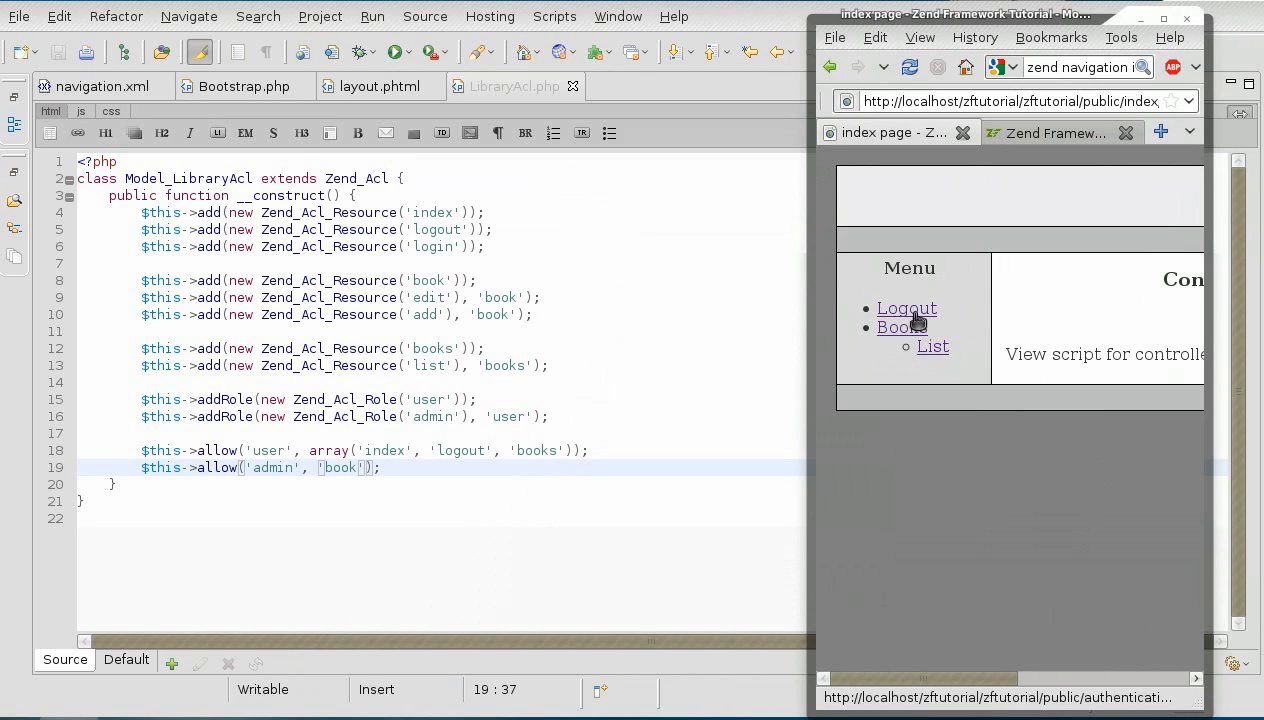
{"action": "left_click", "coordinate": [906, 308]}
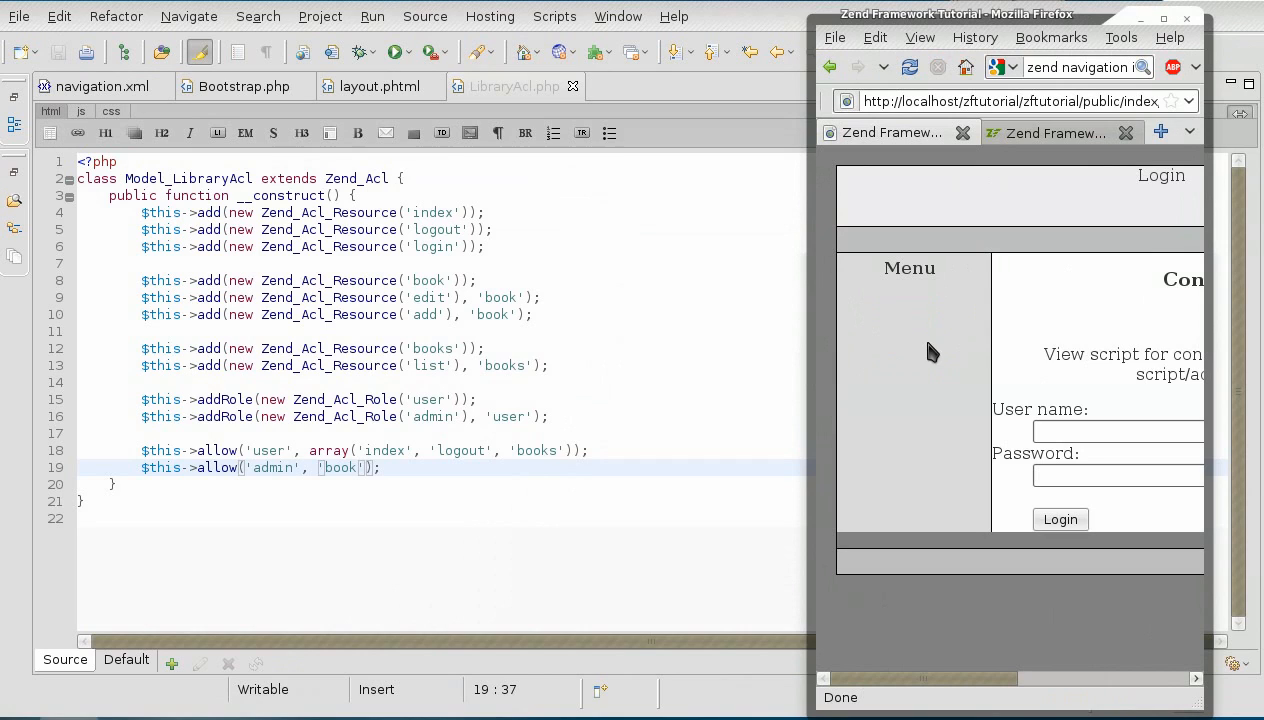
{"action": "mouse_move", "coordinate": [660, 424]}
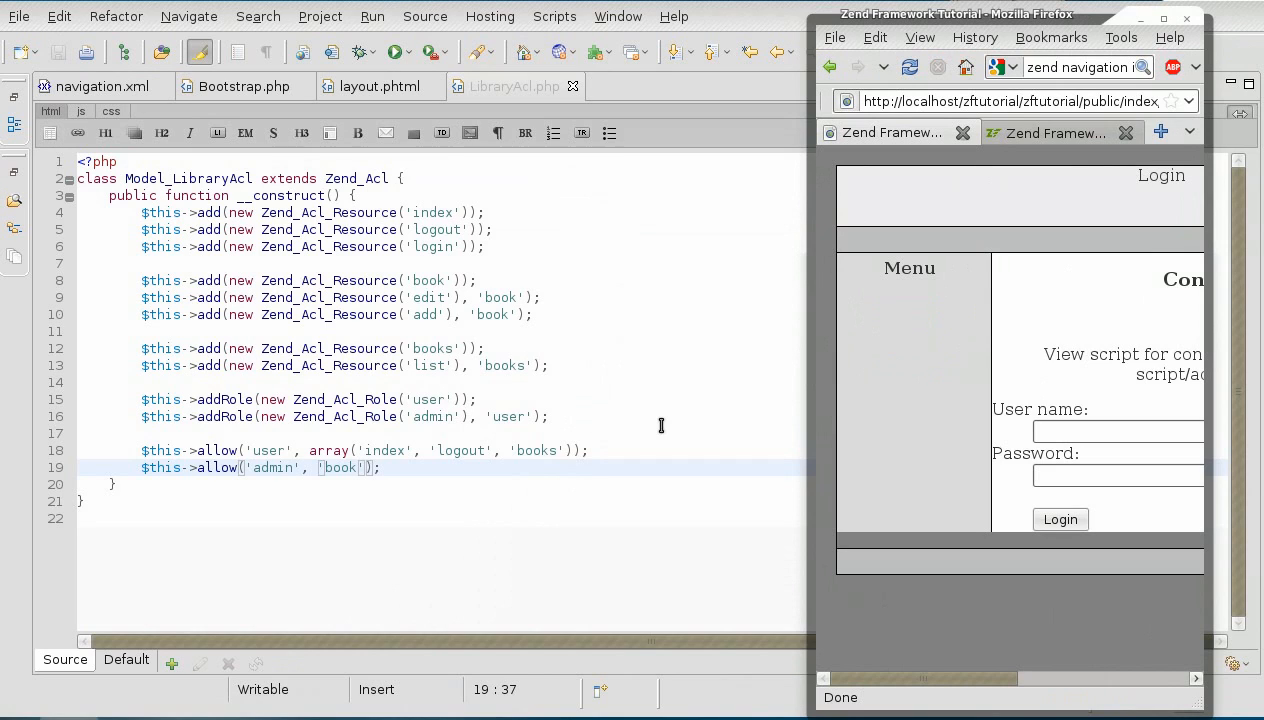
{"action": "mouse_move", "coordinate": [970, 392]}
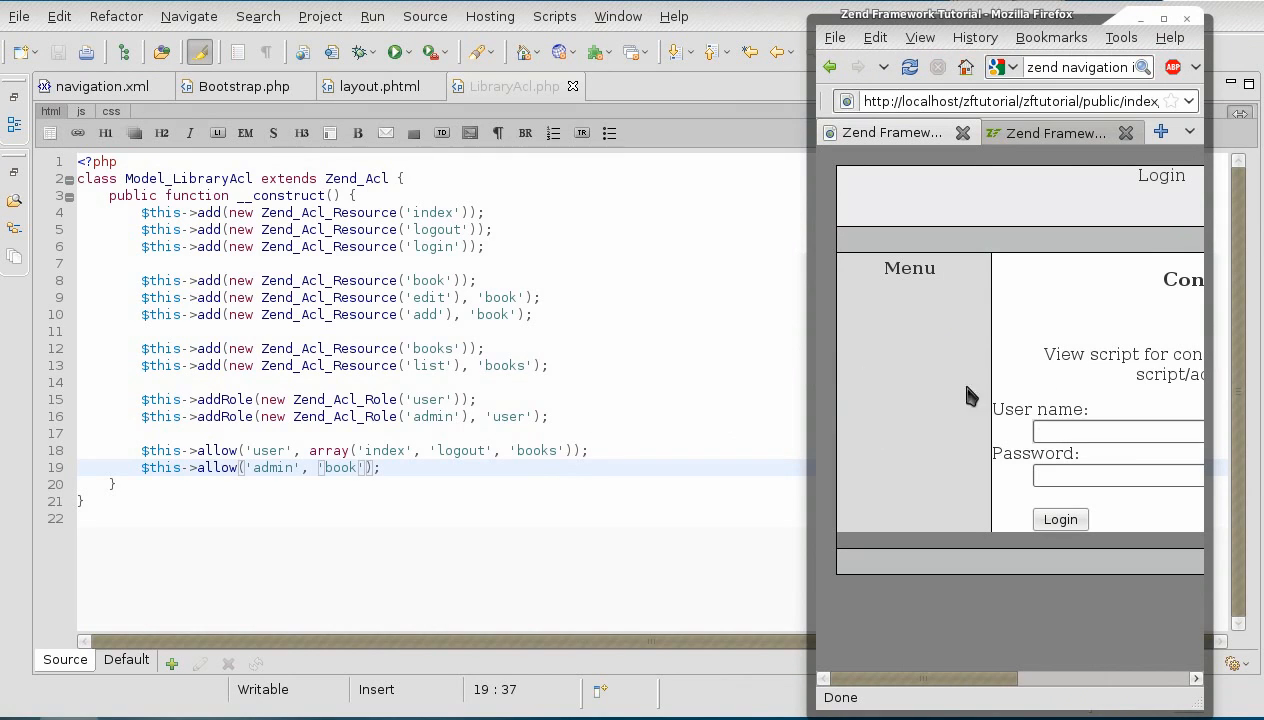
{"action": "mouse_move", "coordinate": [138, 128]}
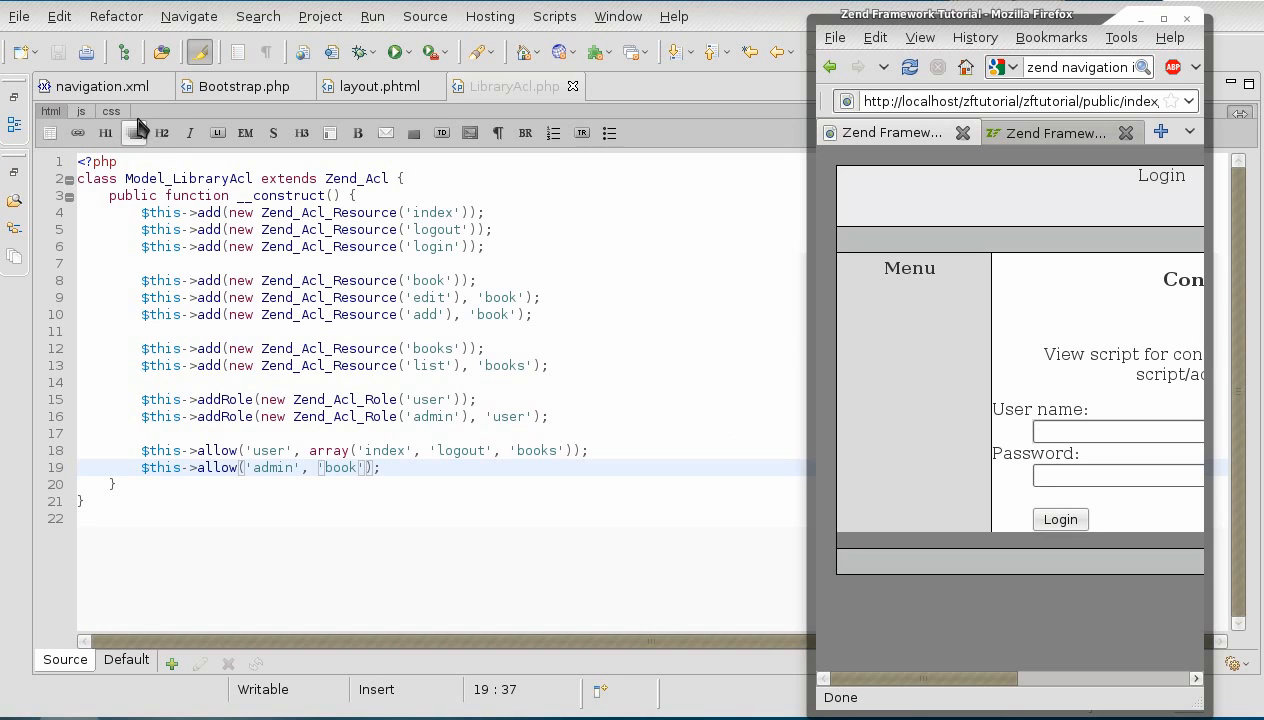
{"action": "mouse_move", "coordinate": [616, 440]}
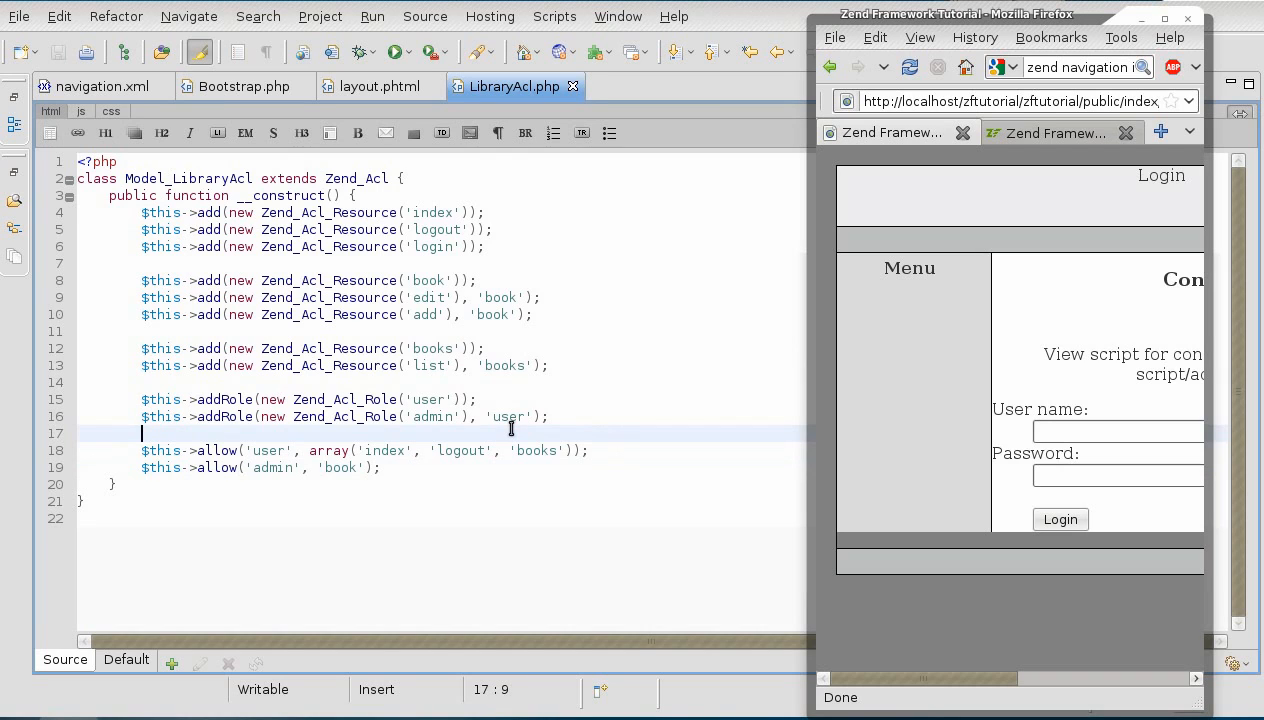
- Add $this->allow(null, 'login'); before the other allow rules in LibraryAcl.php and save
{"action": "key", "text": "Return"}
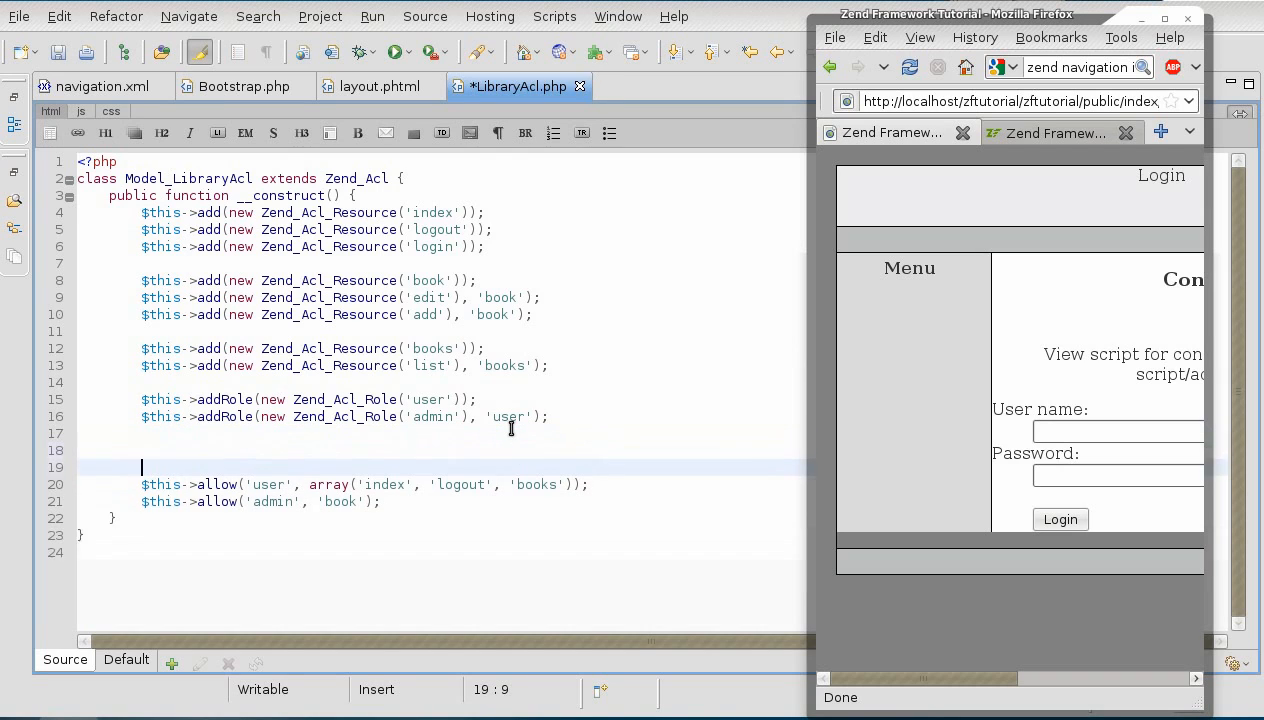
{"action": "type", "text": "$"}
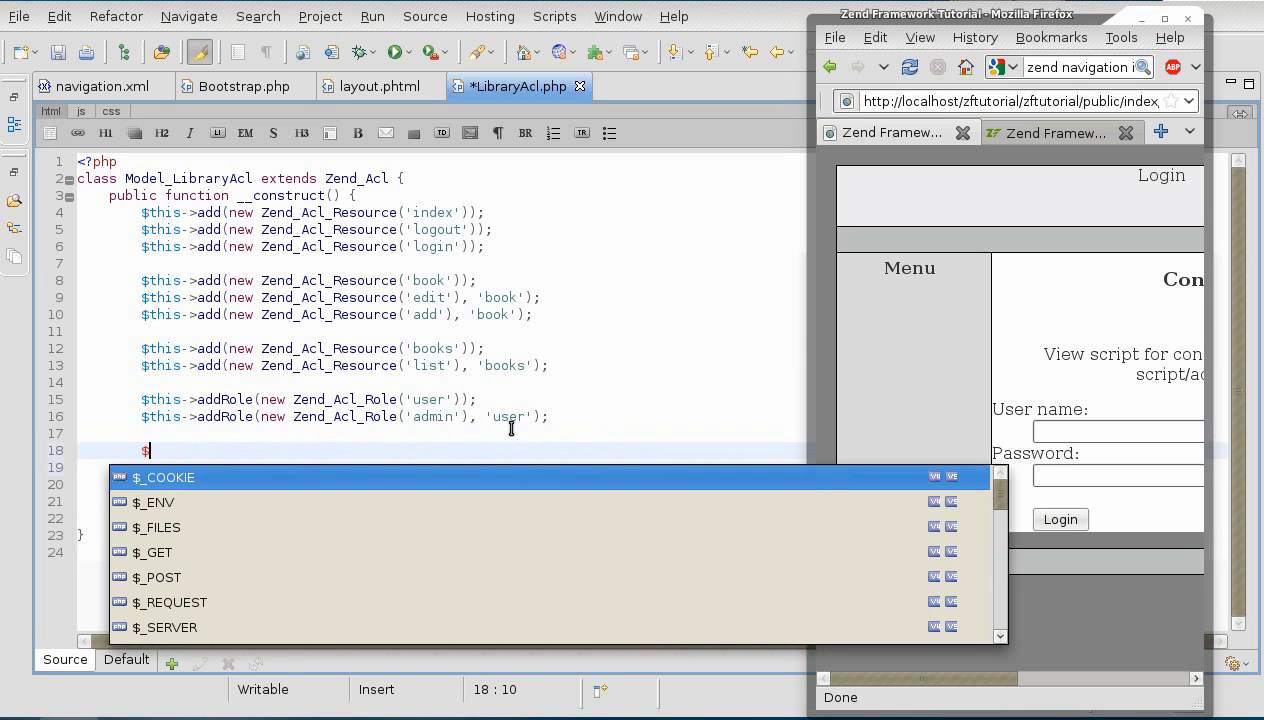
{"action": "type", "text": "$this->allow(nul"}
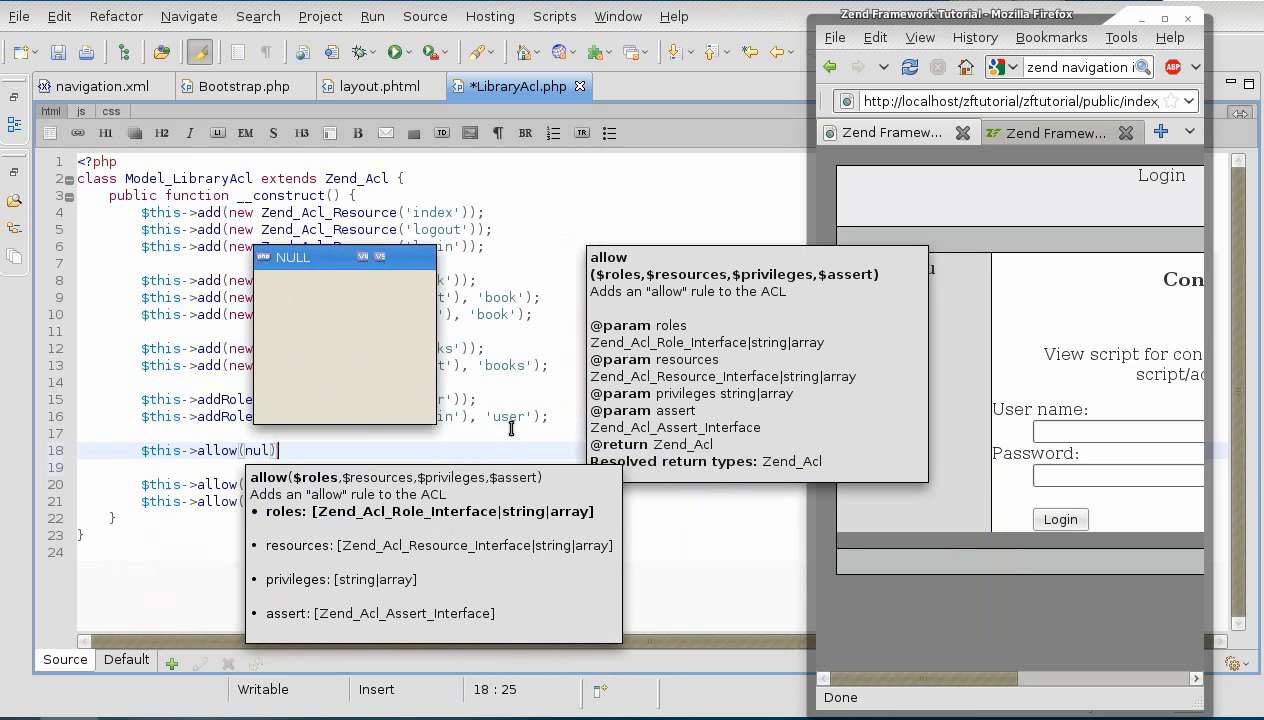
{"action": "type", "text": ", 'login"}
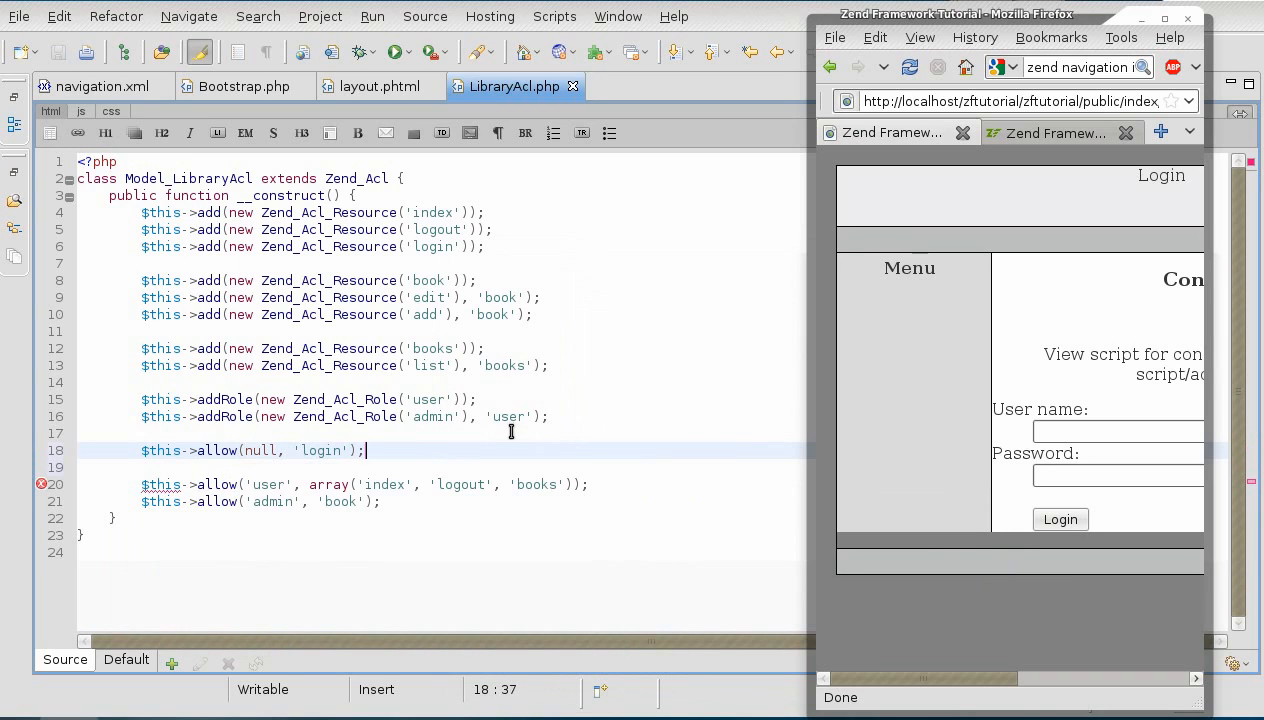
{"action": "double_click", "coordinate": [260, 450]}
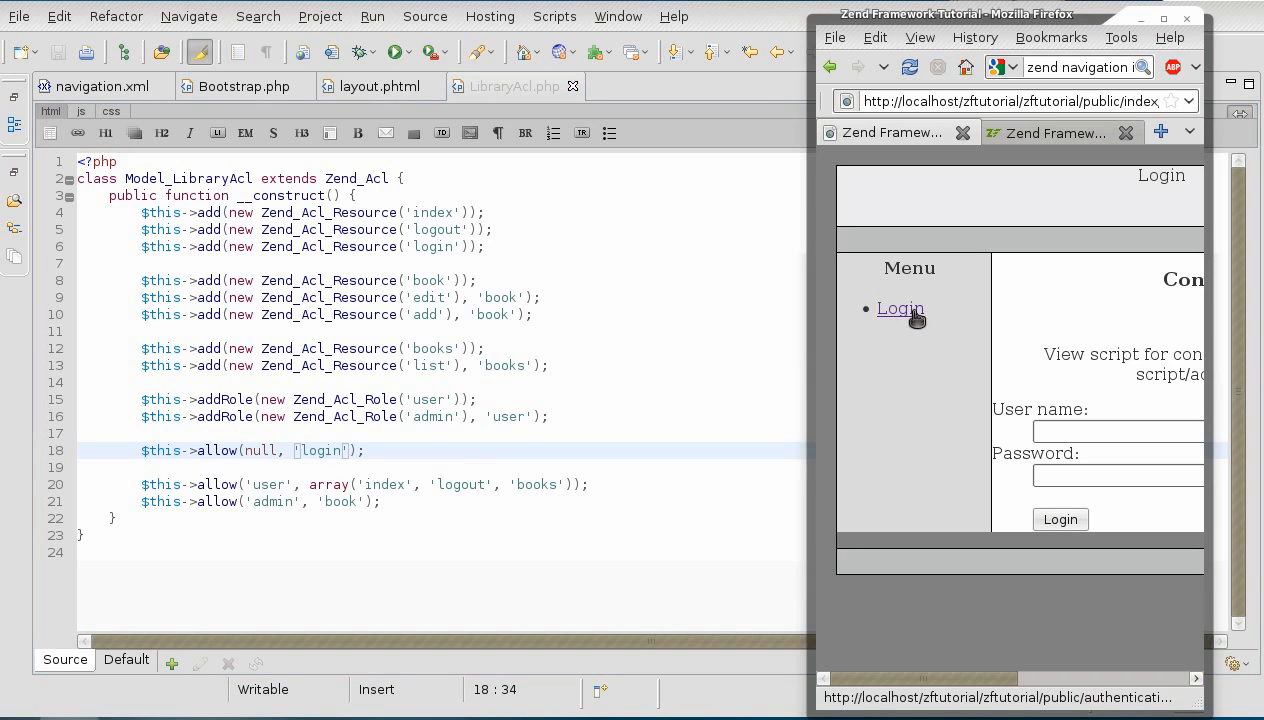
- Log in to the site as john with his password from the Firefox login form
{"action": "left_click", "coordinate": [1118, 432]}
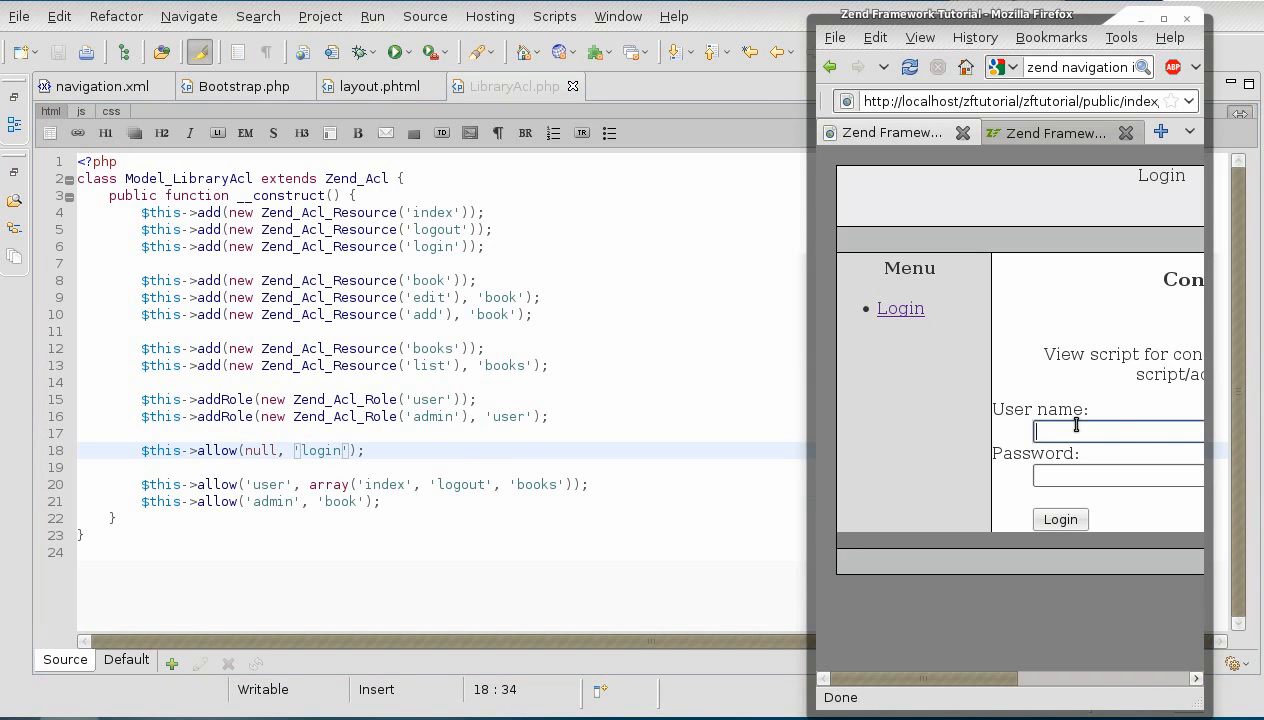
{"action": "type", "text": "john"}
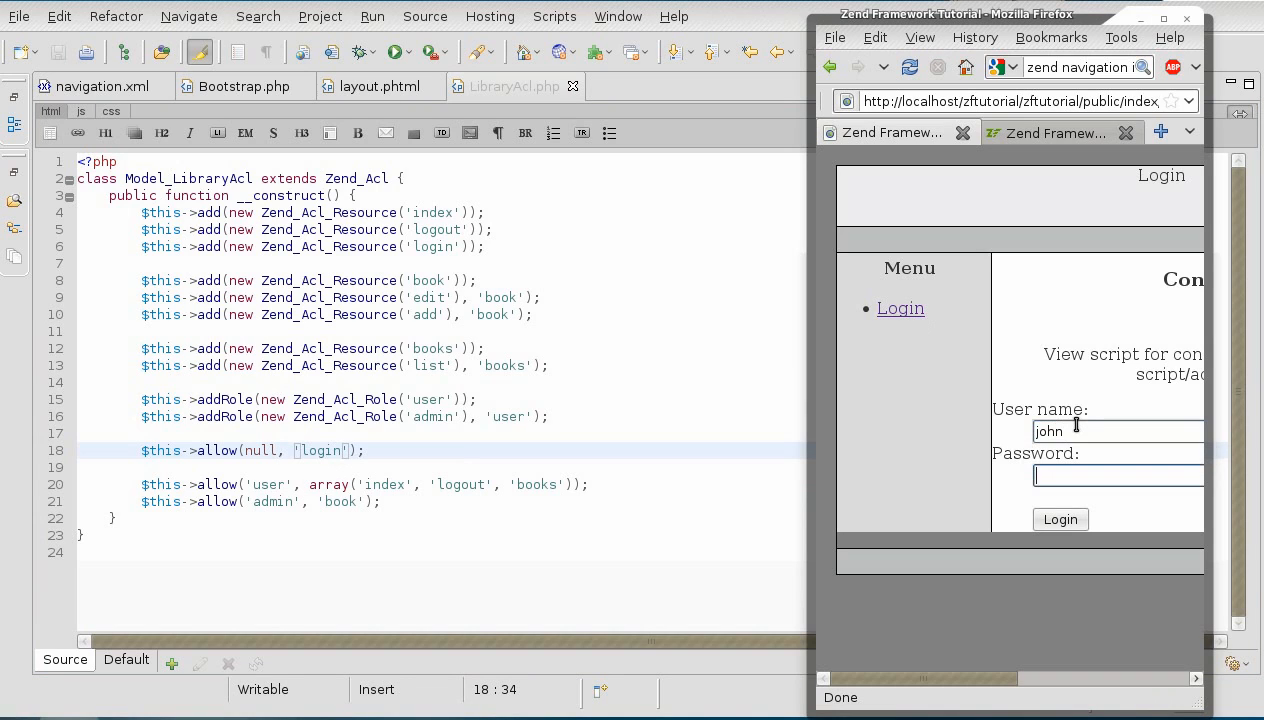
{"action": "left_click", "coordinate": [1060, 520]}
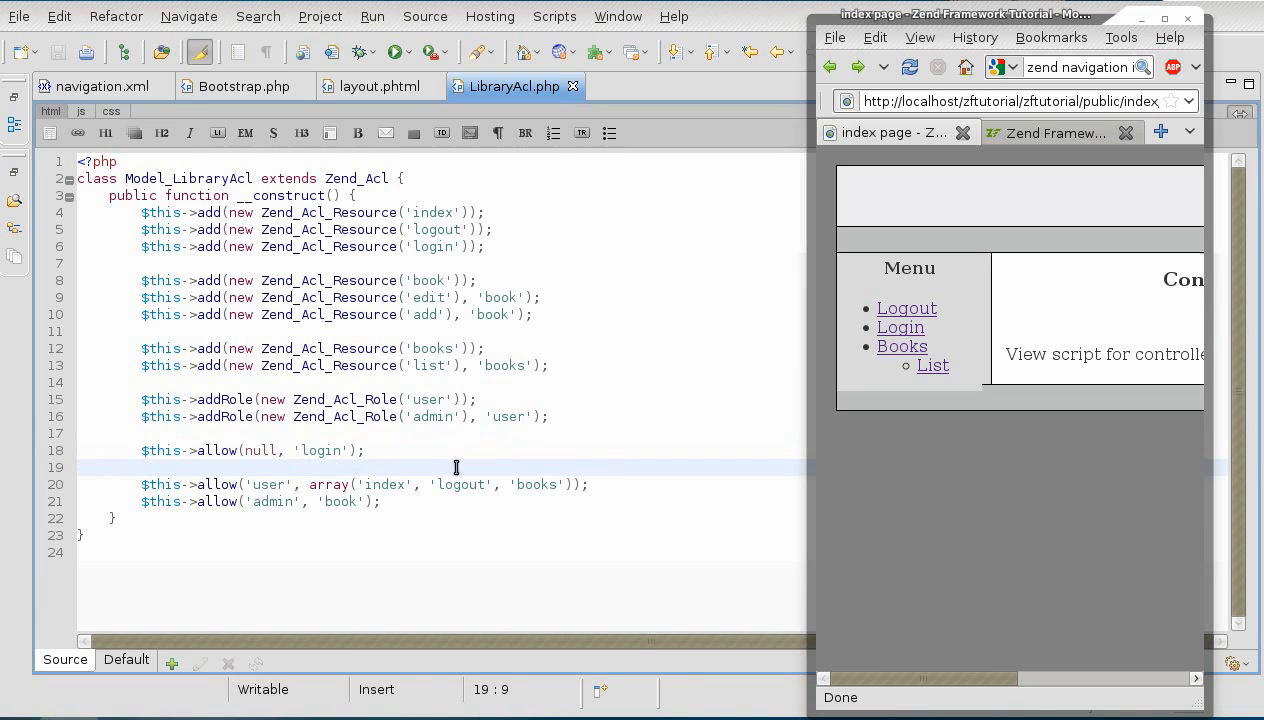
- Add $this->deny('user', 'login'); above the user allow rule and save LibraryAcl.php
{"action": "type", "text": "$this"}
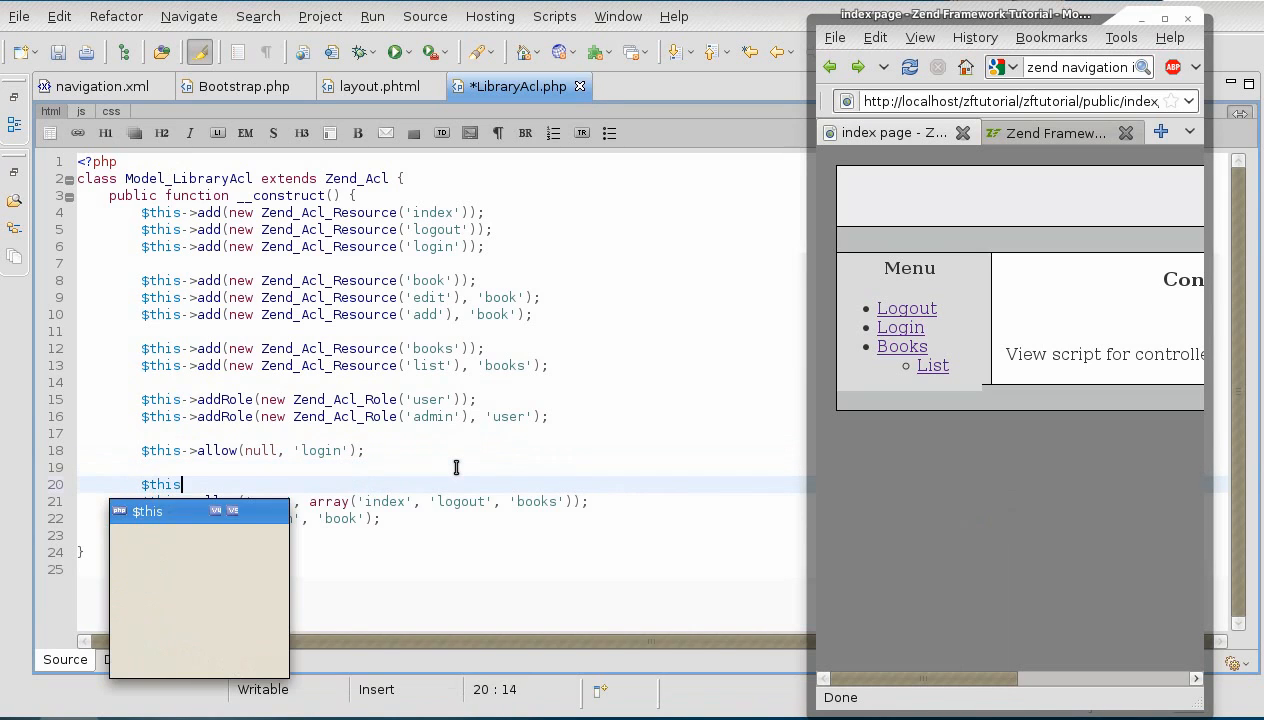
{"action": "type", "text": "->d"}
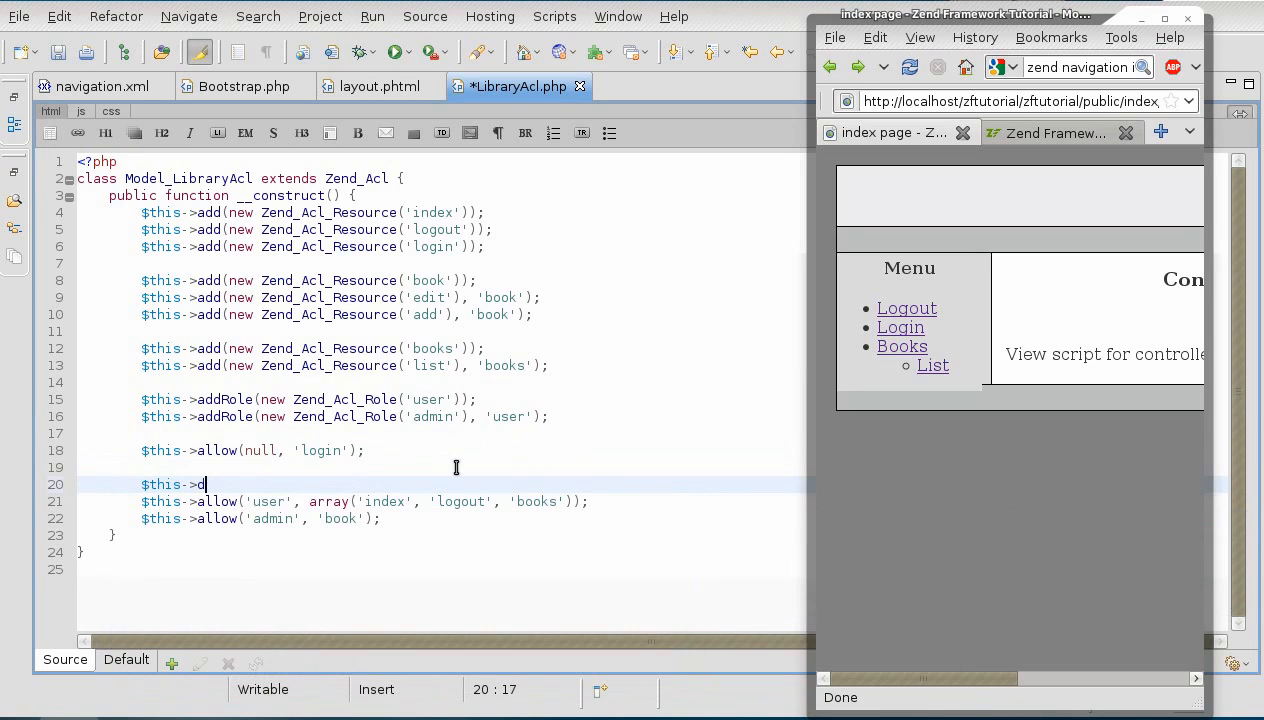
{"action": "type", "text": "eny('user"}
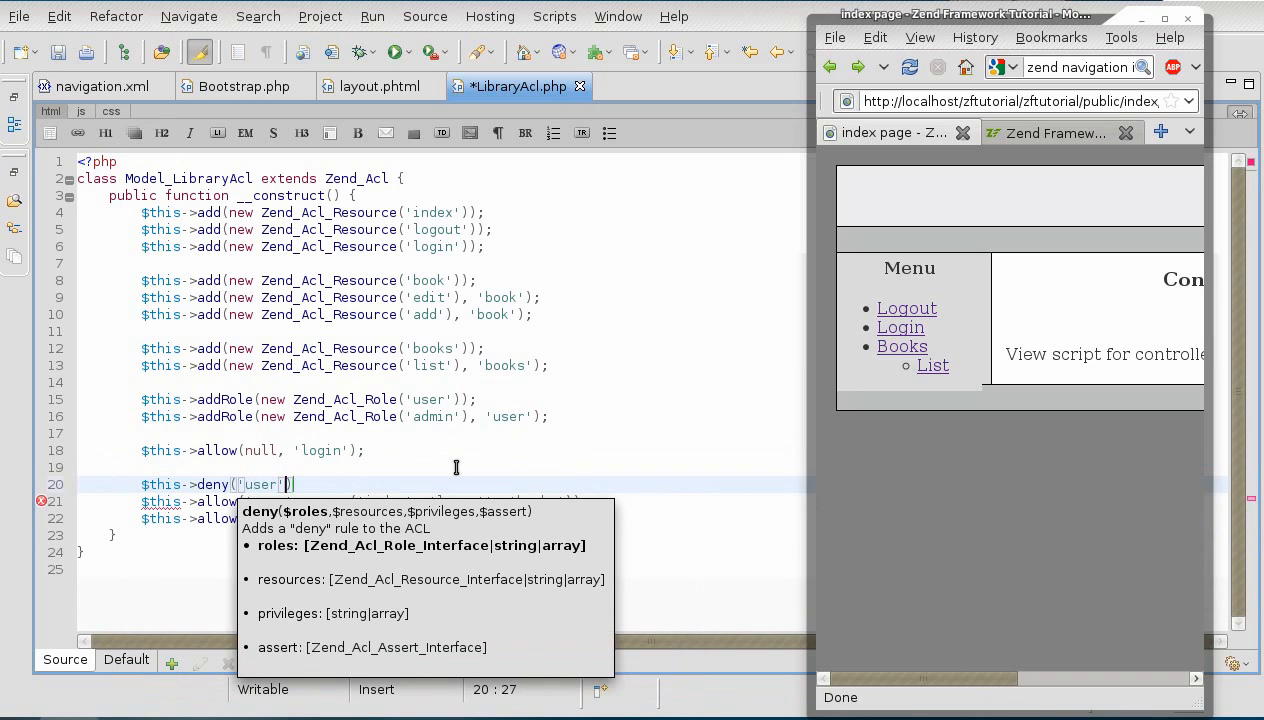
{"action": "type", "text": ", 'login'"}
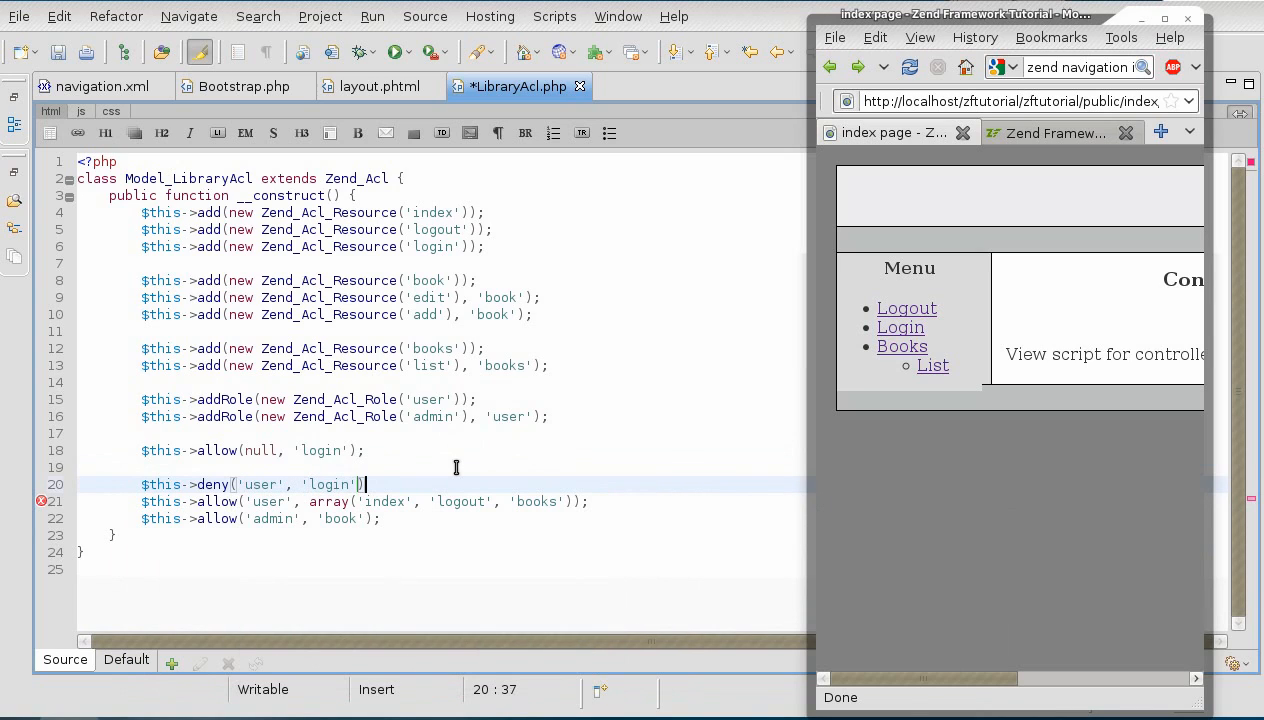
{"action": "key", "text": "ctrl+s"}
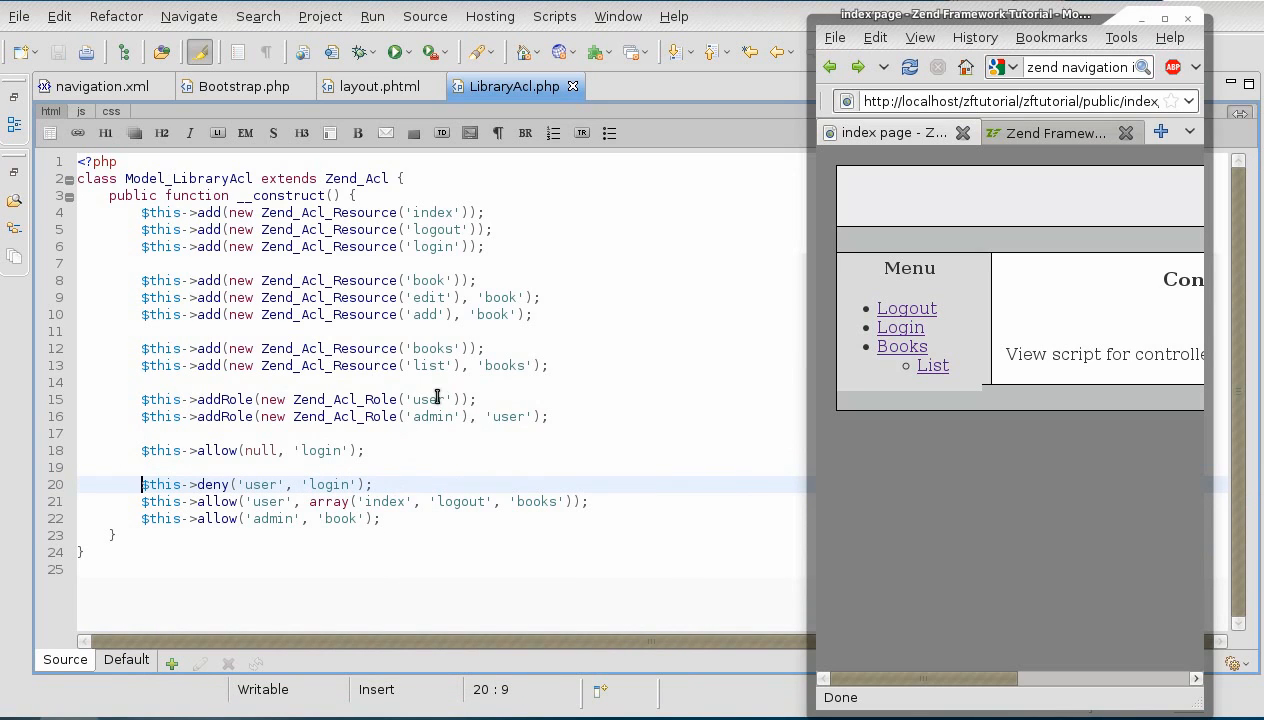
{"action": "double_click", "coordinate": [212, 484]}
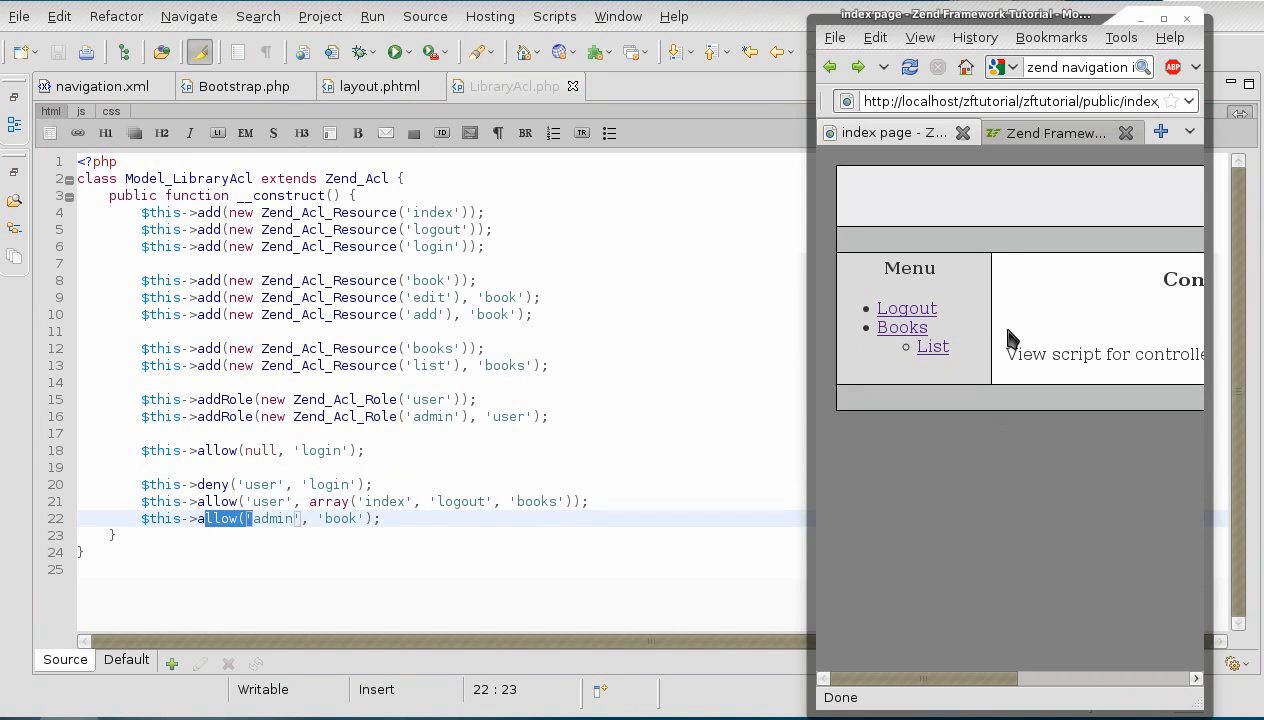
{"action": "mouse_move", "coordinate": [908, 308]}
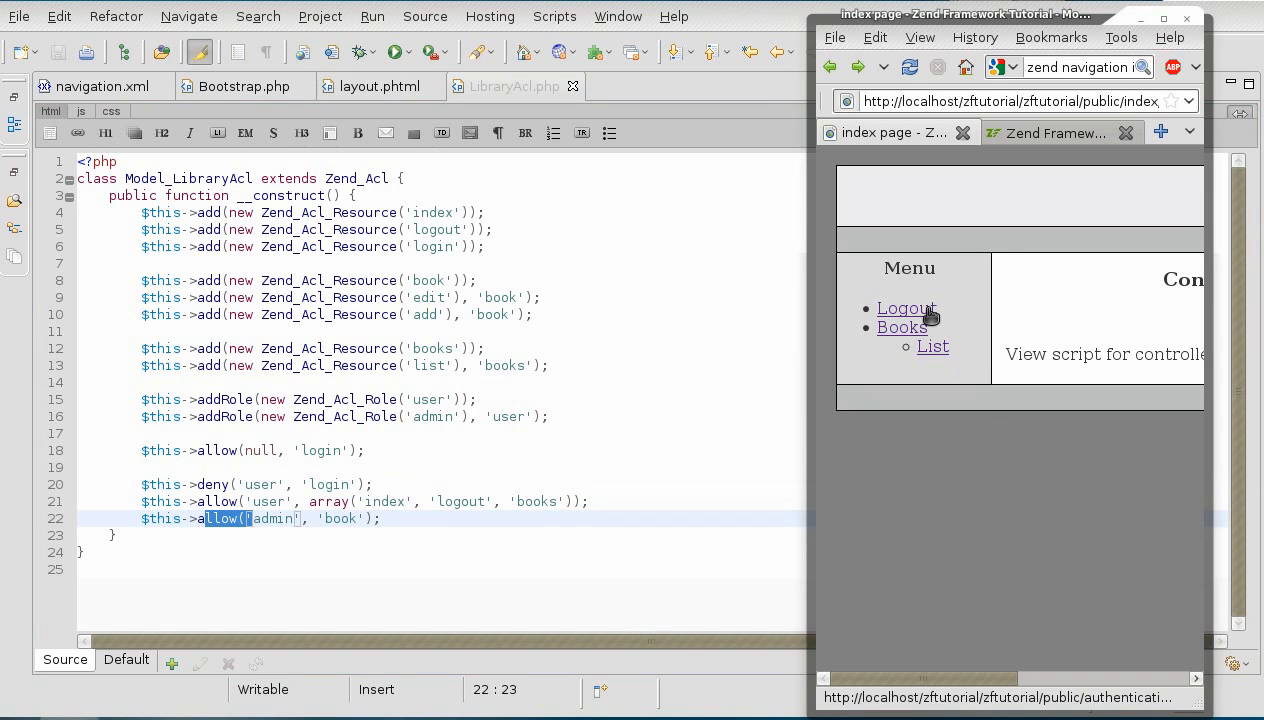
- Log out the regular user, log in as admin 'rob' to confirm Book Add/Edit/Delete appear, then log out
{"action": "left_click", "coordinate": [904, 308]}
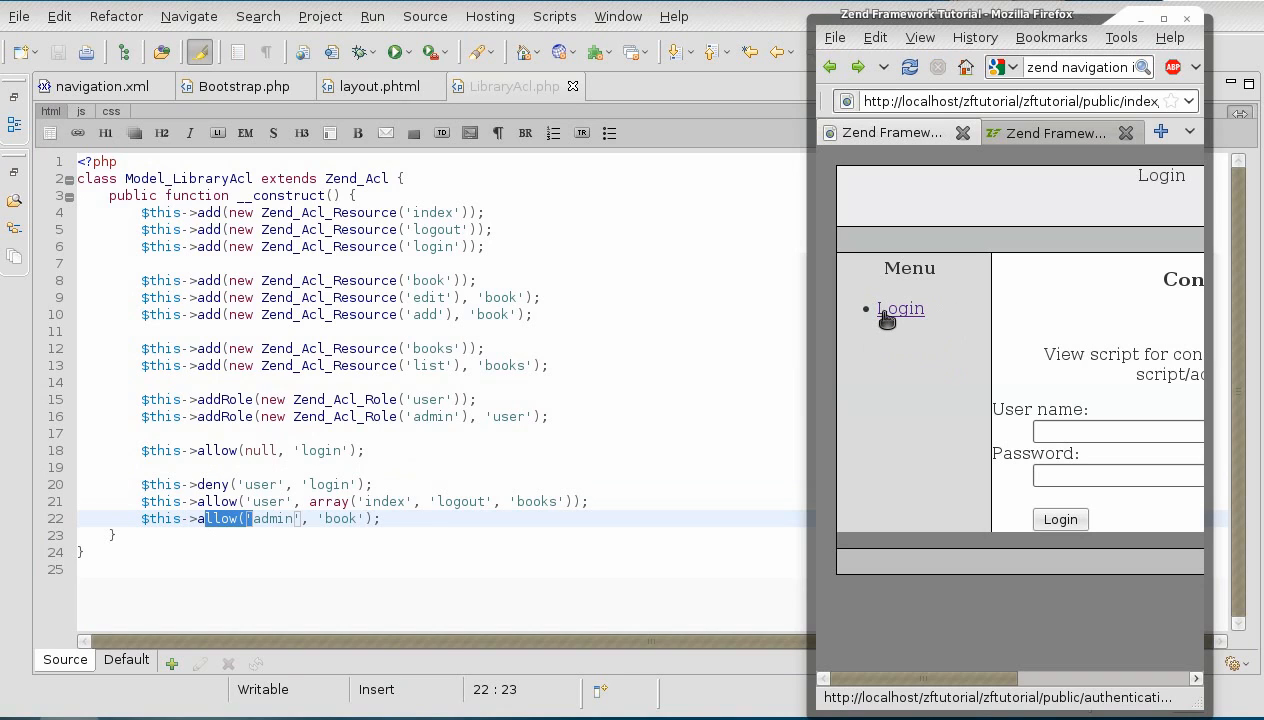
{"action": "mouse_move", "coordinate": [898, 320]}
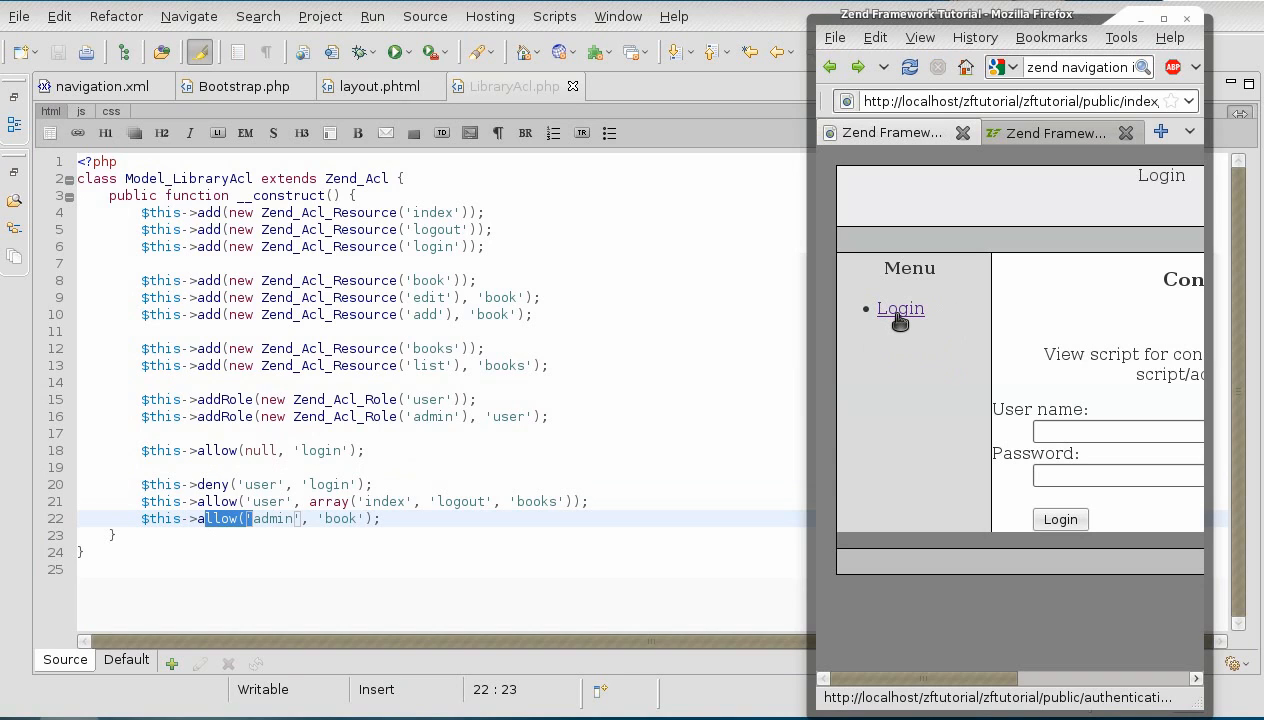
{"action": "left_click", "coordinate": [1118, 432]}
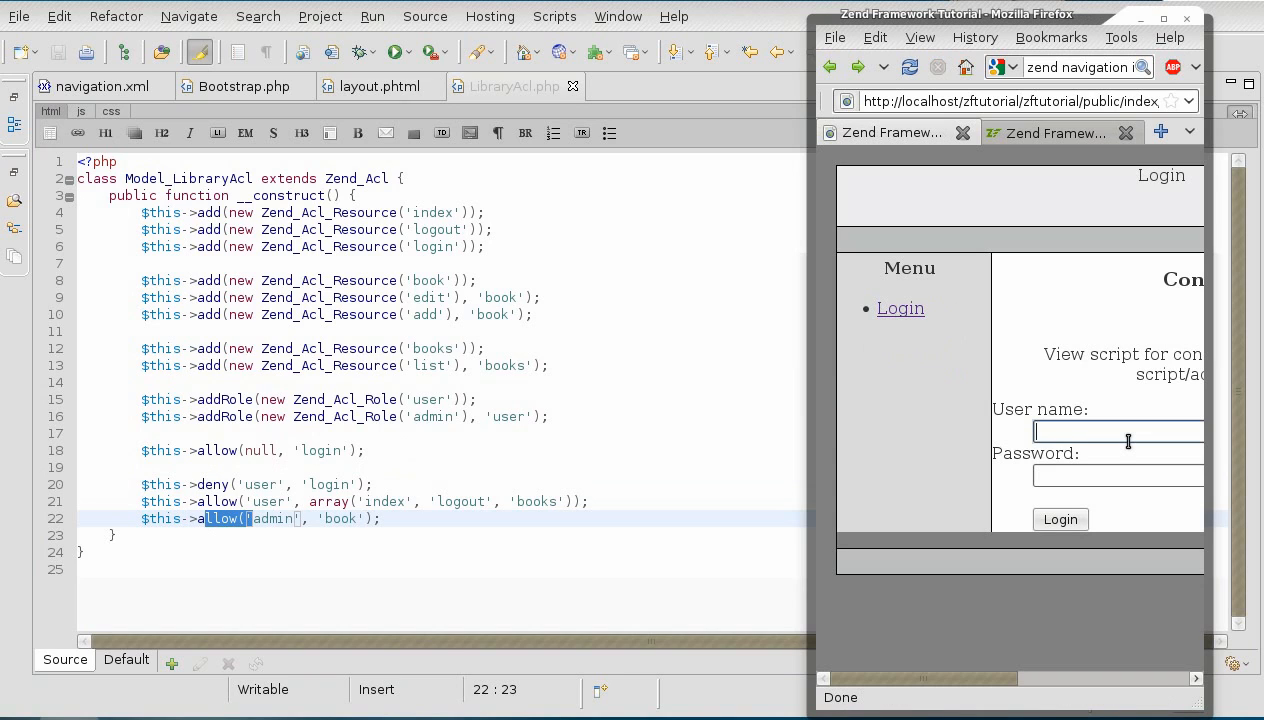
{"action": "type", "text": "rob"}
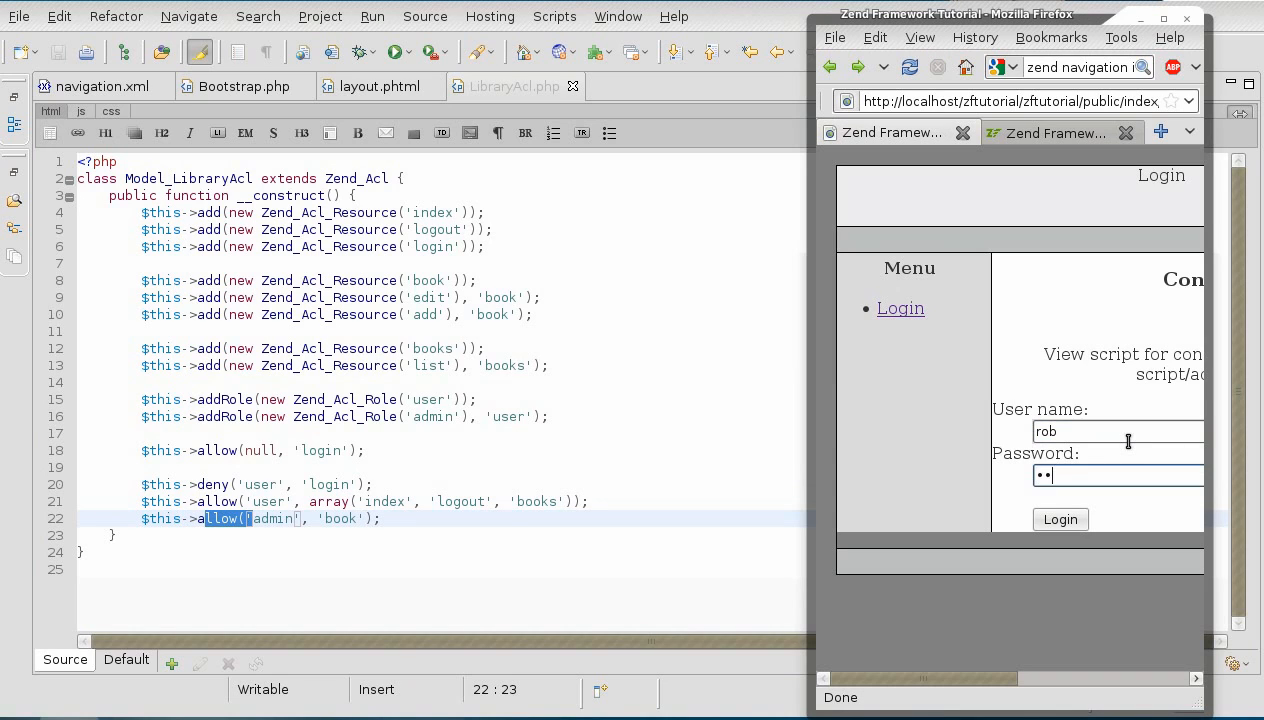
{"action": "left_click", "coordinate": [1060, 520]}
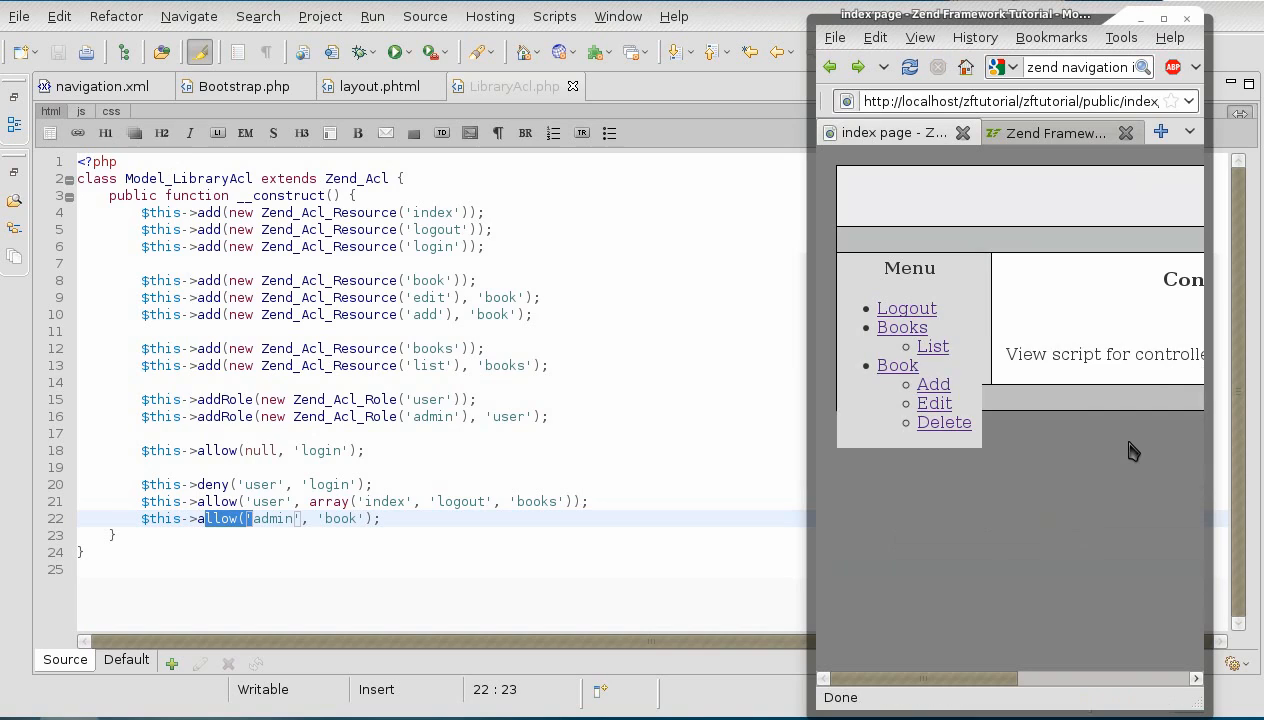
{"action": "mouse_move", "coordinate": [1008, 344]}
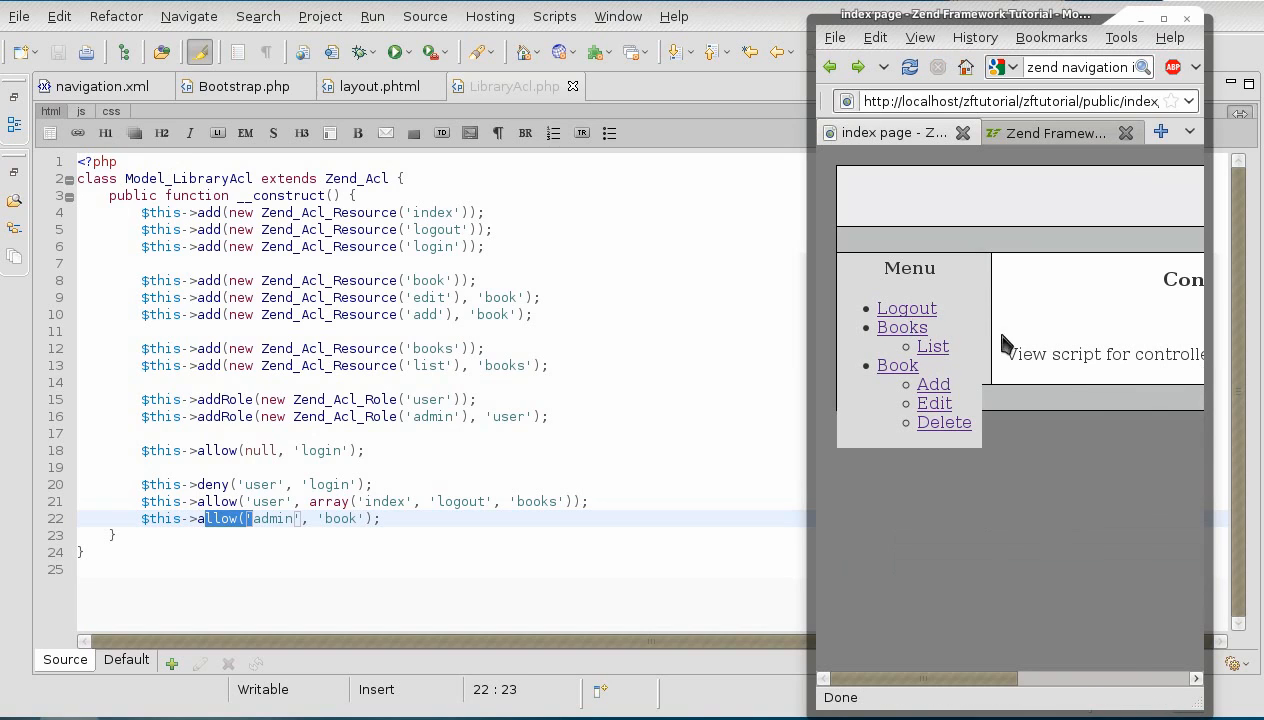
{"action": "mouse_move", "coordinate": [906, 308]}
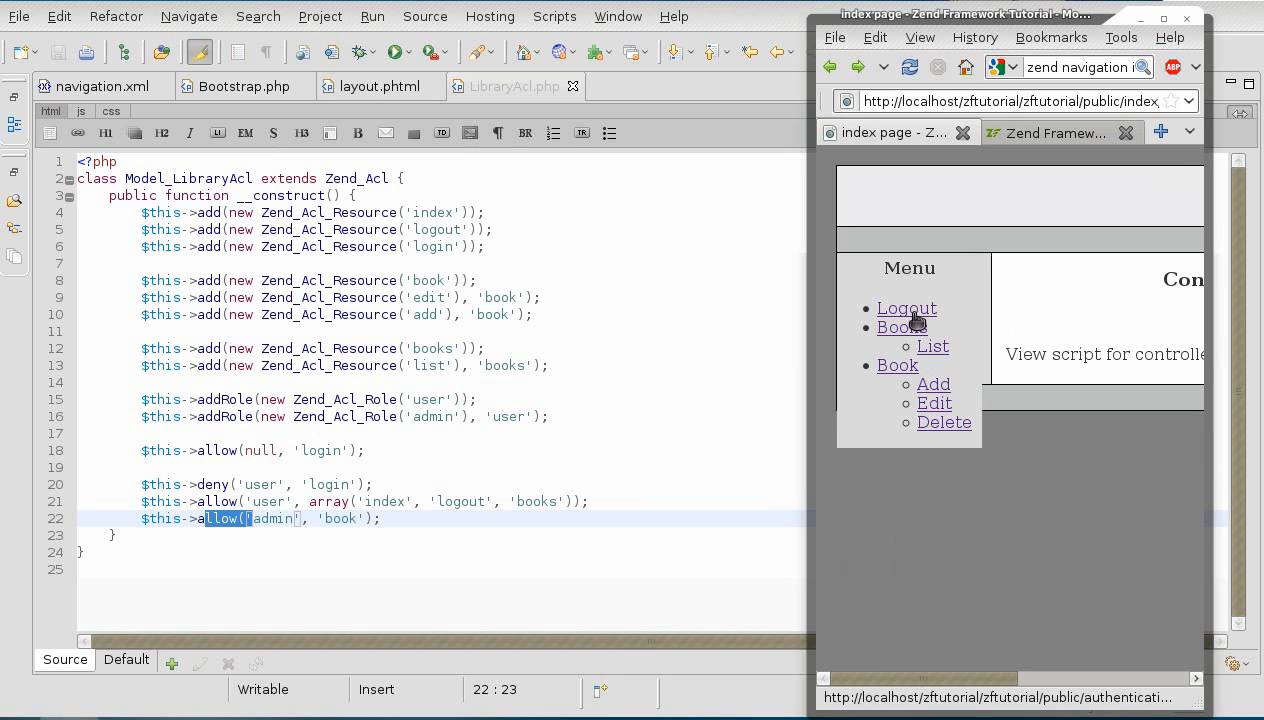
{"action": "left_click", "coordinate": [906, 308]}
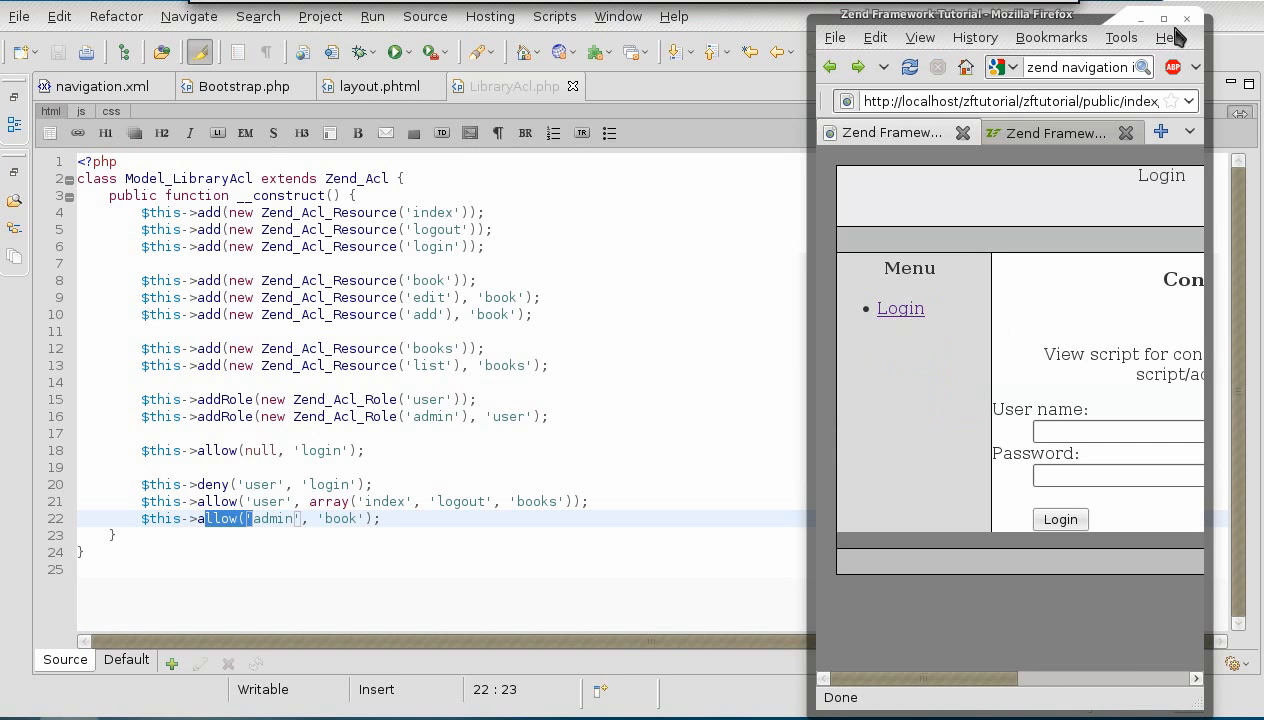
{"action": "mouse_move", "coordinate": [1164, 18]}
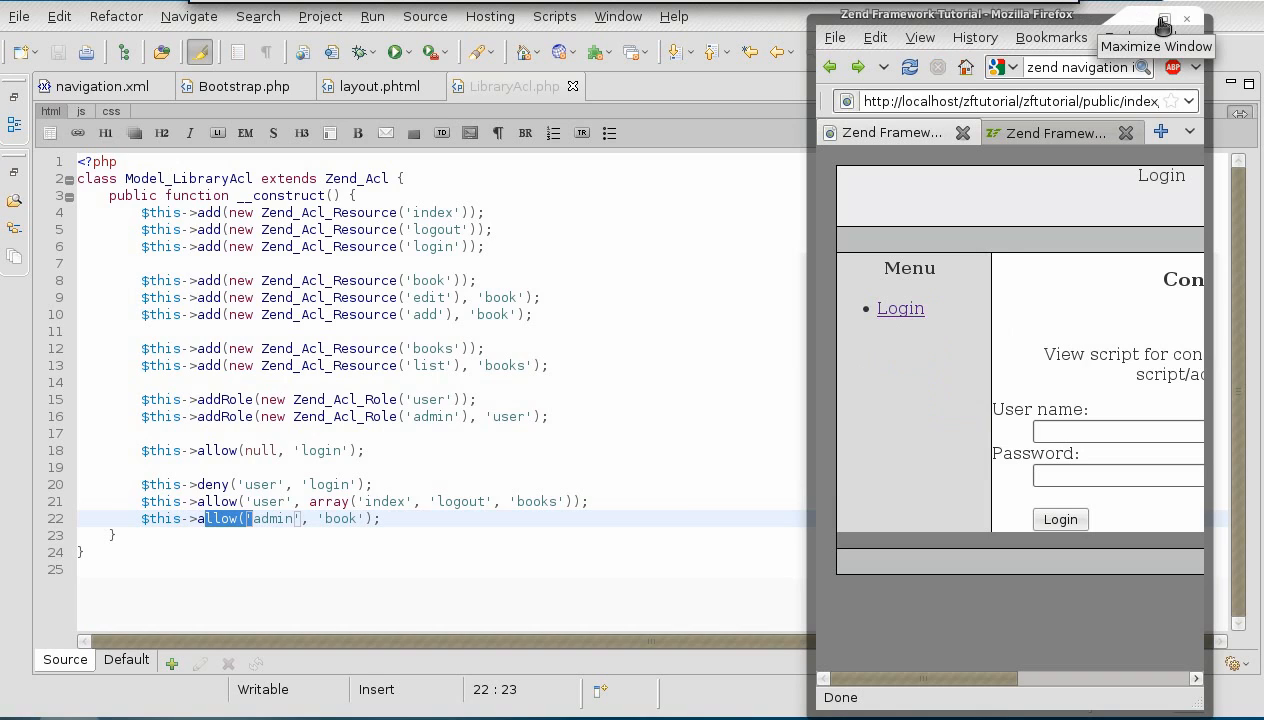
{"action": "mouse_move", "coordinate": [976, 404]}
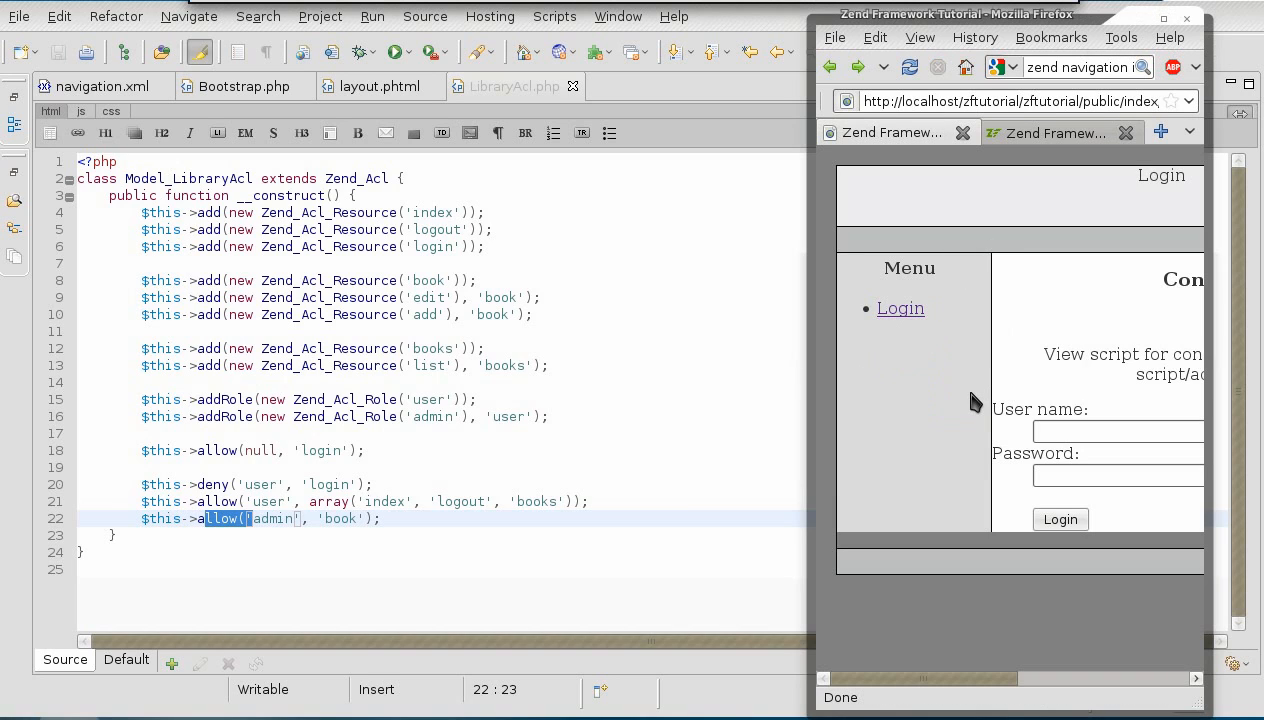
{"action": "mouse_move", "coordinate": [974, 390]}
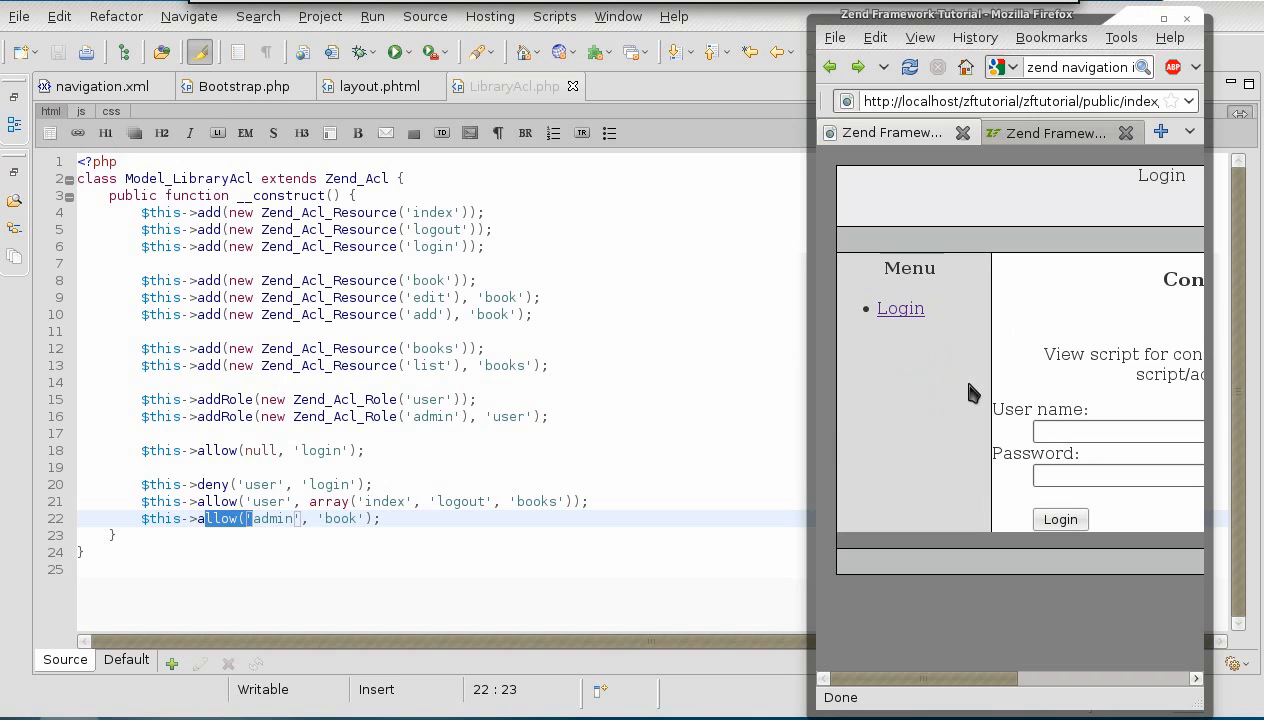